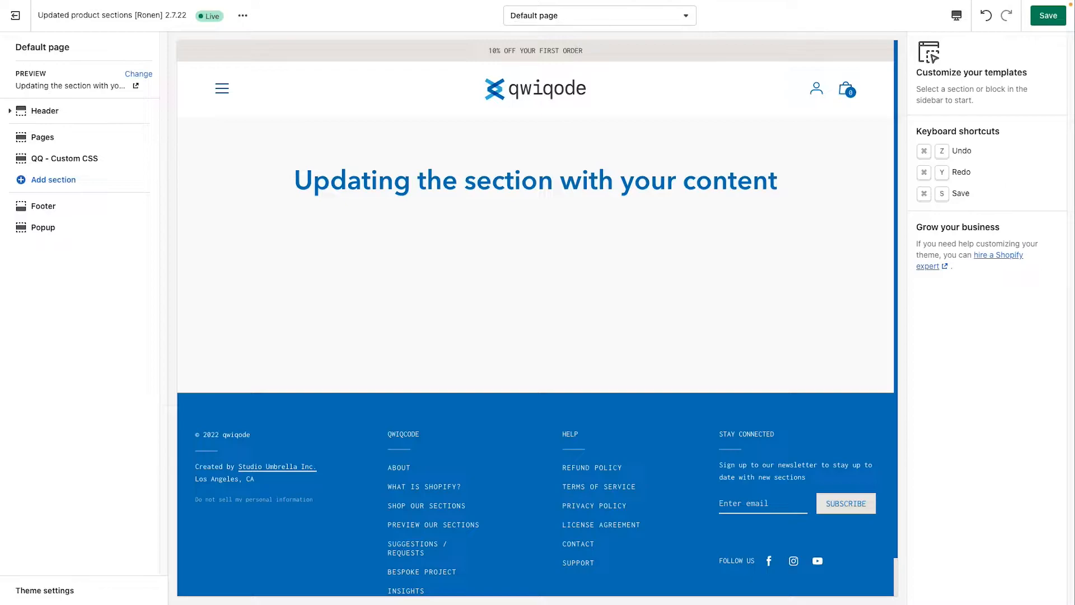
Step: Add a QQ - Basic Text Section to the default page from the sections list
left_click(1048, 14)
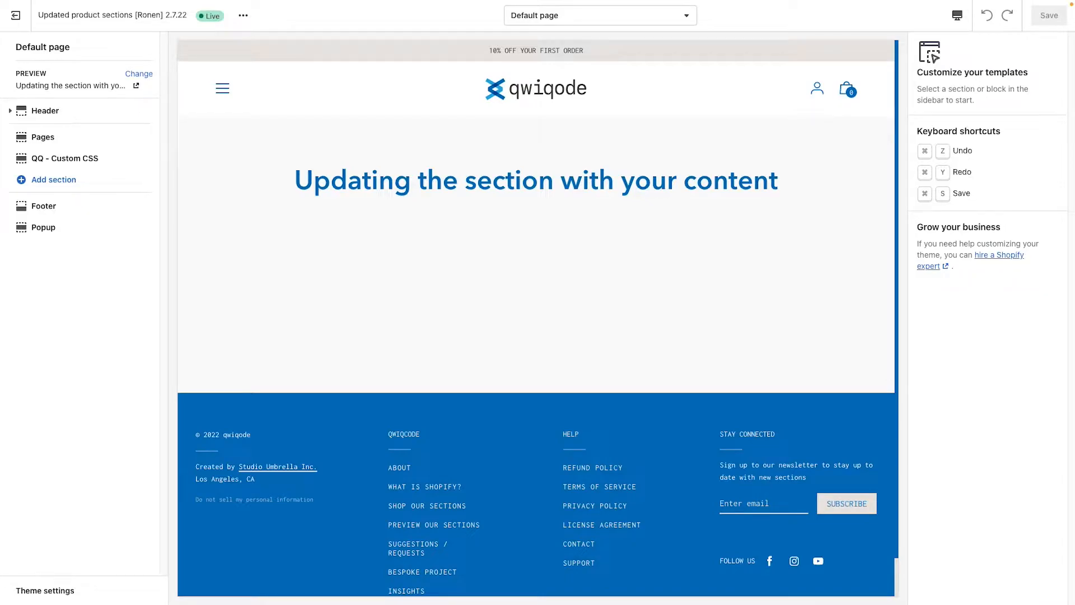
mouse_move(447, 292)
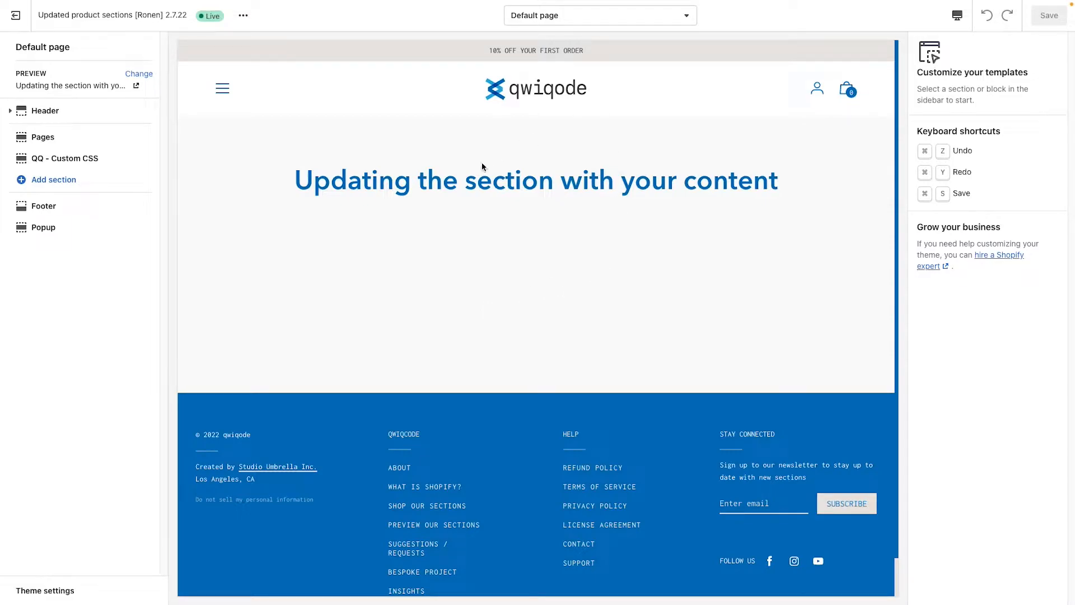
mouse_move(465, 193)
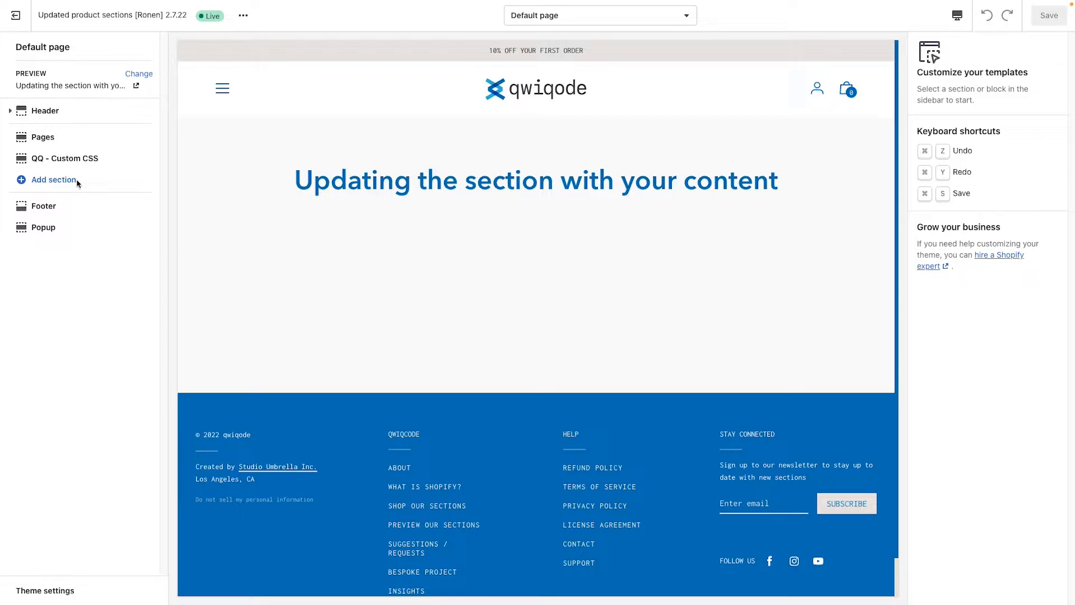
left_click(53, 179)
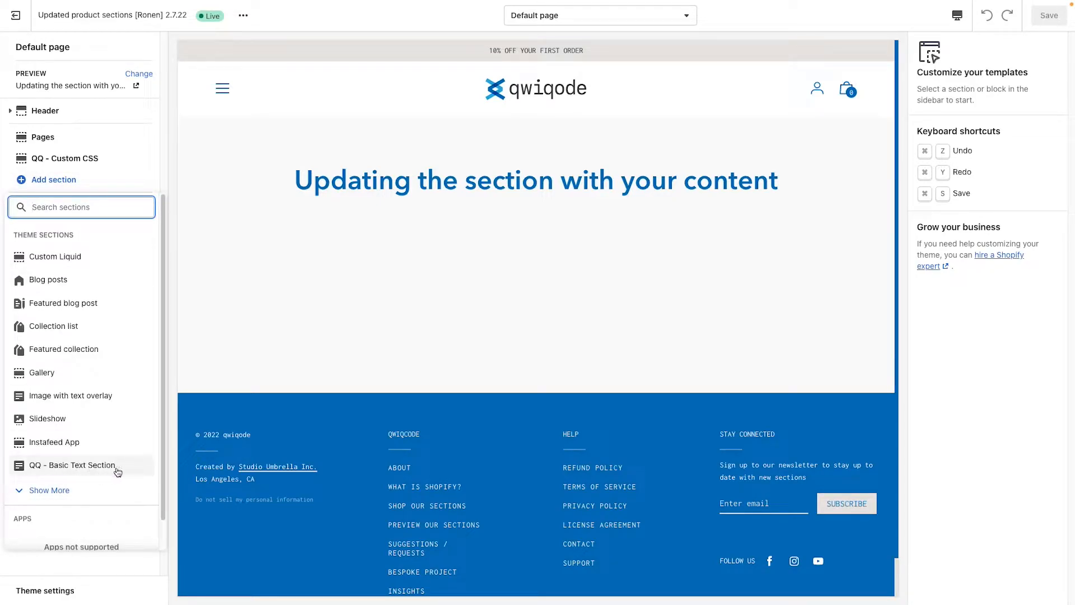
left_click(72, 465)
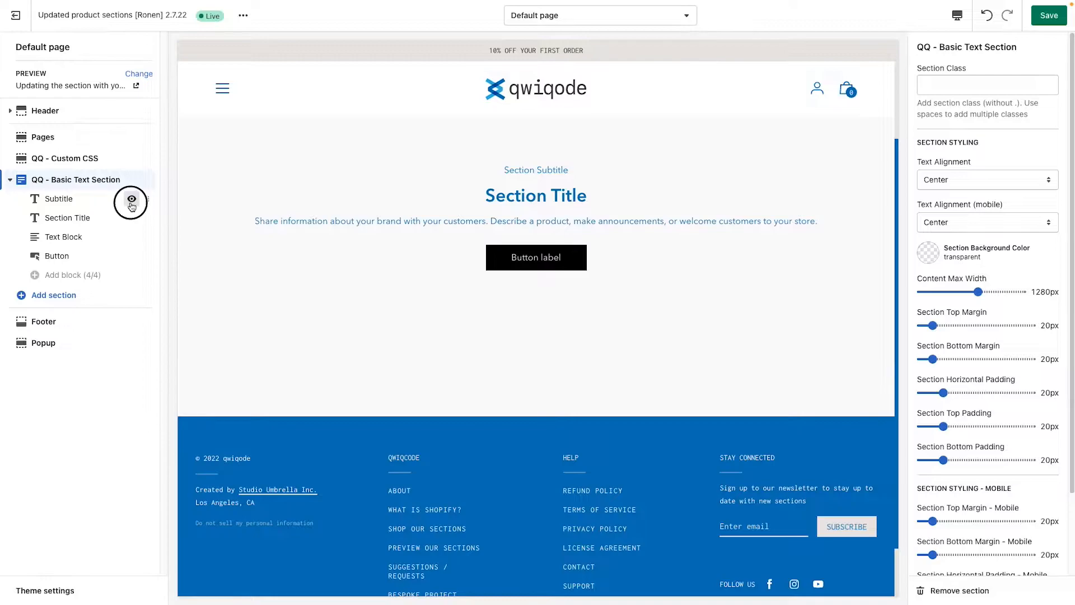
Step: Toggle the Subtitle block's visibility and bring up its settings
left_click(131, 204)
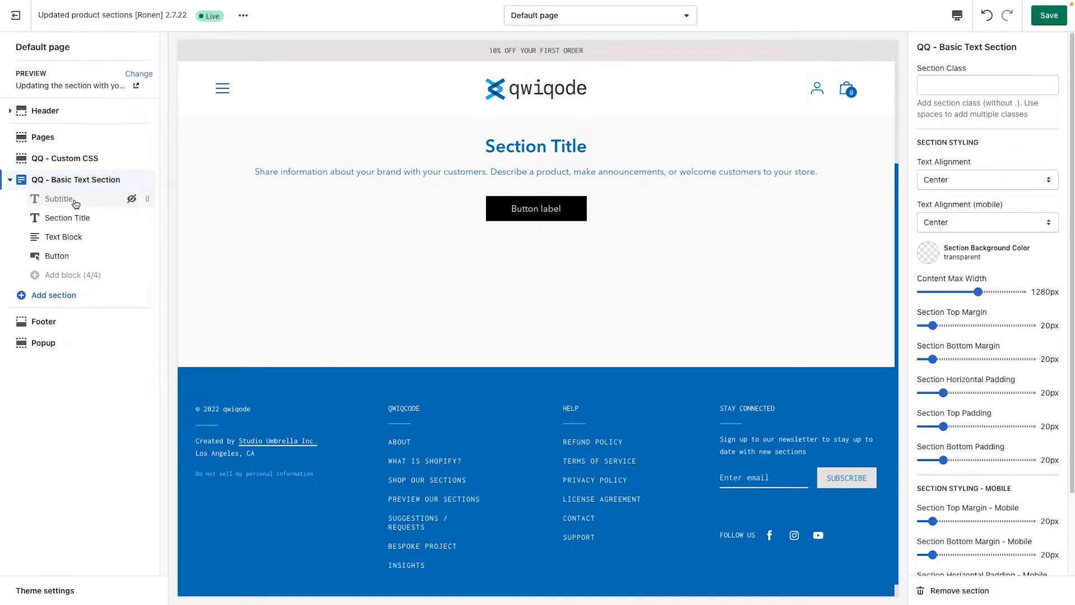
left_click(60, 200)
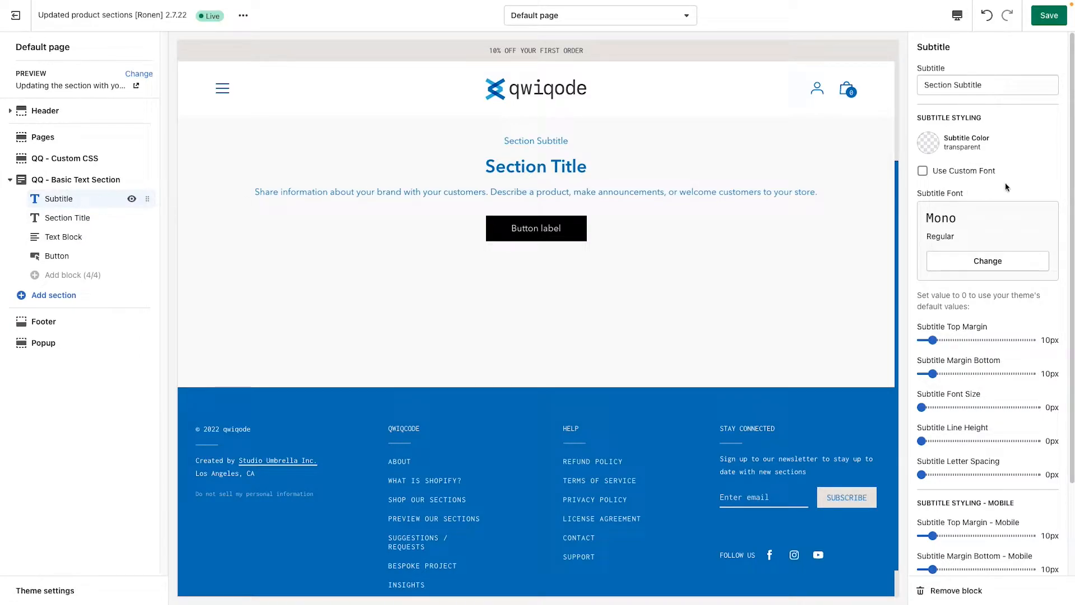
Step: Replace the placeholder subtitle text with ABOUT US
left_click(986, 85)
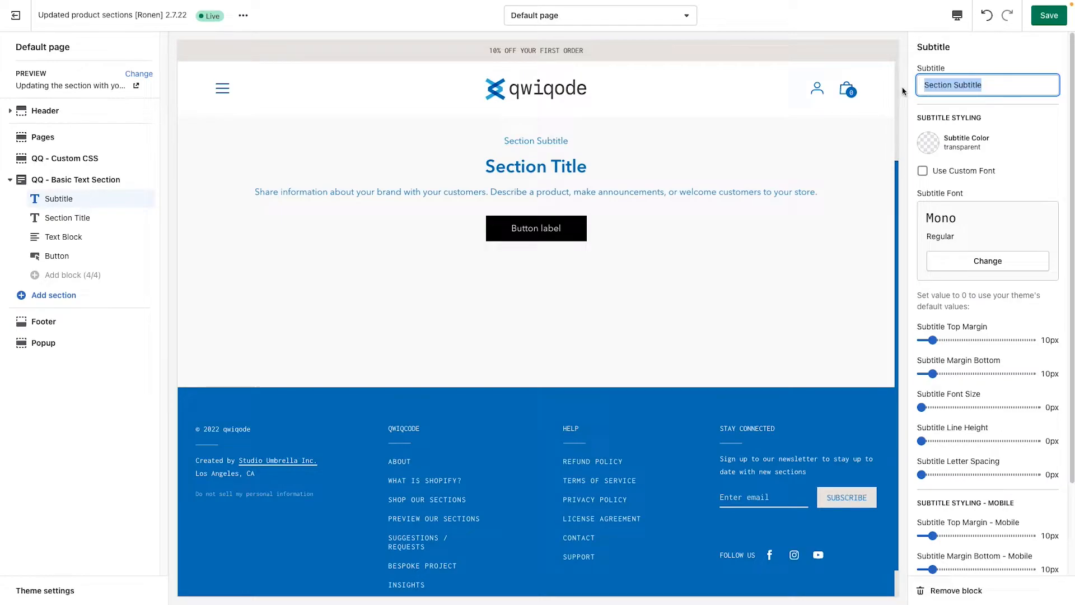
type("OUR PRODUCTS")
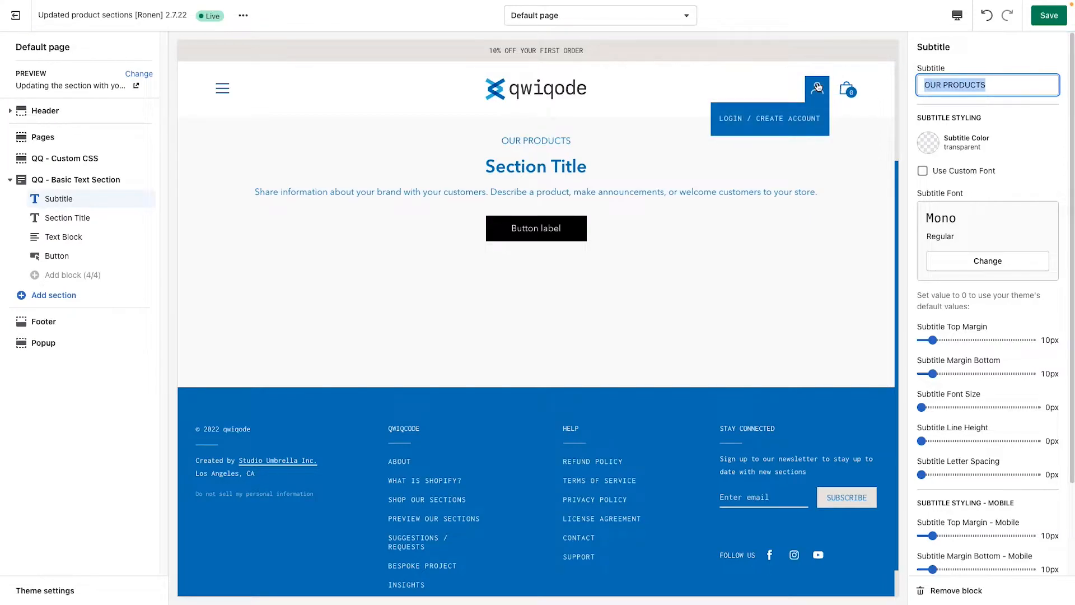
type("ABOUT US")
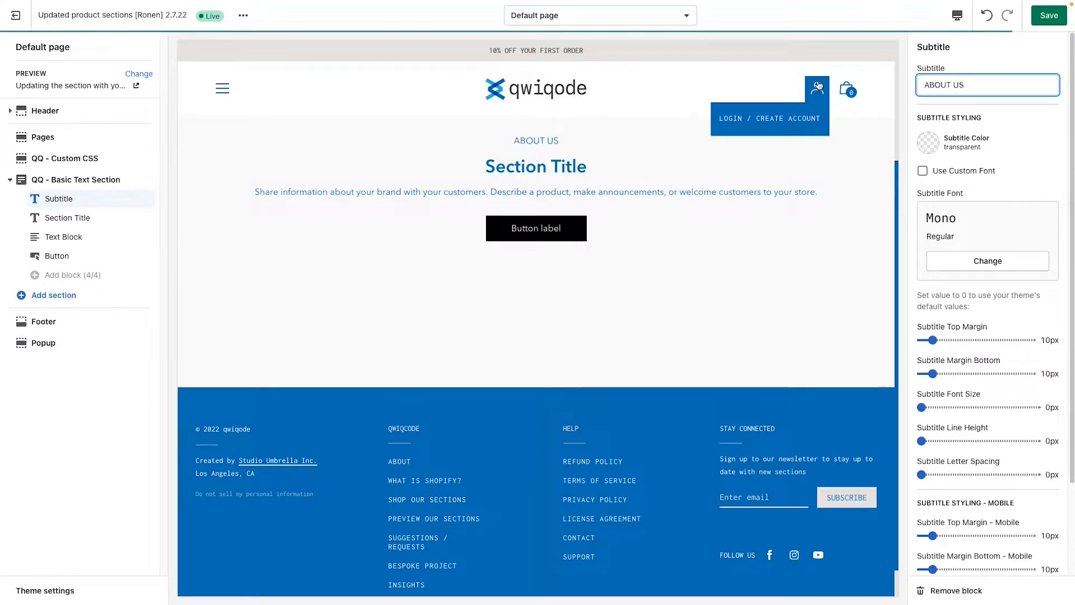
Step: Colour the ABOUT US subtitle grey (#979797) and enable Use Custom Font
left_click(927, 143)
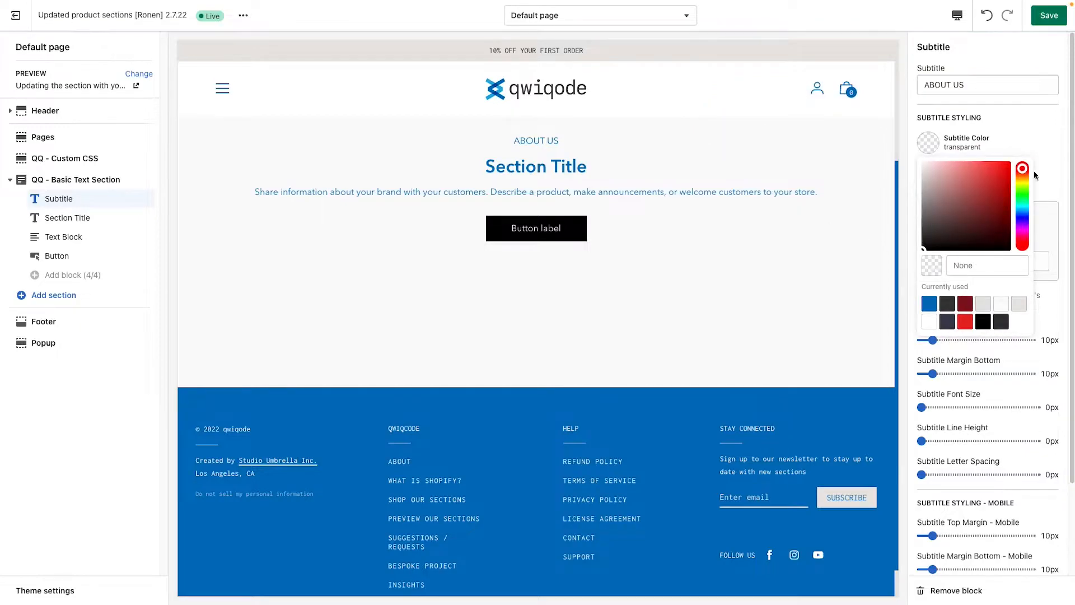
left_click(927, 143)
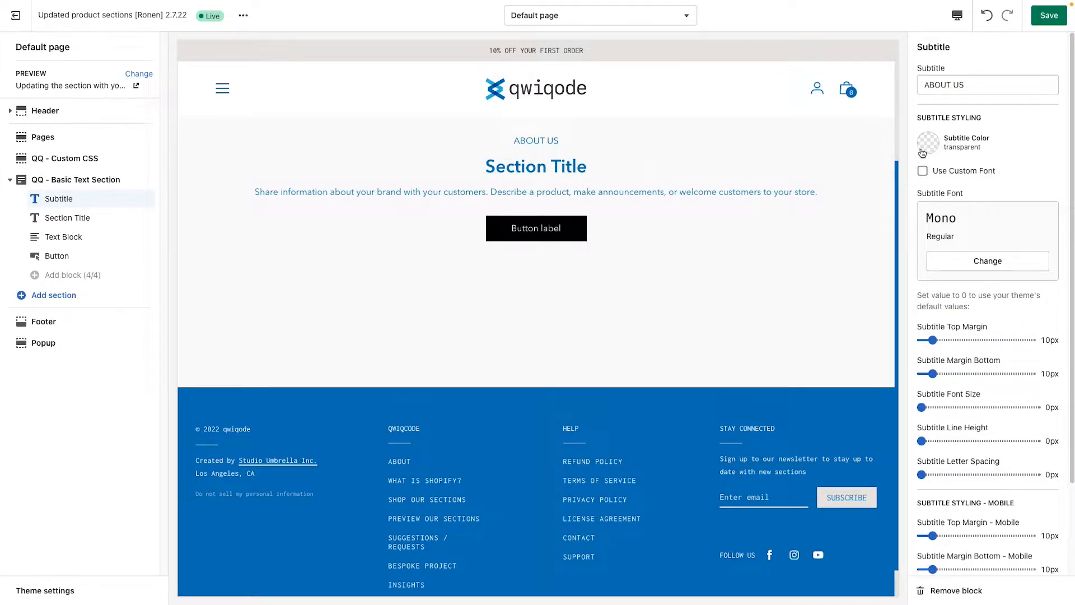
left_click(929, 143)
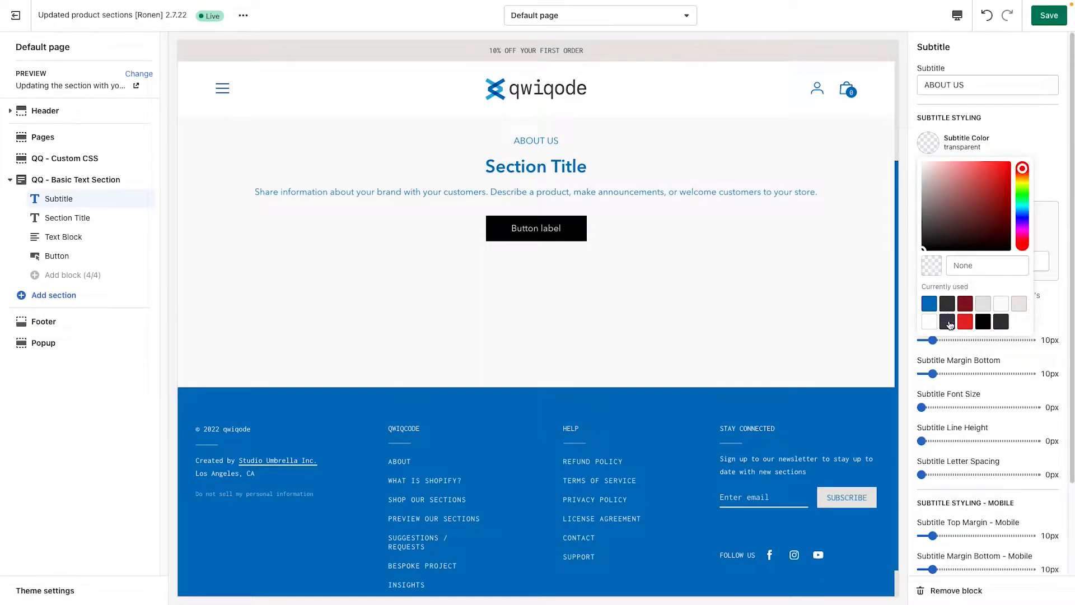
left_click(920, 203)
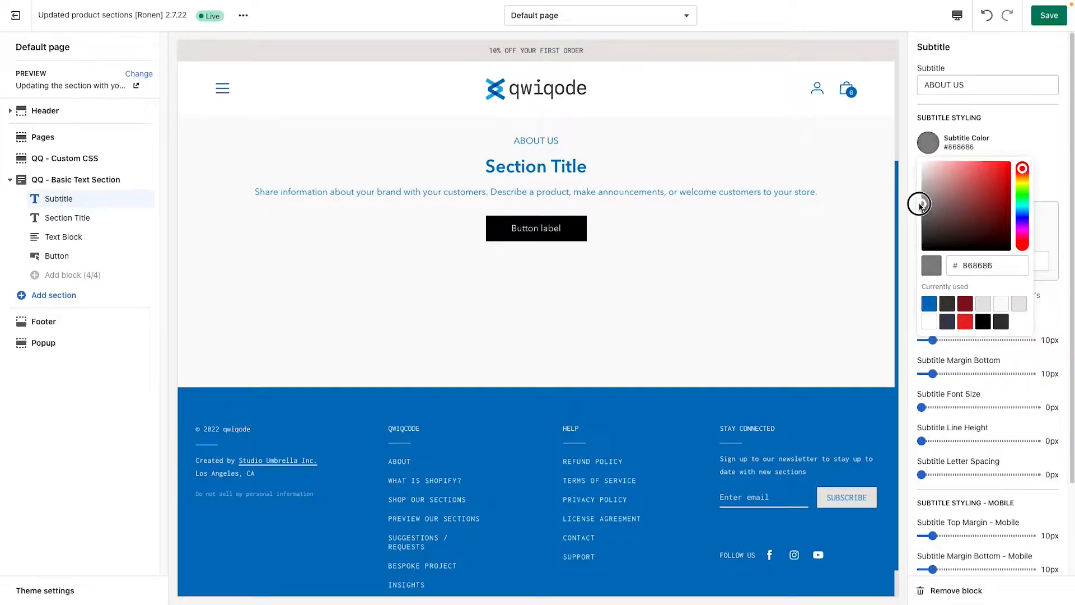
left_click(921, 204)
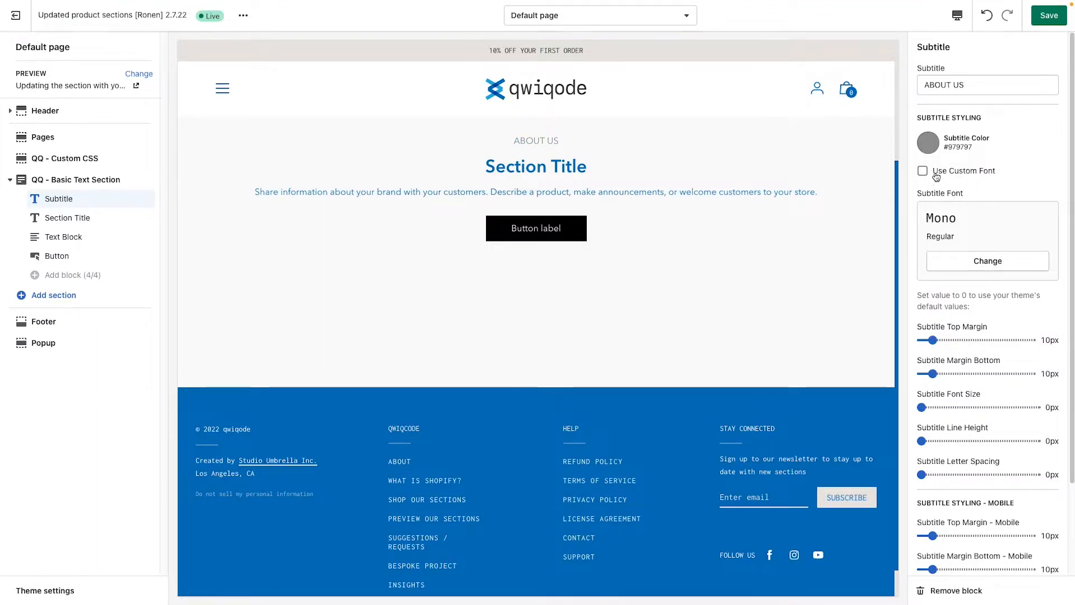
left_click(922, 170)
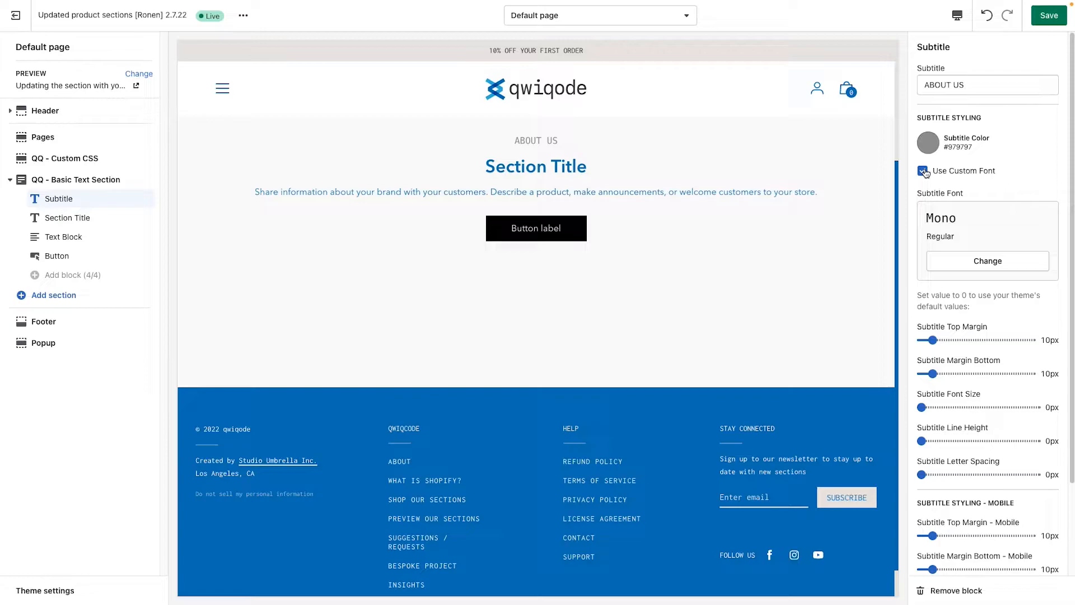
Step: Leave Use Custom Font unchecked so the subtitle keeps the theme's default font
left_click(923, 170)
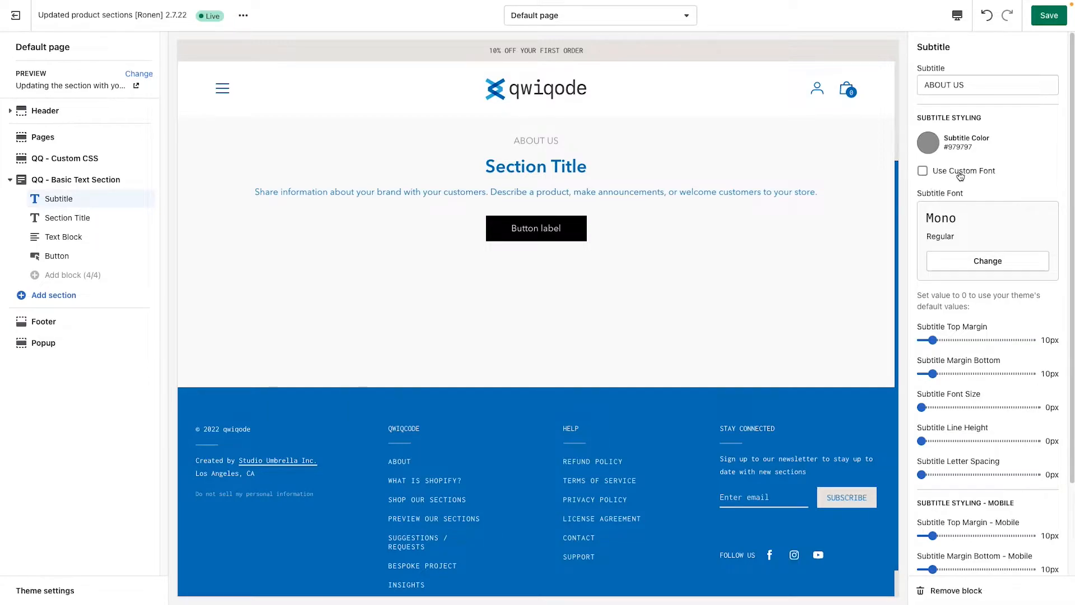
left_click(923, 170)
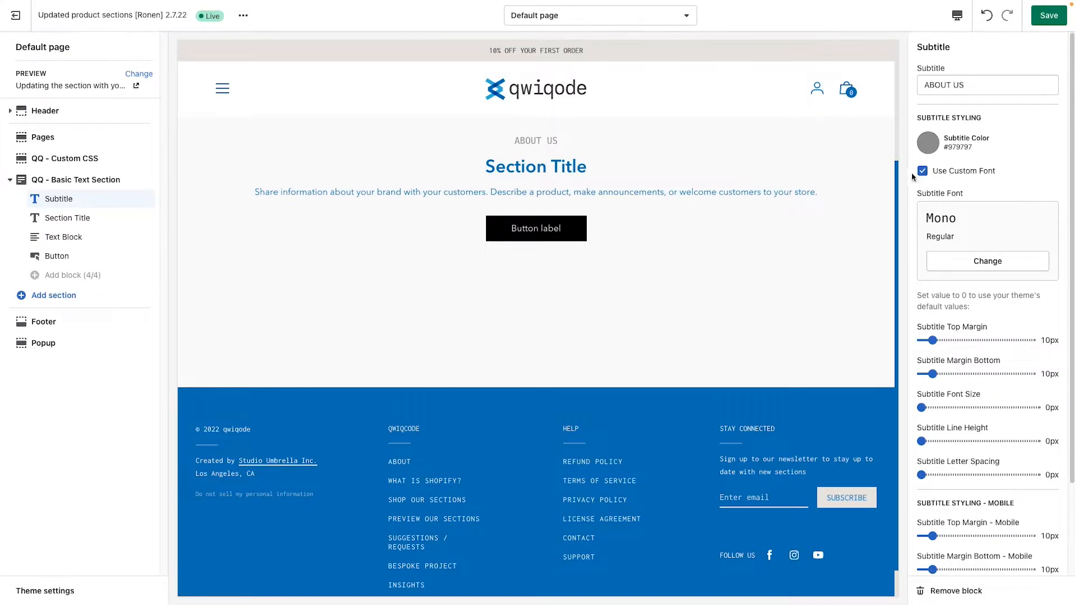
left_click(986, 261)
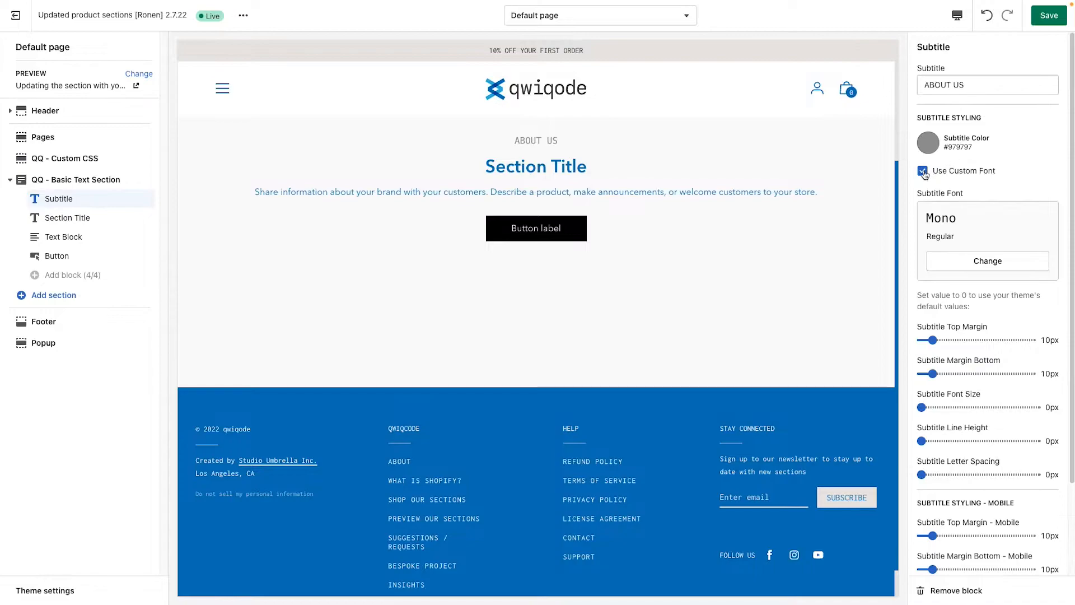
left_click(921, 170)
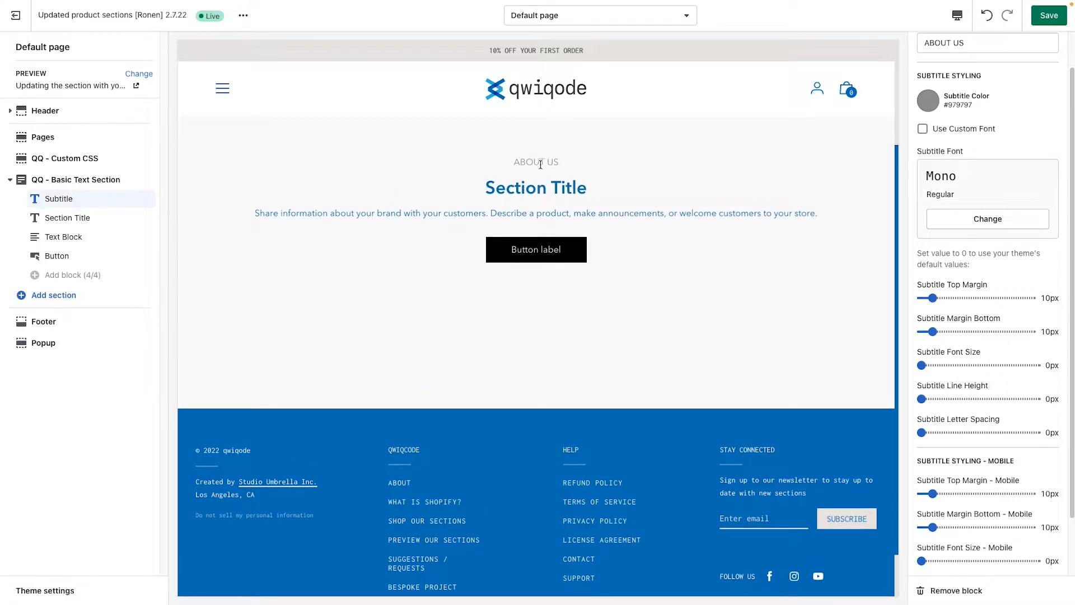
mouse_move(702, 240)
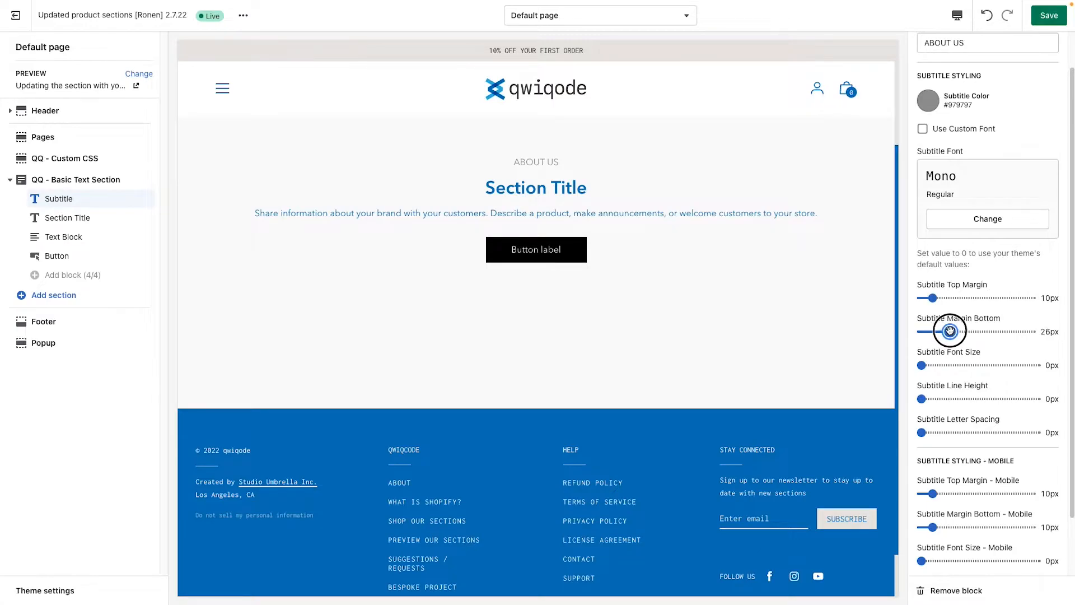
Step: Give the subtitle a 12px top margin and 16px bottom margin
left_click_drag(950, 332, 953, 332)
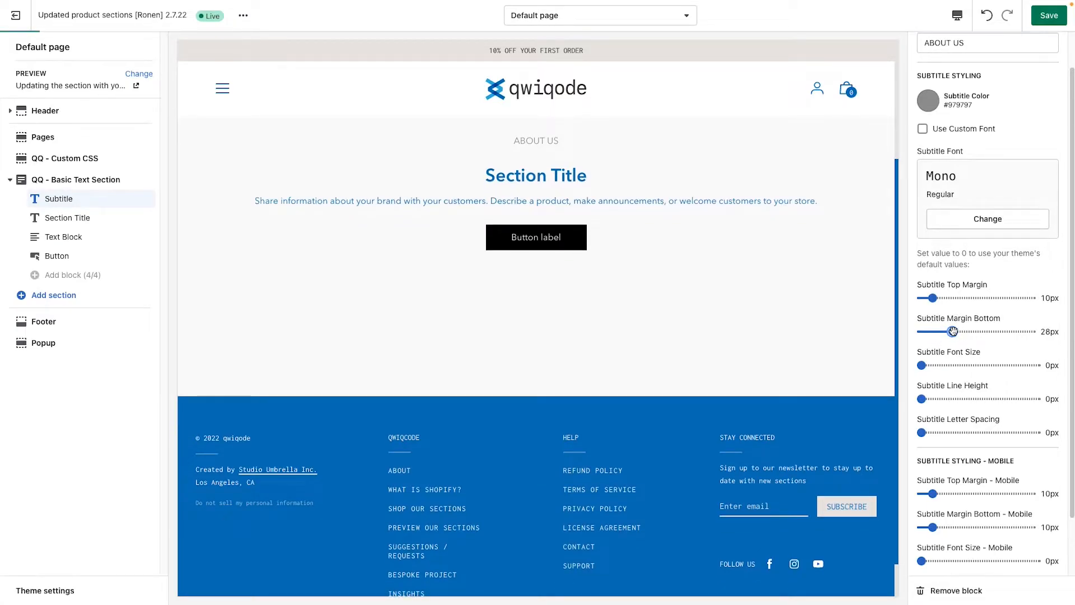
left_click_drag(952, 331, 939, 332)
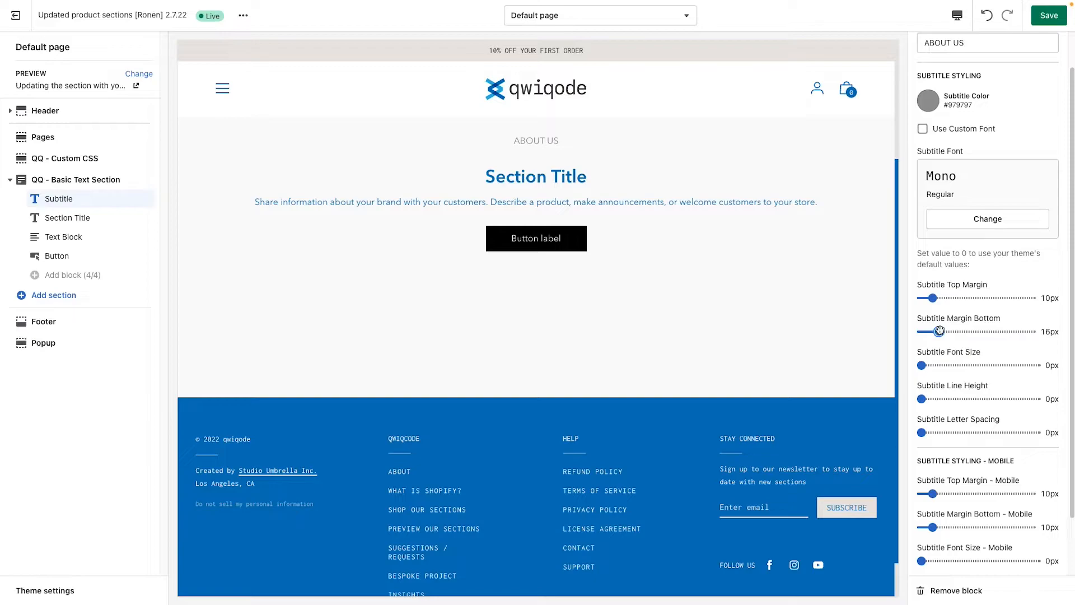
left_click_drag(927, 297, 940, 298)
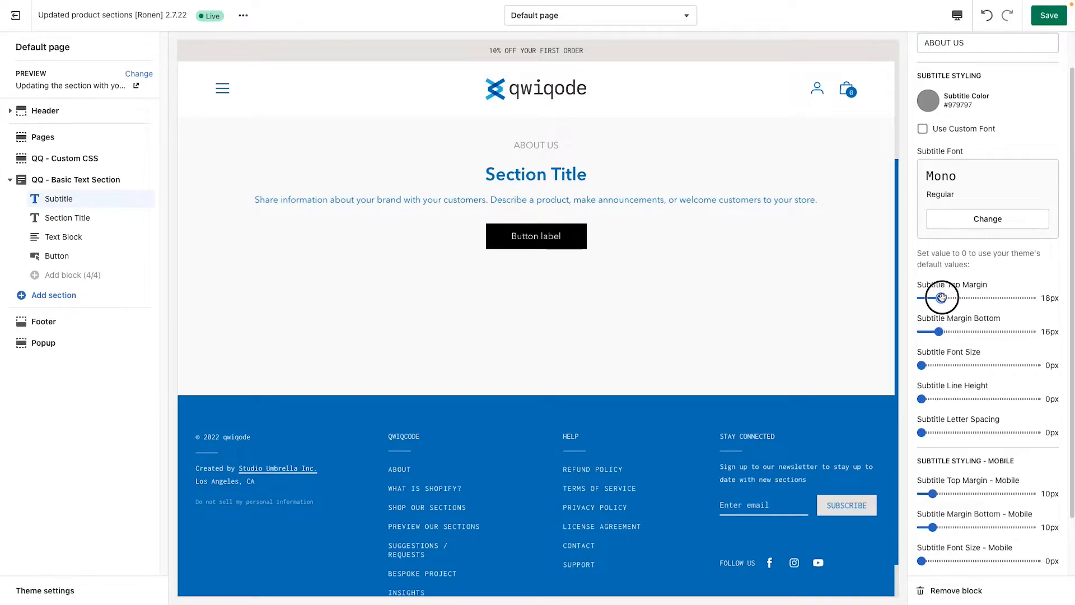
left_click_drag(942, 297, 931, 298)
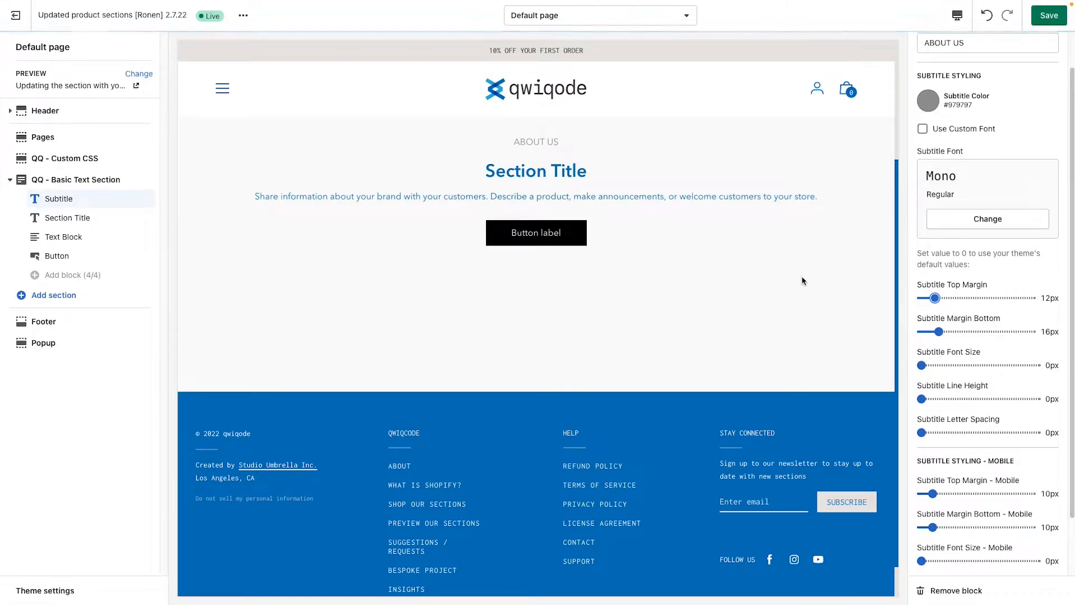
mouse_move(746, 345)
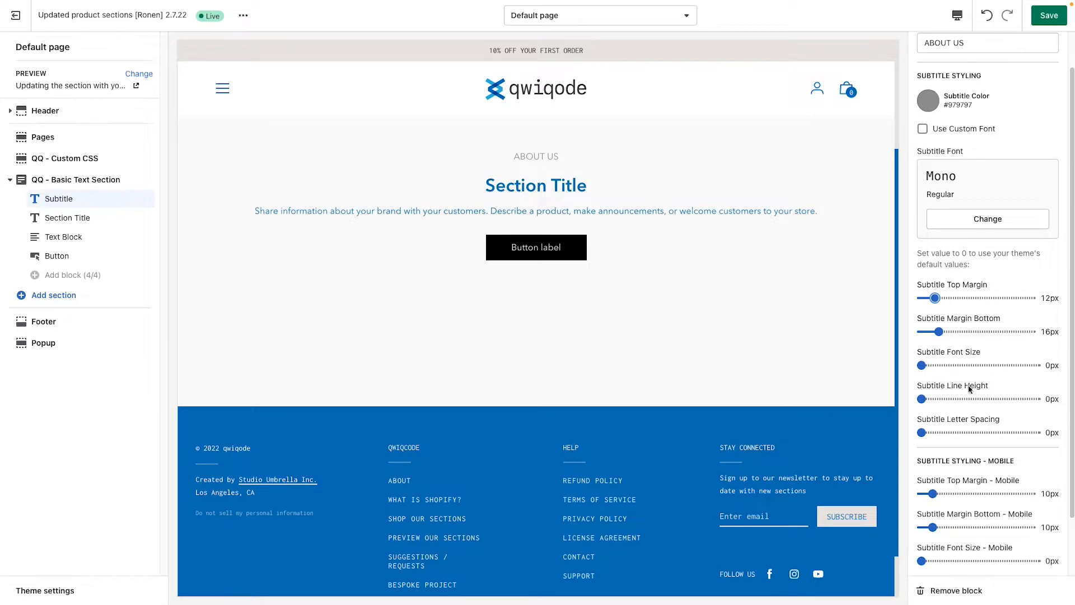
mouse_move(1070, 430)
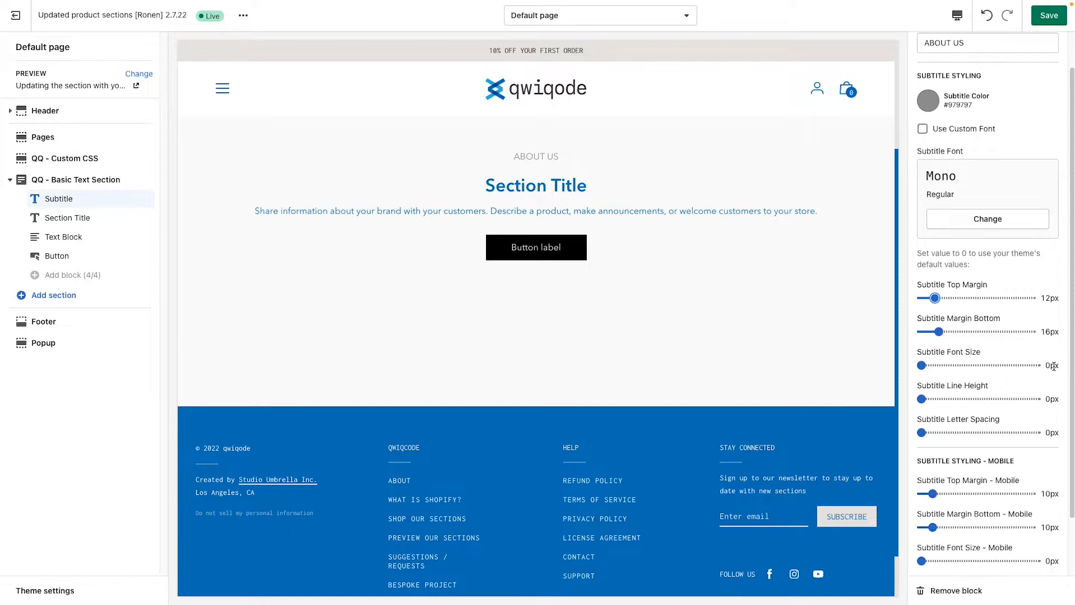
Step: Set the subtitle font size to 14px and adjust its letter spacing to 1px
left_click_drag(920, 365, 933, 365)
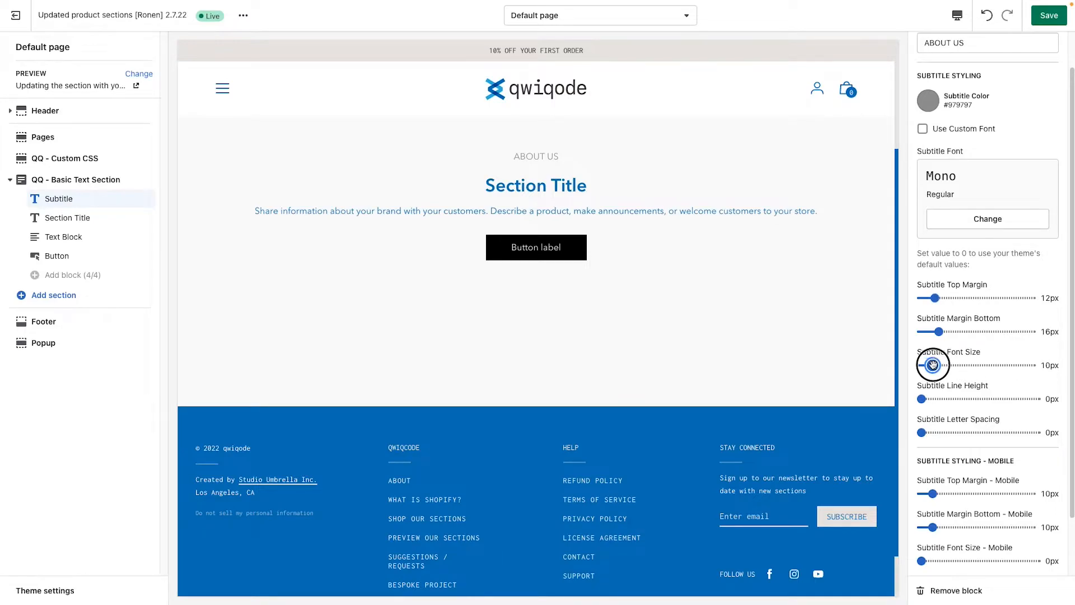
left_click_drag(932, 365, 939, 365)
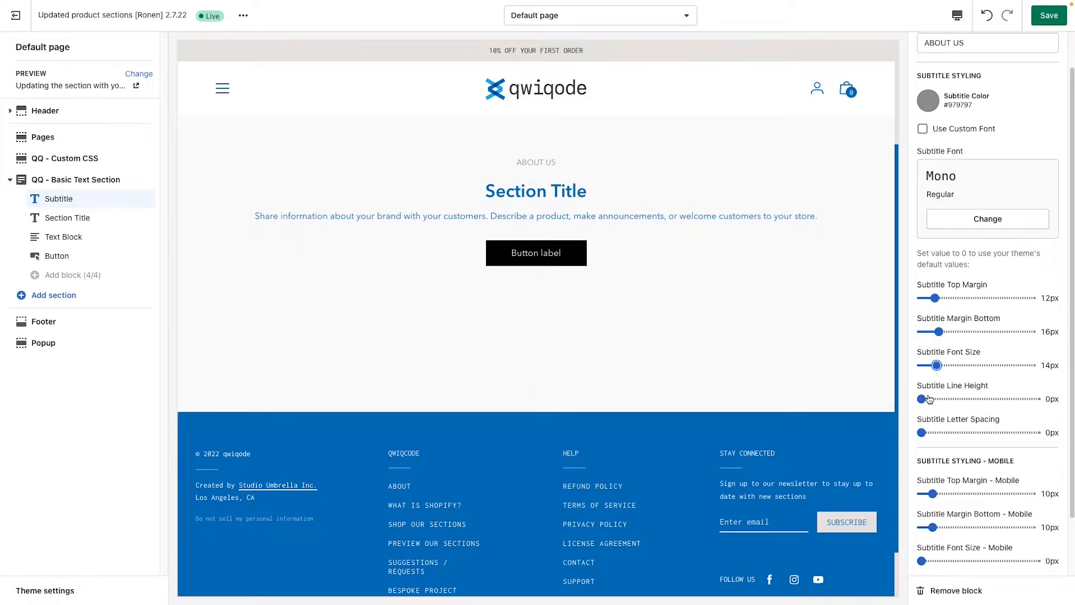
left_click_drag(922, 432, 932, 432)
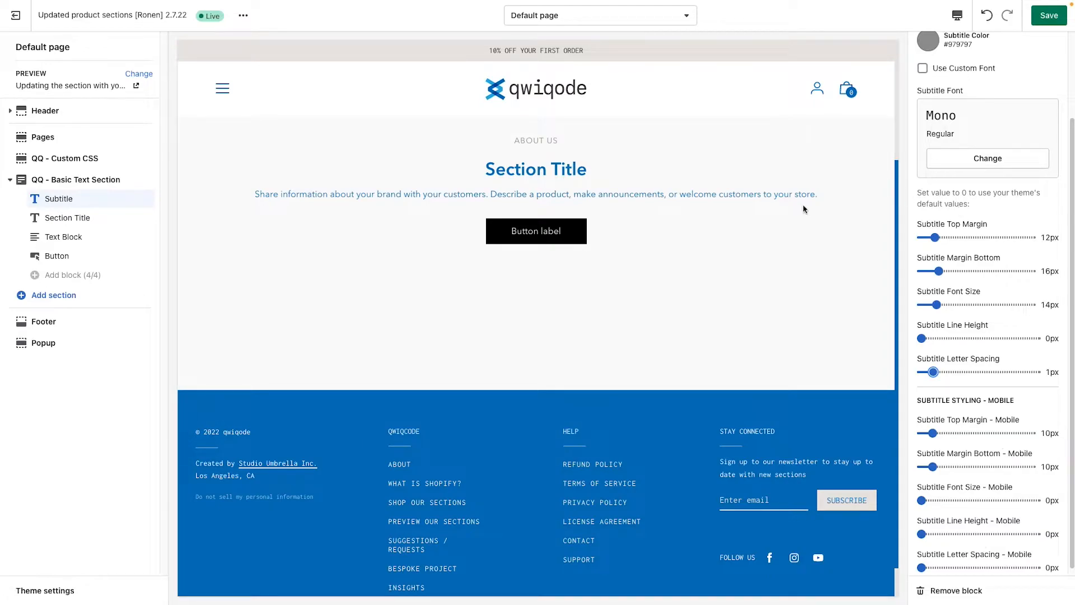
Step: Preview the page at mobile size and set the subtitle's mobile font size to 20px
left_click(957, 15)
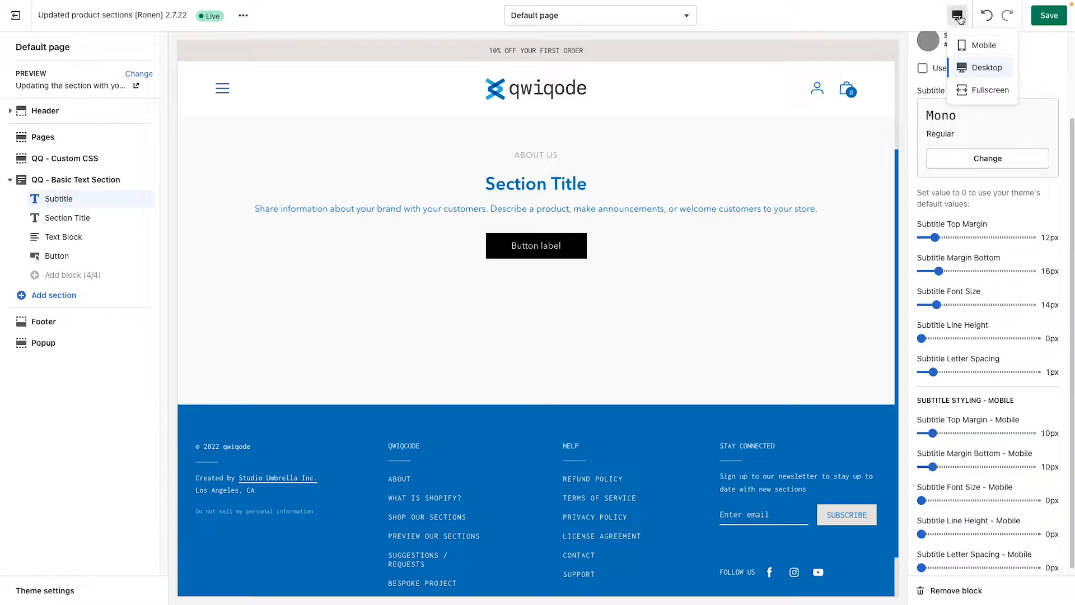
left_click(983, 45)
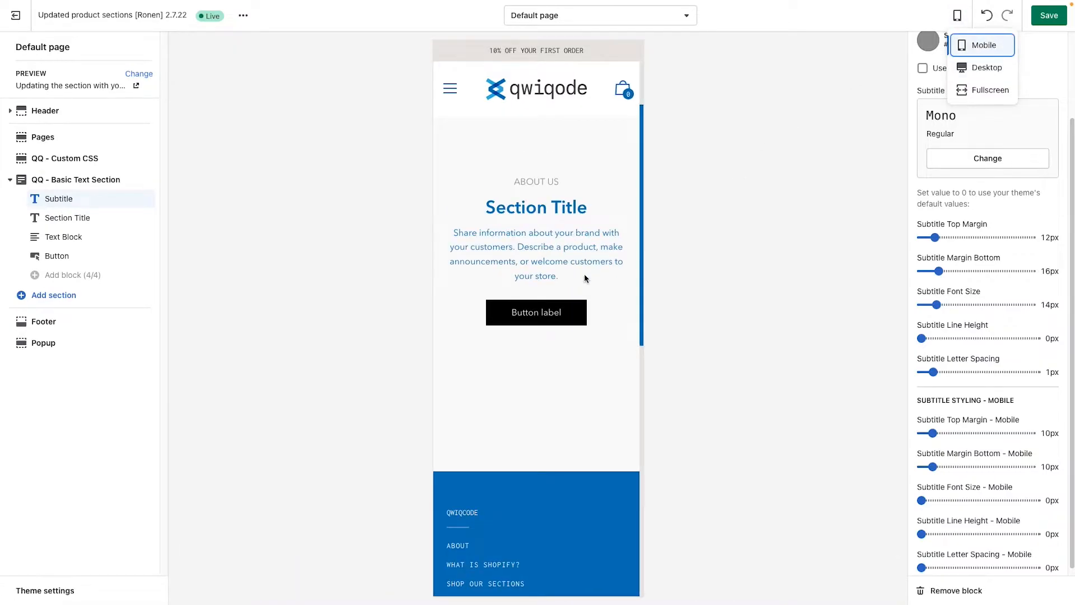
mouse_move(942, 439)
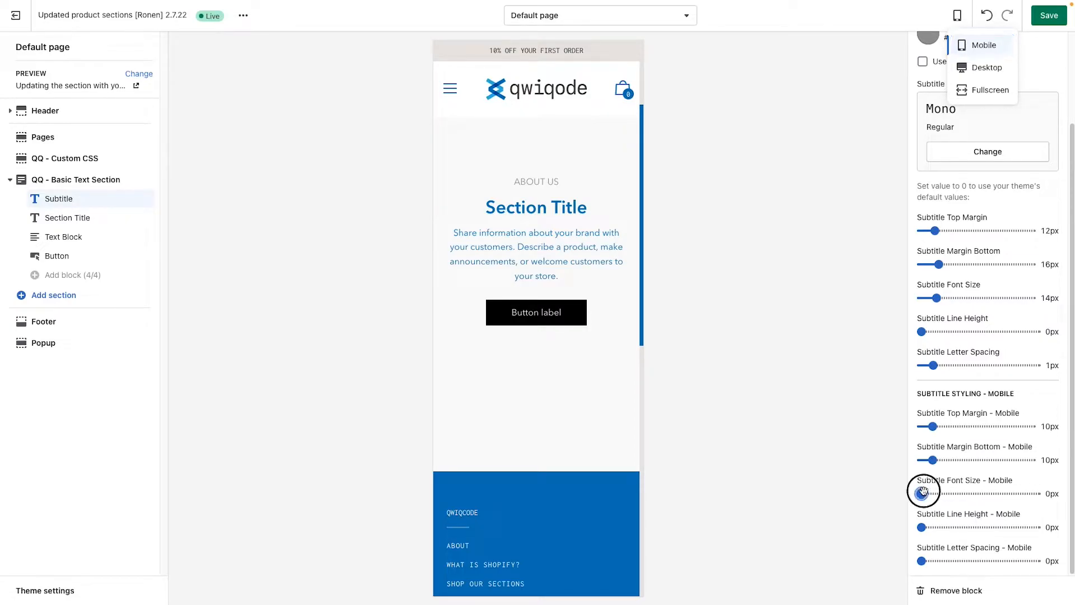
left_click_drag(924, 492, 932, 493)
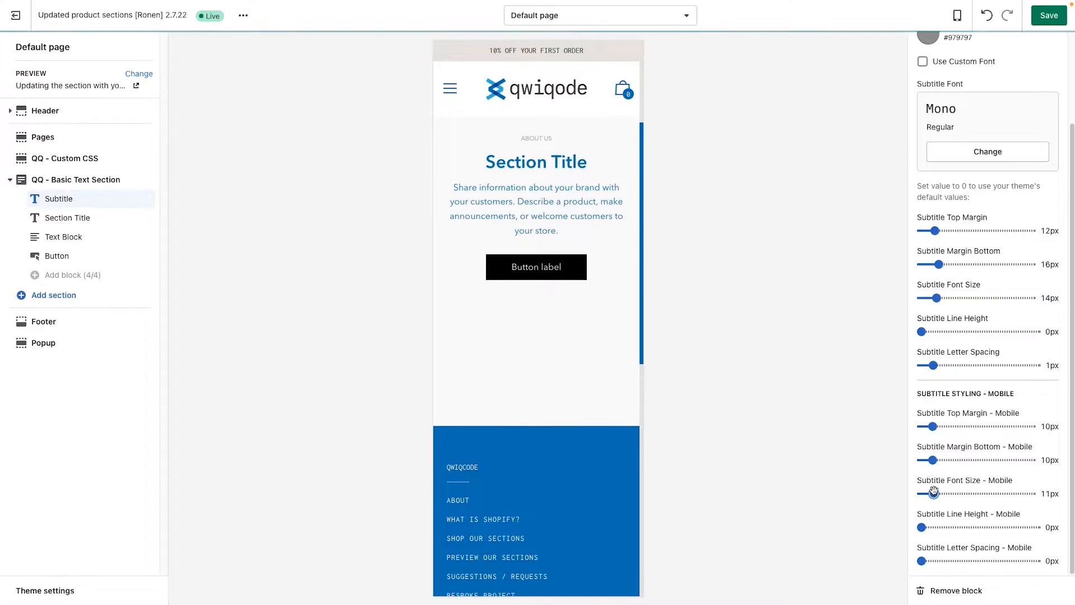
left_click_drag(934, 492, 924, 493)
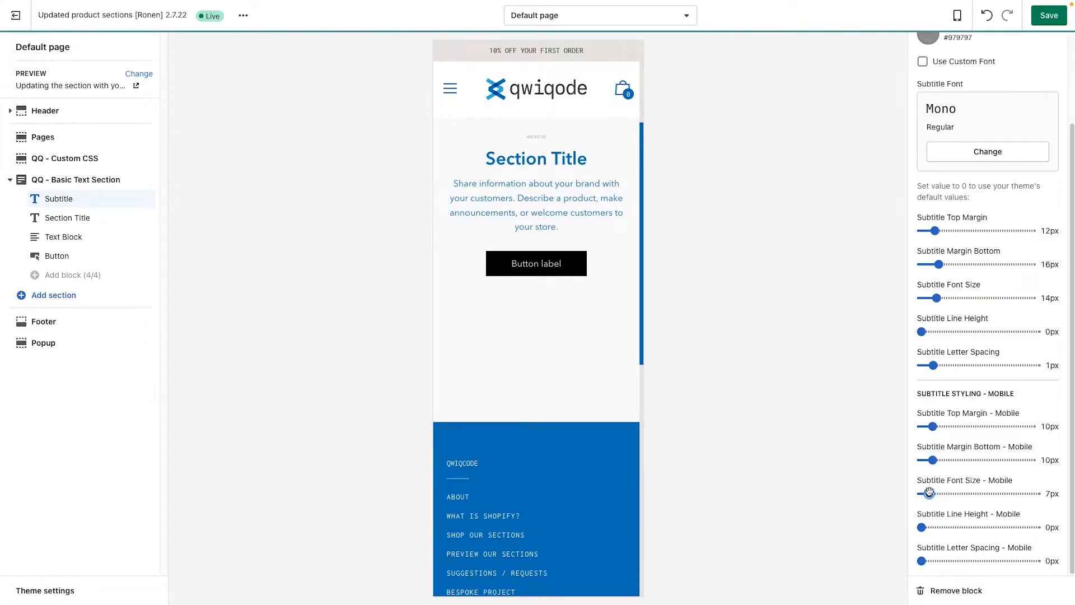
left_click_drag(931, 492, 946, 493)
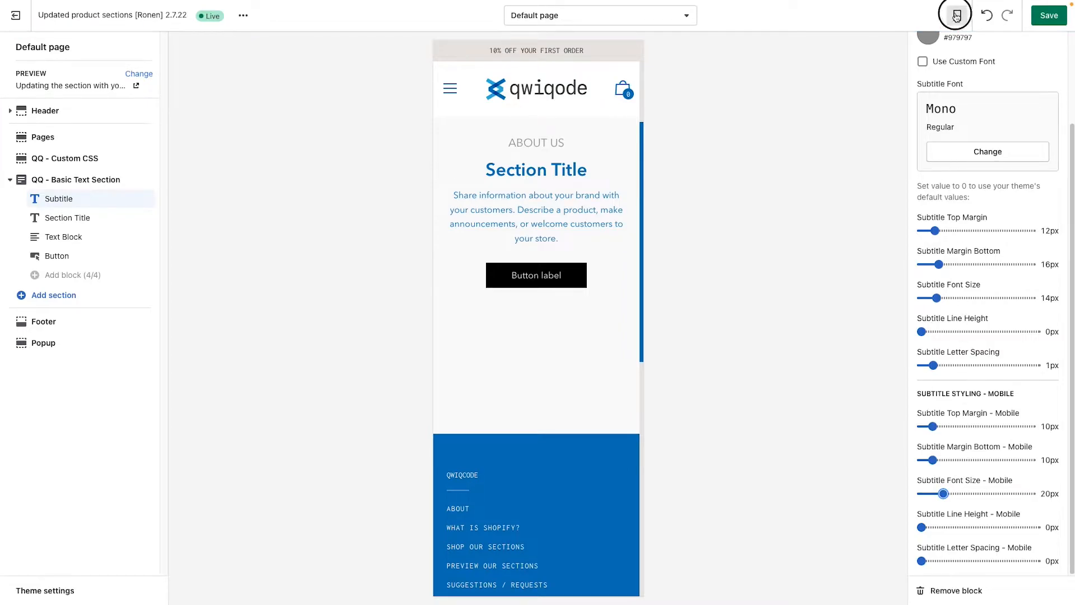
Step: Switch the preview back to desktop and bring up the Section Title settings
left_click(955, 14)
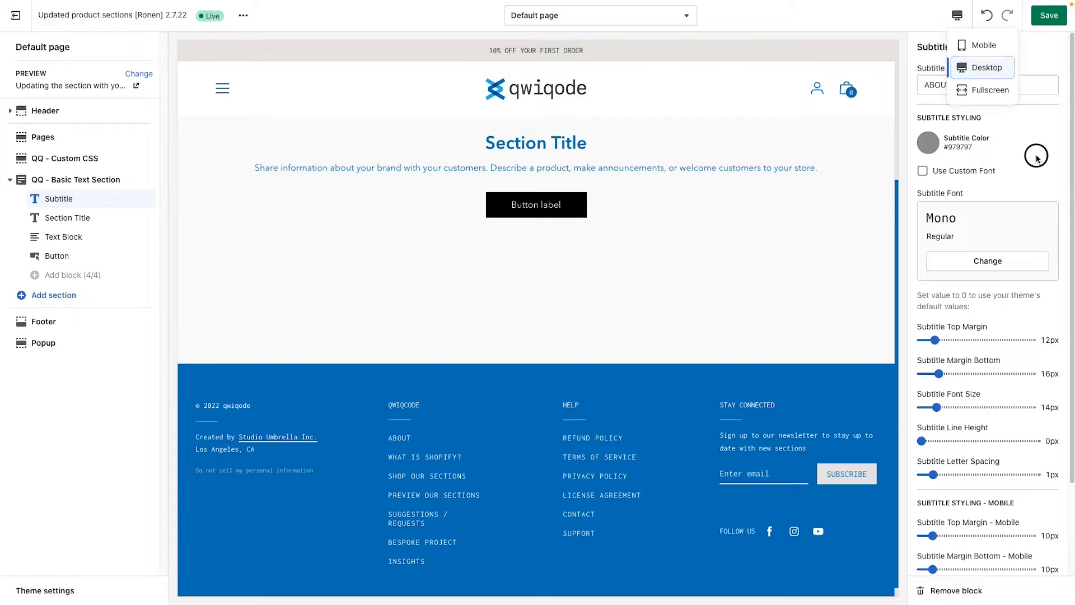
left_click(987, 67)
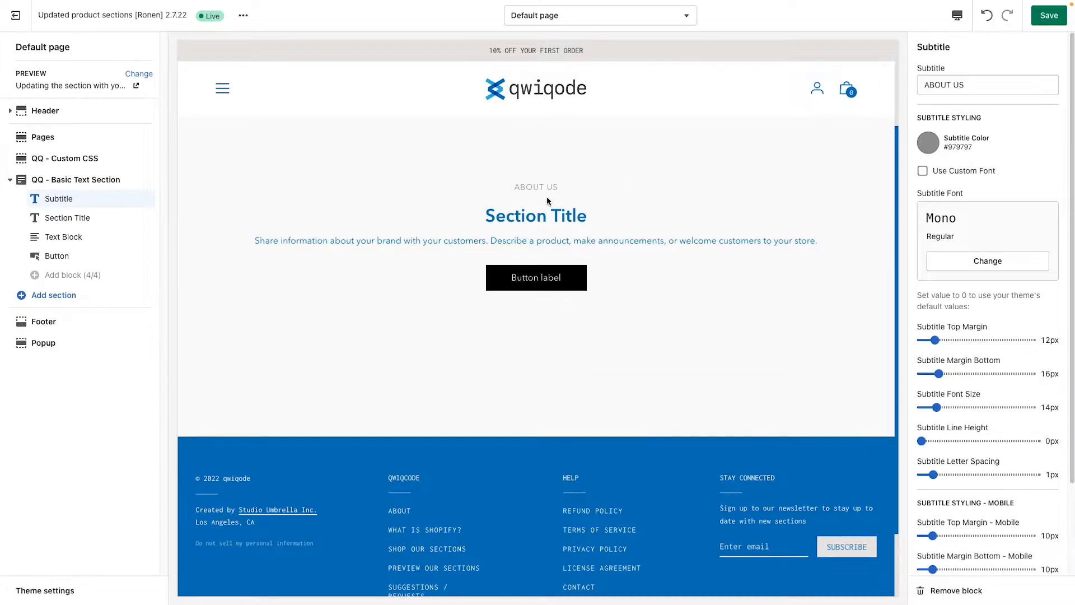
left_click(67, 218)
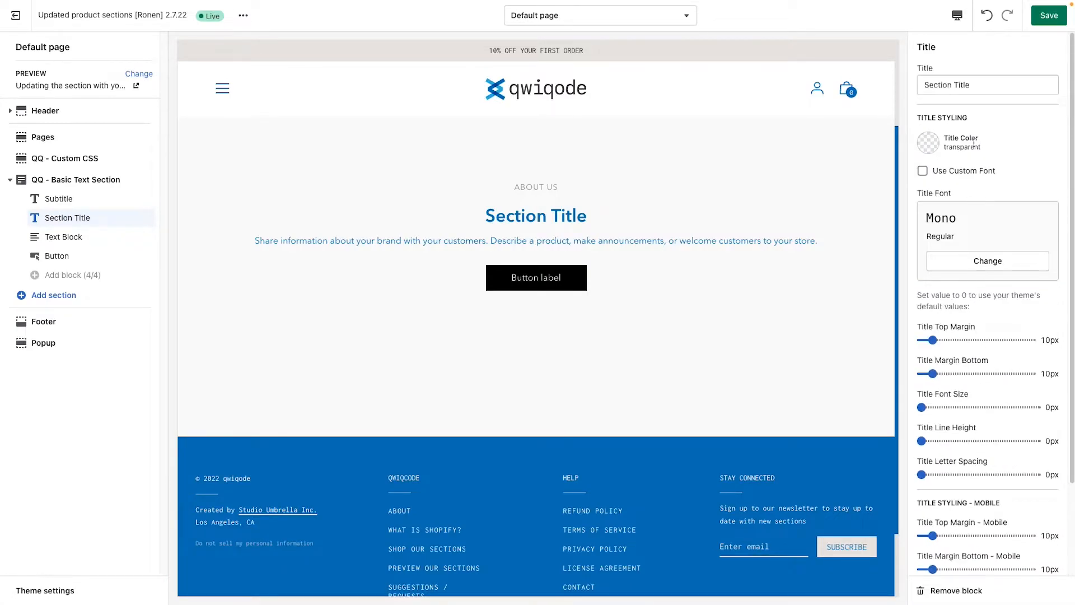
Step: Change the title text to "Who are we?" and raise its font size to 43px
left_click(988, 84)
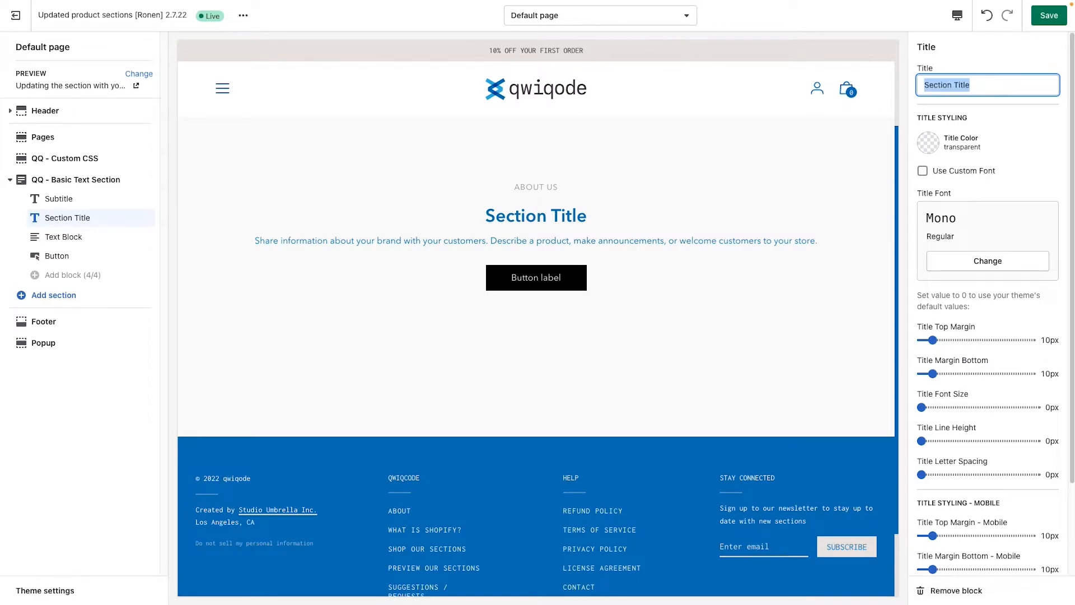
type("Who are we?")
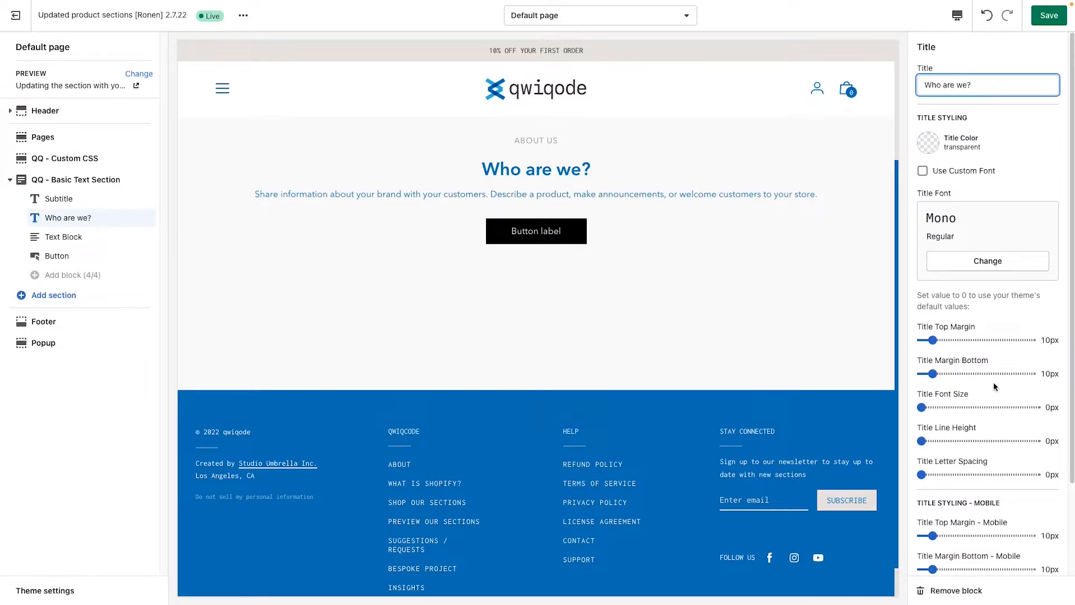
left_click_drag(924, 408, 947, 408)
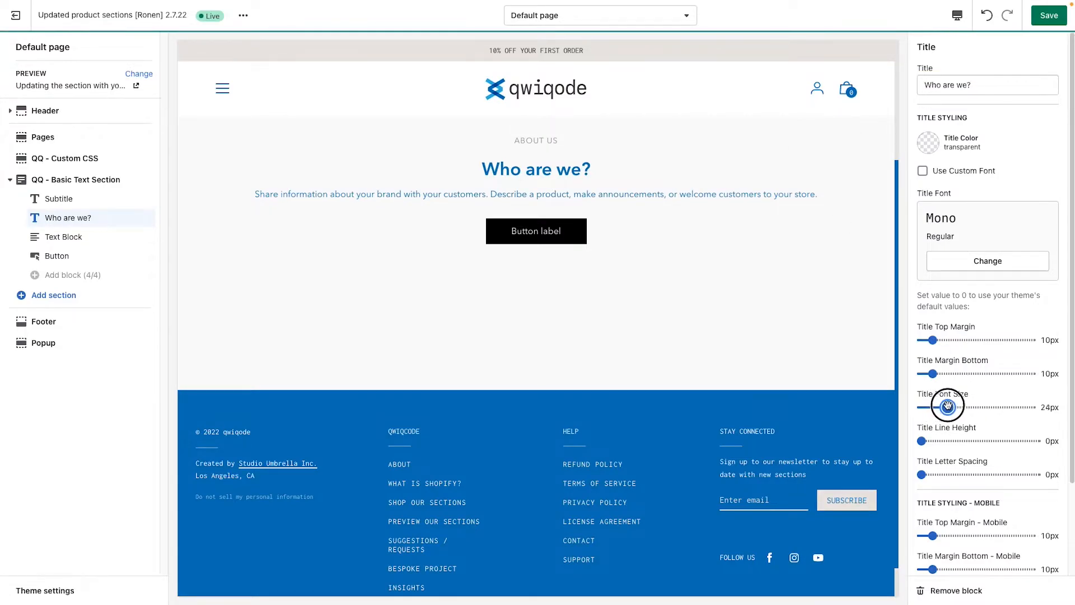
left_click_drag(948, 406, 955, 407)
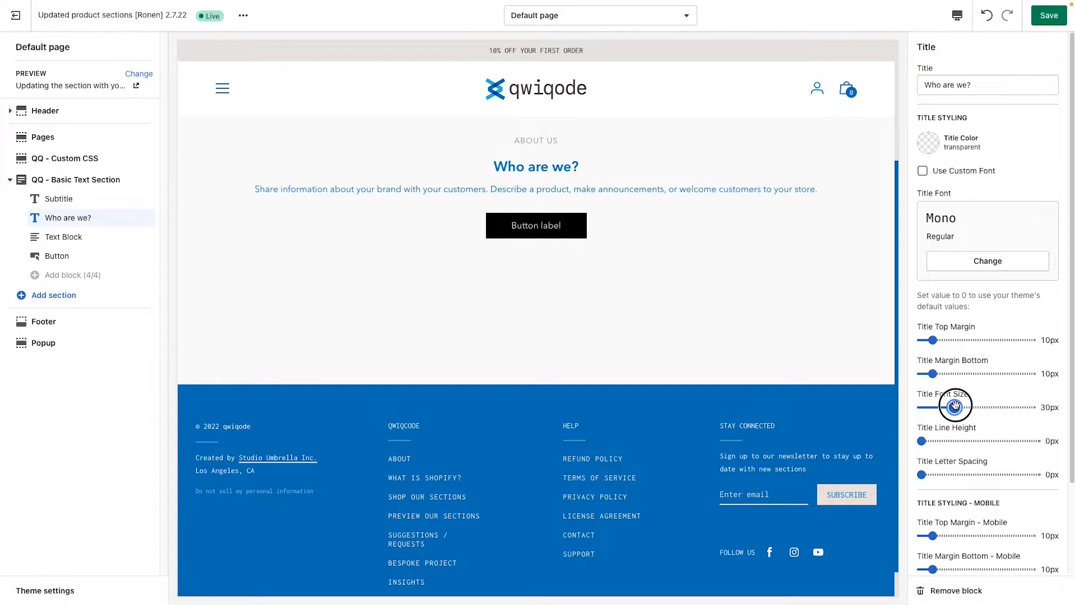
left_click_drag(953, 407, 966, 407)
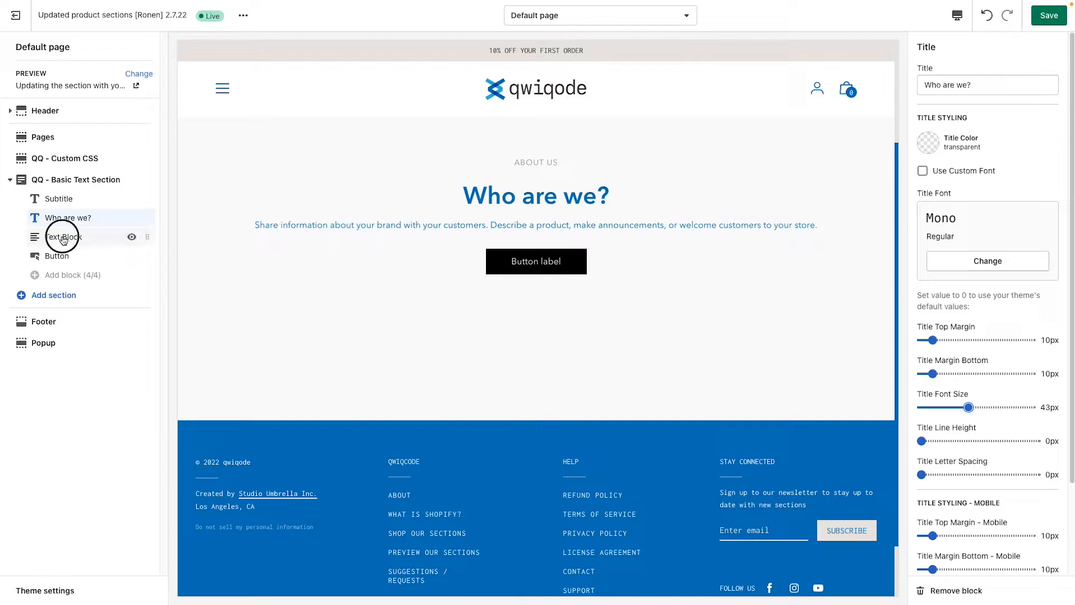
Step: Duplicate the Text Block paragraph and give it a 26px top margin
left_click(62, 236)
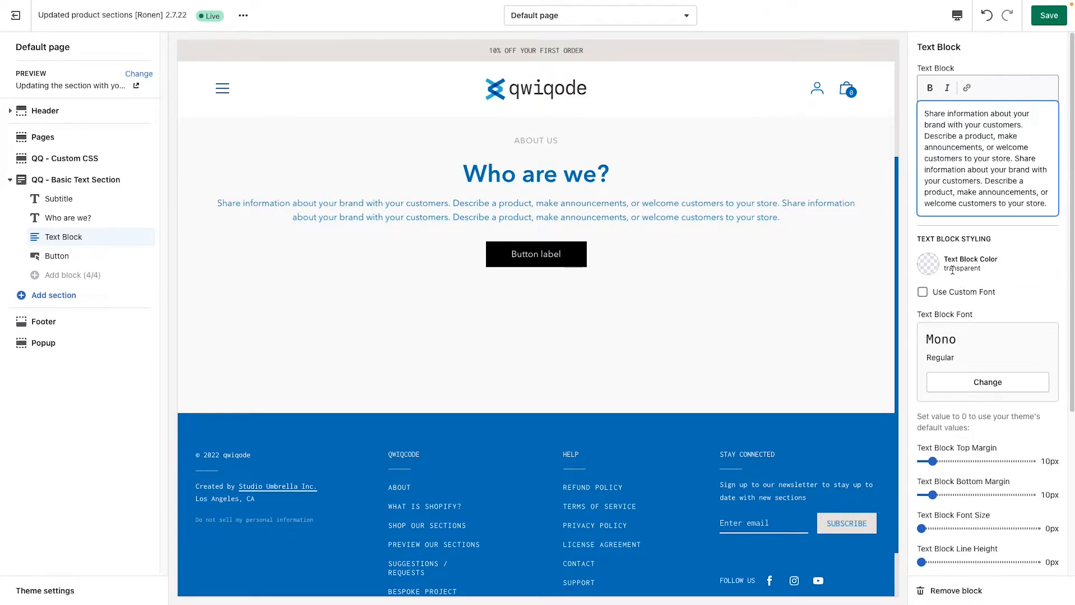
left_click_drag(931, 461, 945, 460)
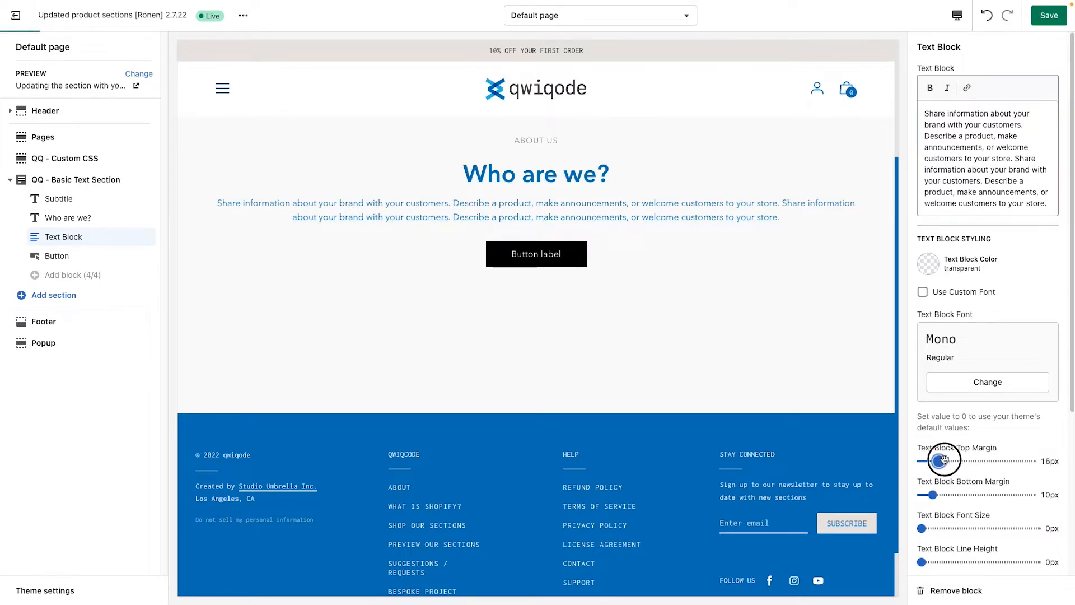
left_click_drag(943, 460, 950, 460)
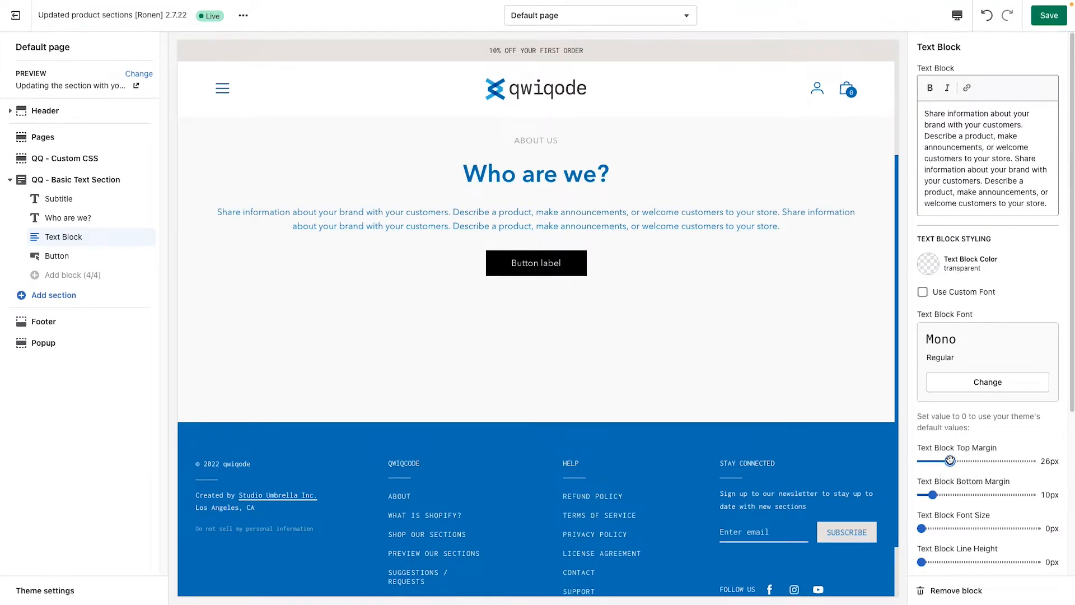
left_click(57, 256)
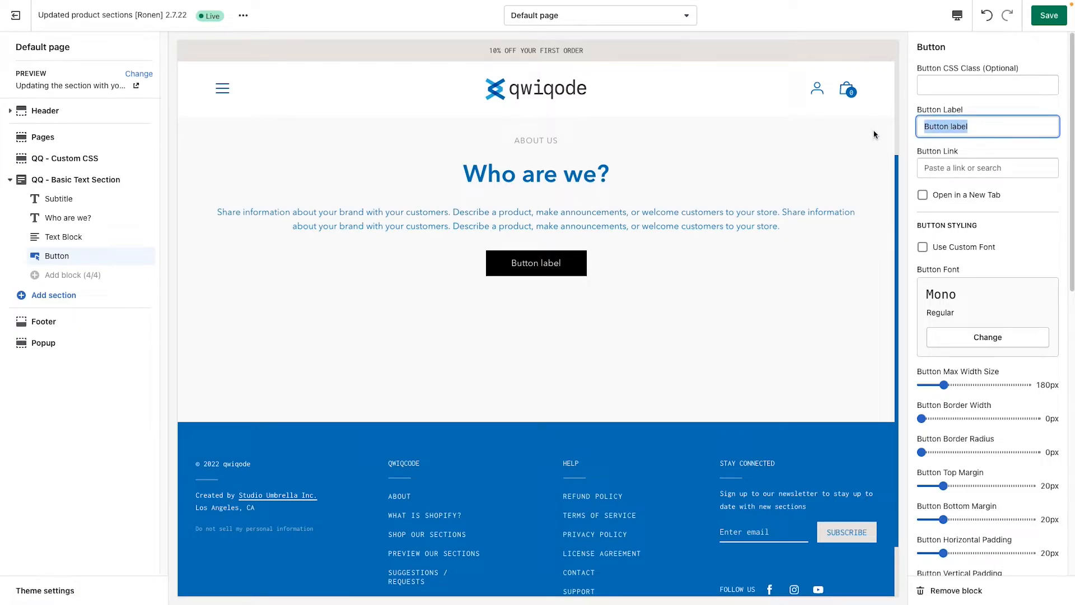
Step: Replace the Button Label text with READ MORE
type("READ MORE")
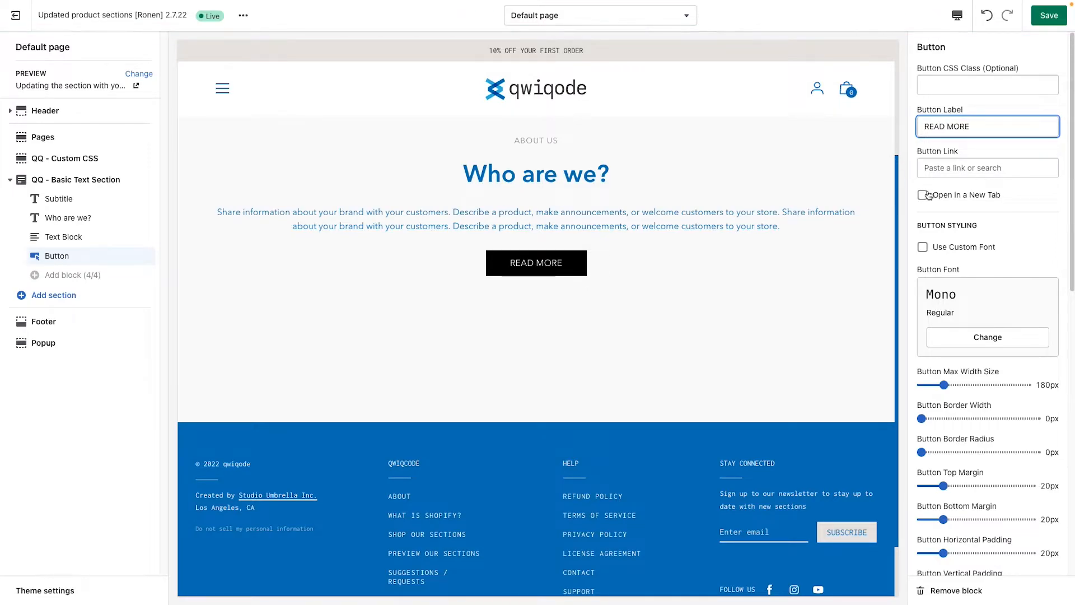
left_click(988, 84)
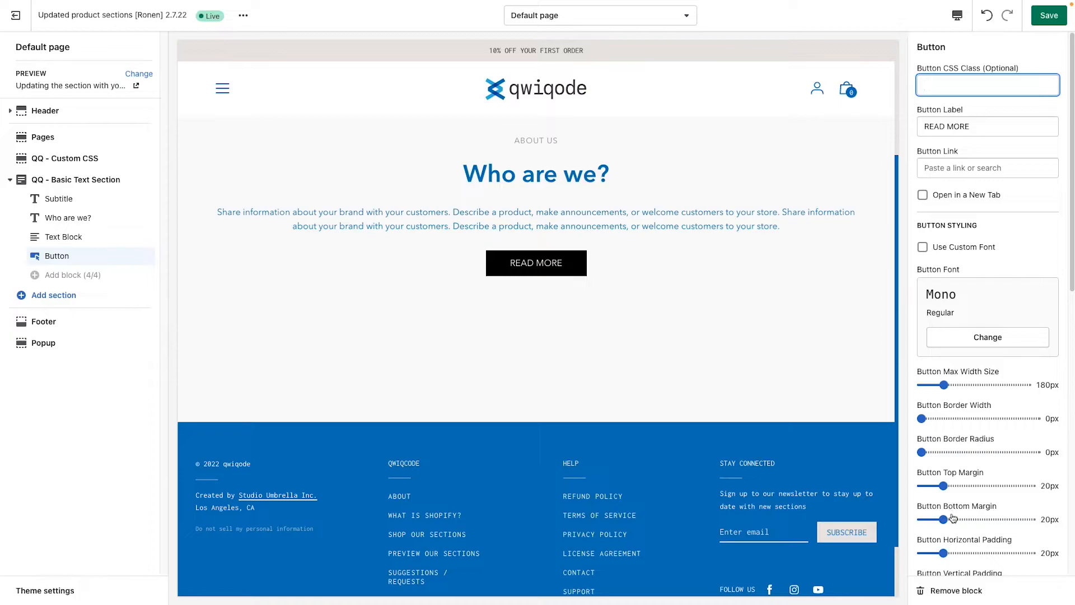
mouse_move(973, 389)
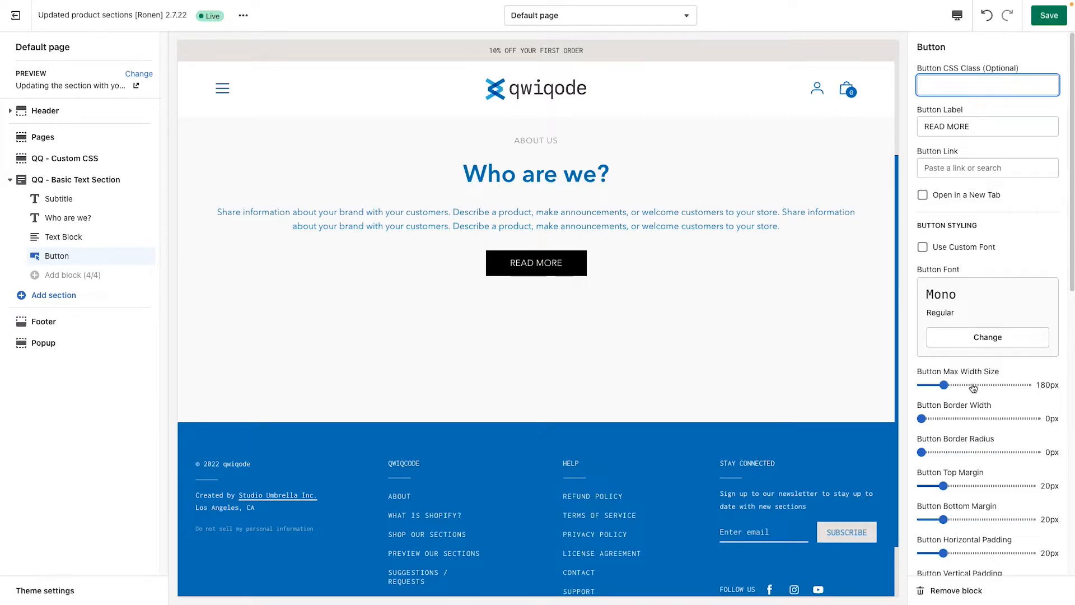
mouse_move(972, 139)
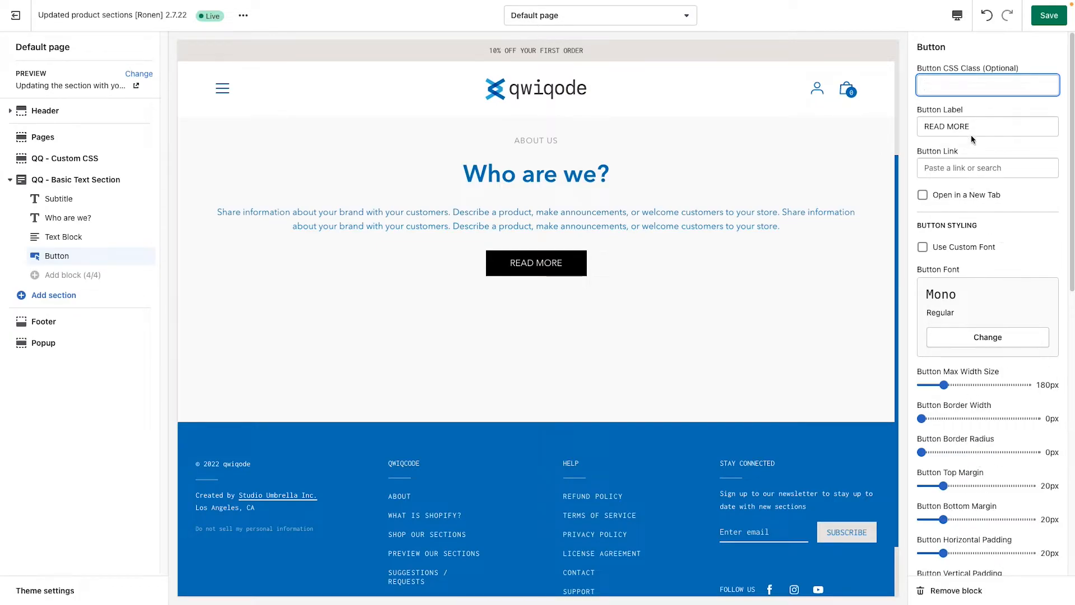
left_click(987, 127)
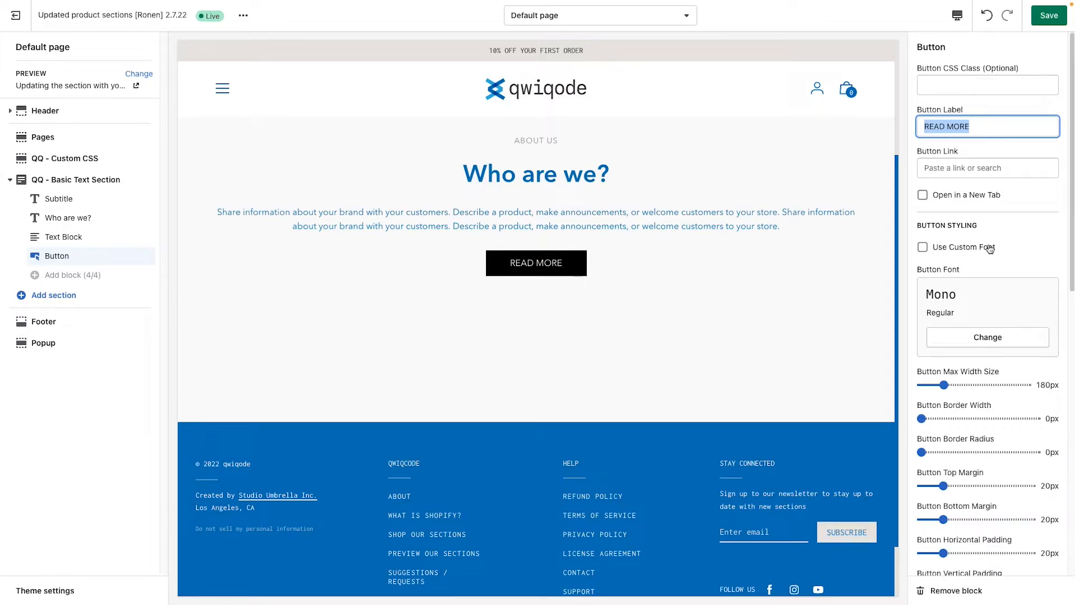
mouse_move(974, 266)
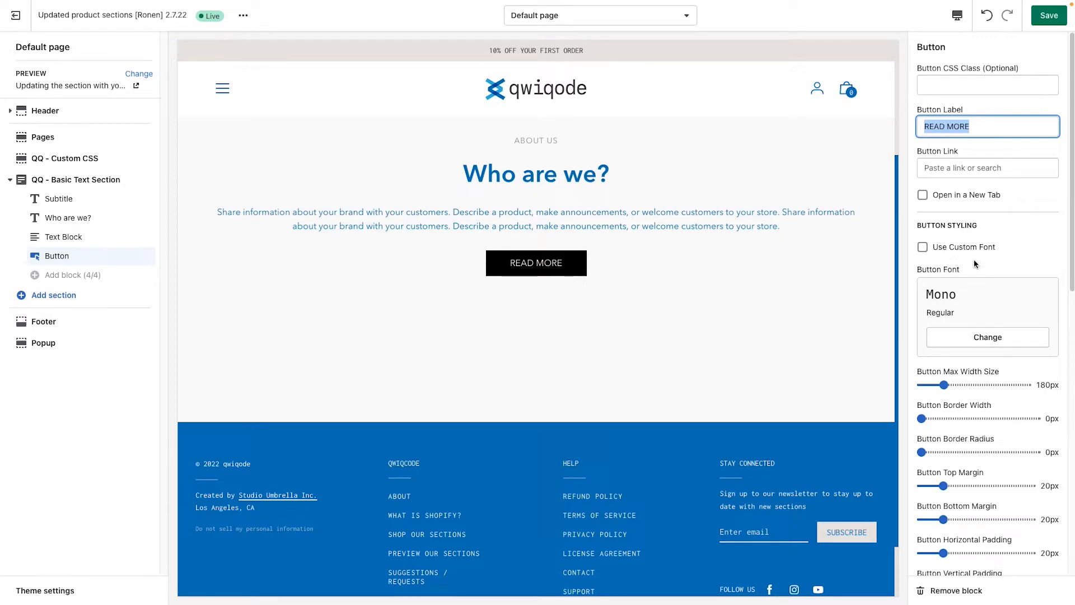
scroll("down", 3)
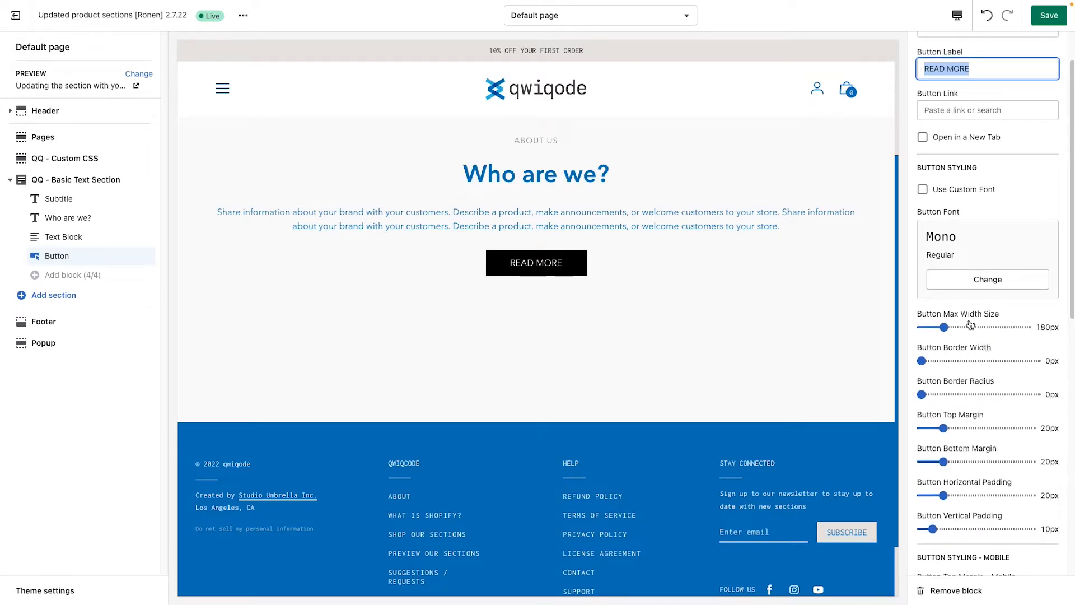
left_click_drag(951, 326, 966, 312)
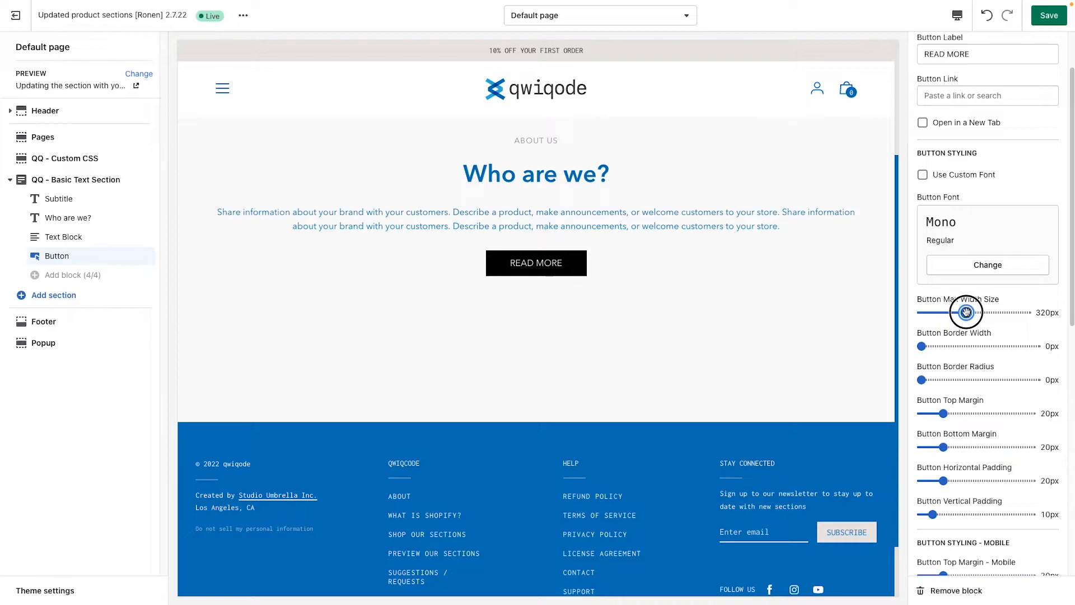
left_click_drag(966, 313, 946, 313)
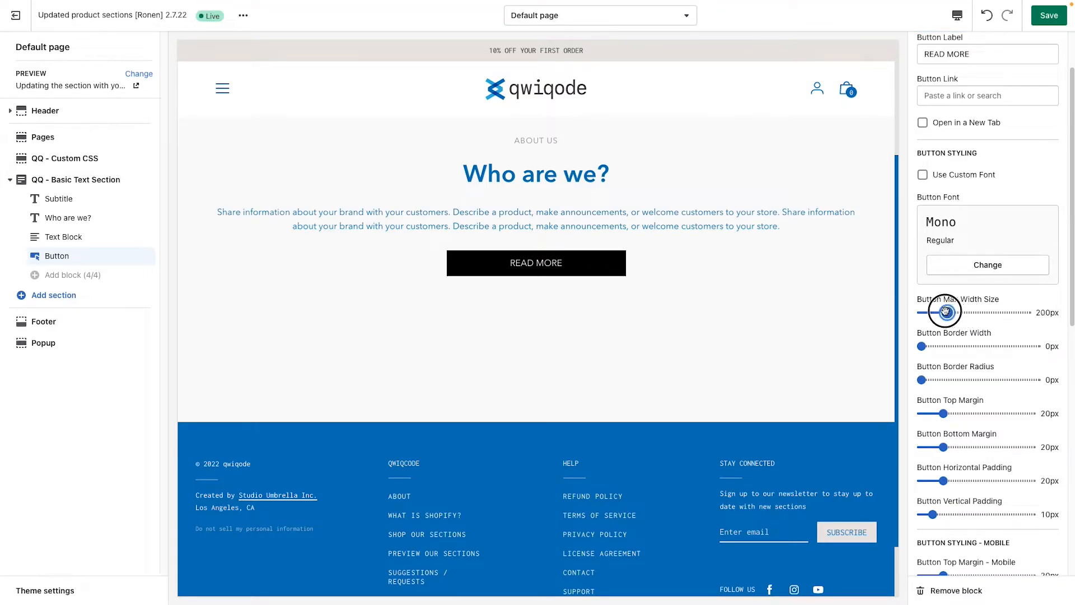
left_click_drag(930, 312, 953, 312)
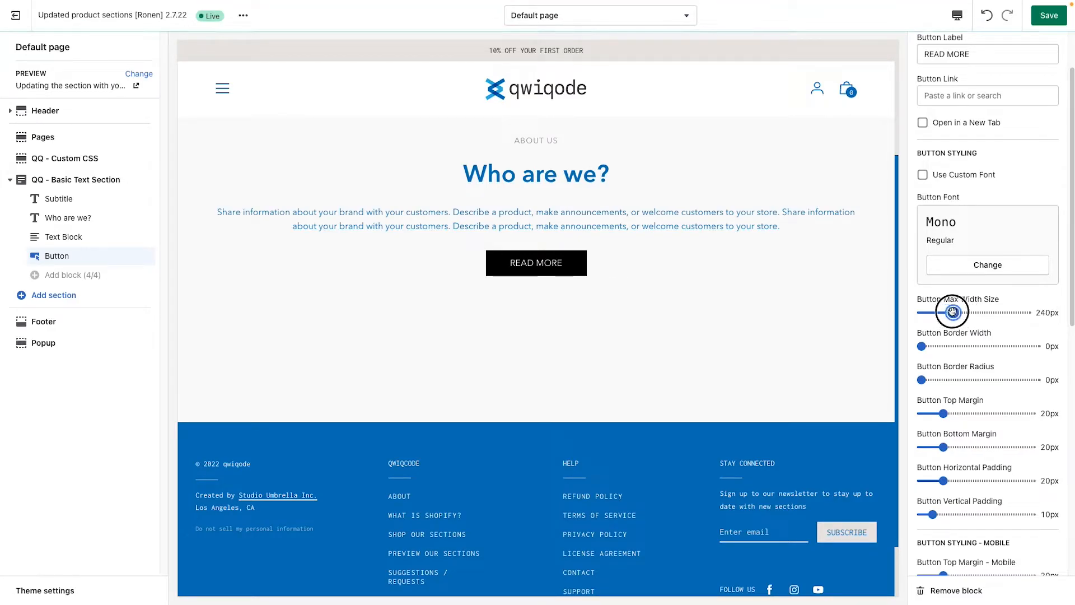
left_click_drag(952, 313, 957, 313)
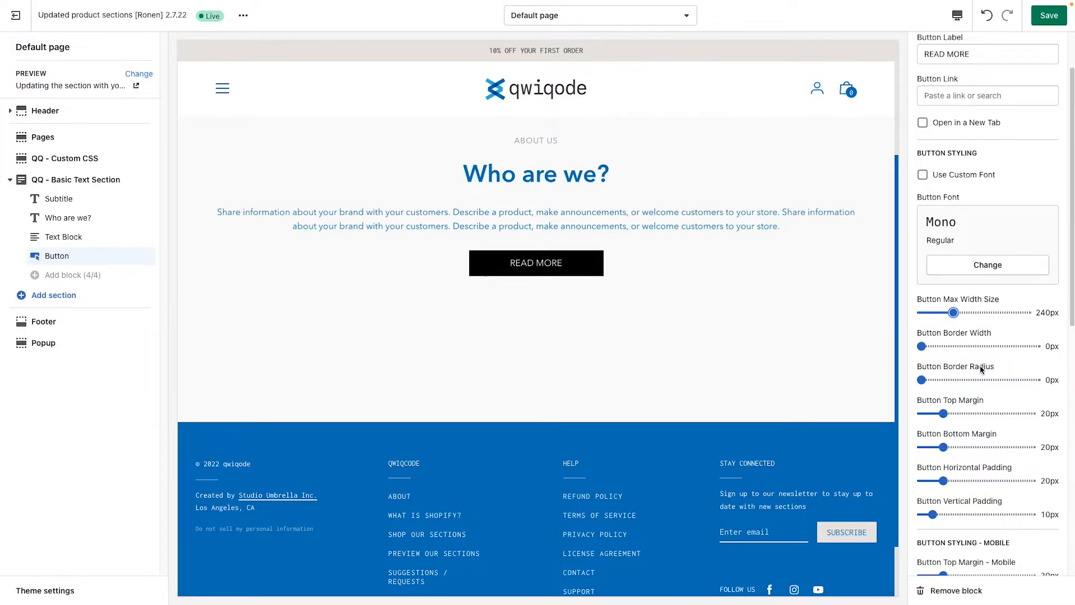
scroll("down", 3)
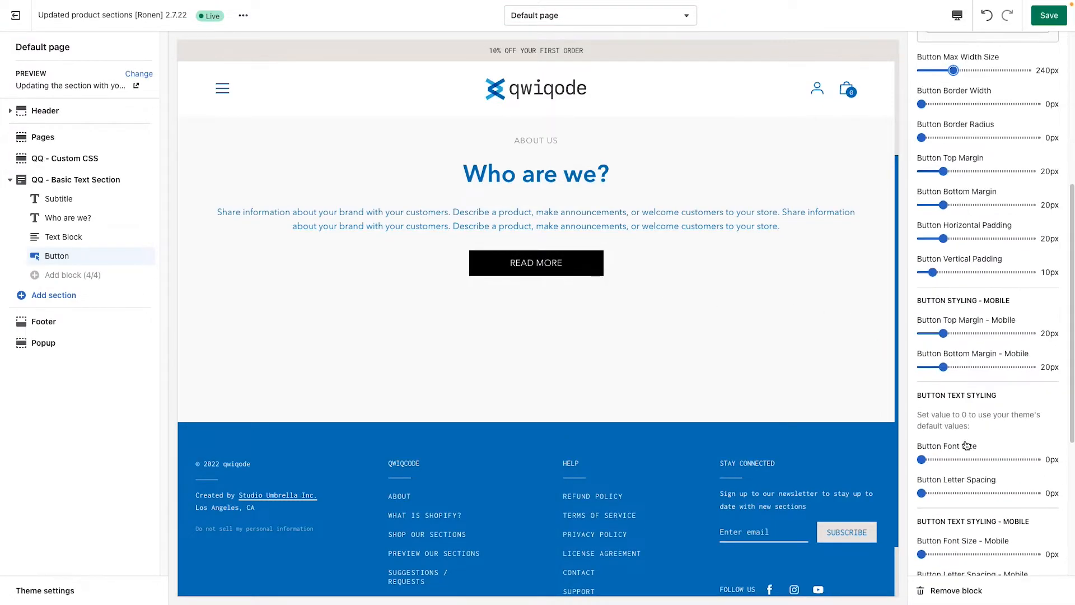
scroll("down", 3)
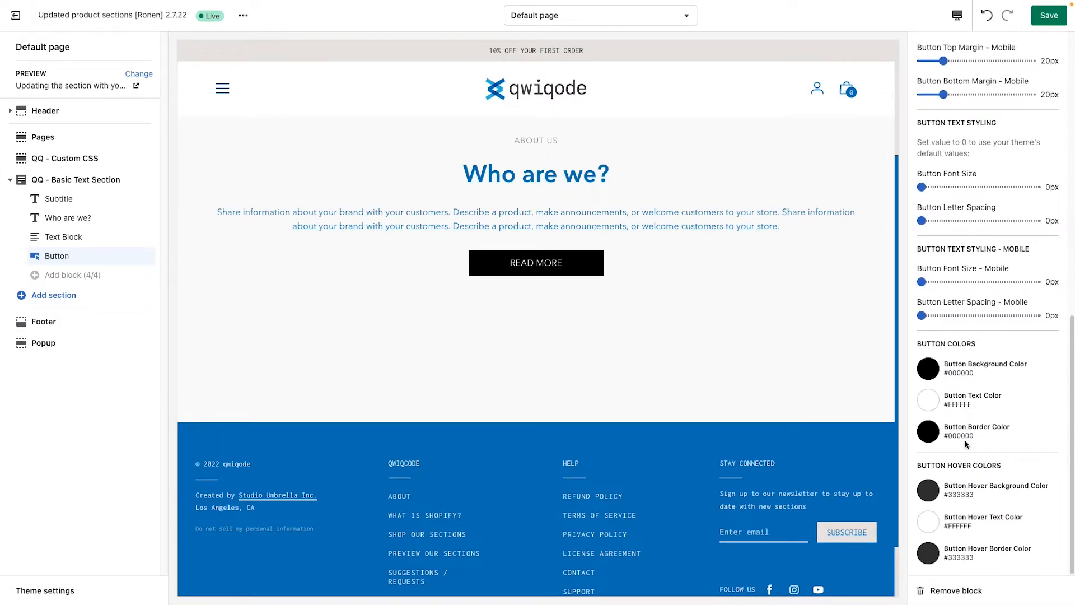
mouse_move(959, 456)
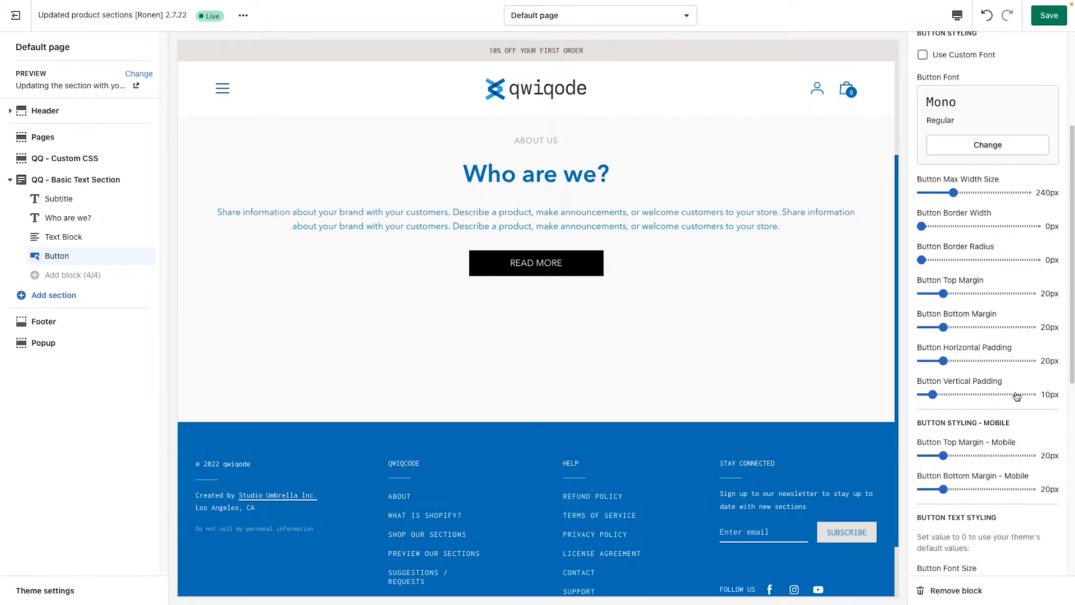
Step: Try a thicker button border, then bring Button Border Width back to 0px
left_click_drag(924, 228, 933, 228)
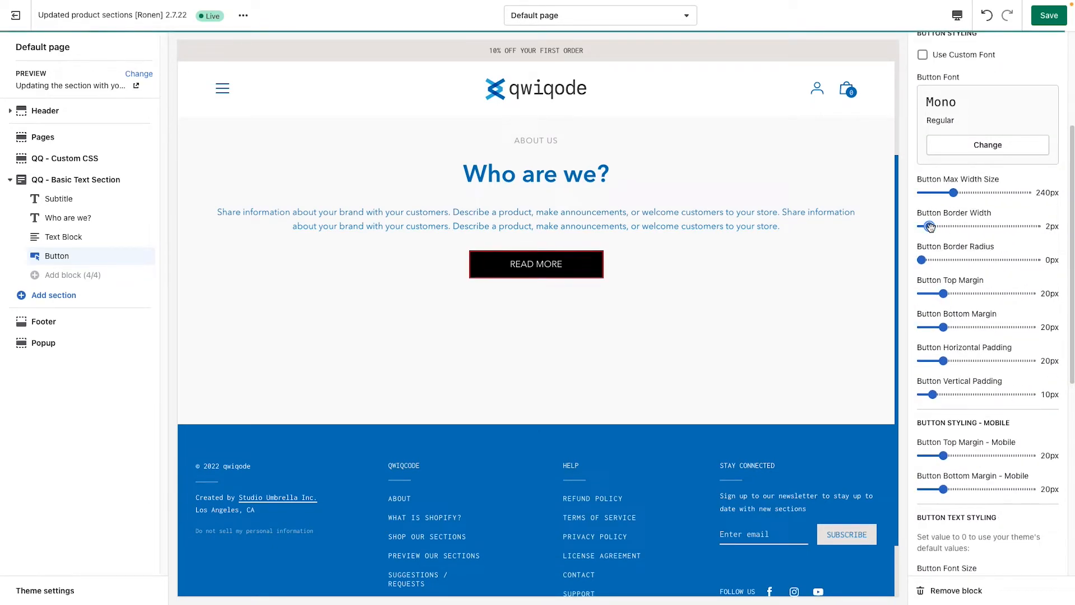
left_click_drag(931, 226, 938, 226)
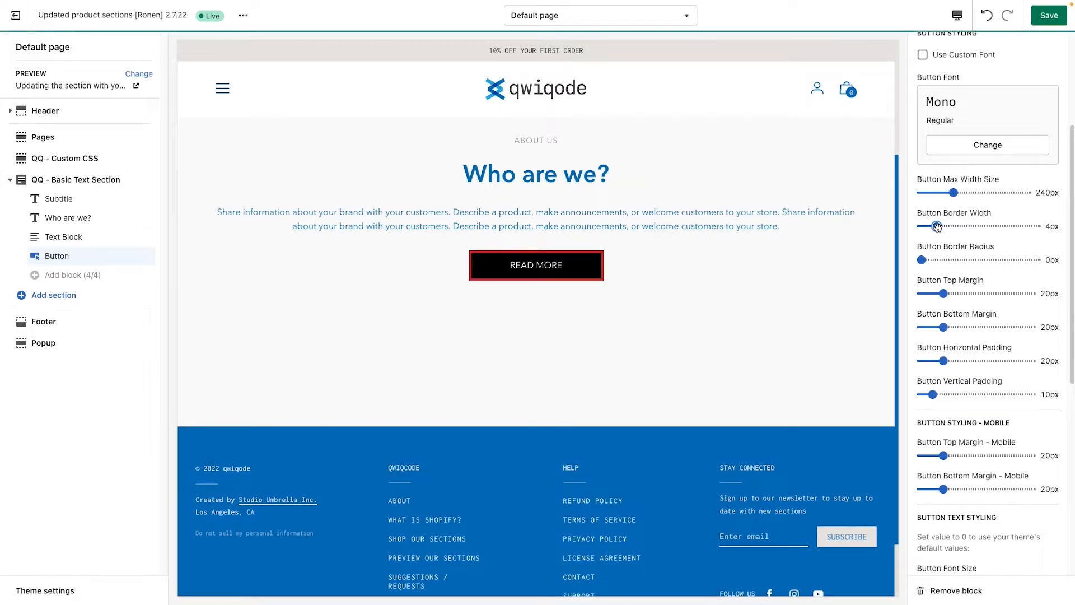
left_click_drag(936, 227, 953, 228)
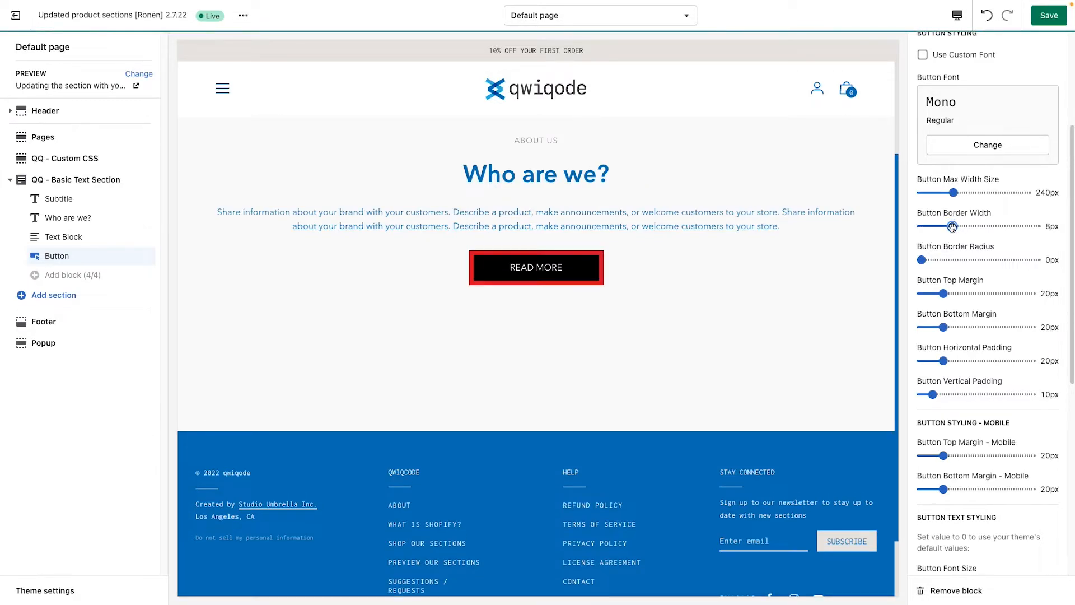
left_click_drag(951, 226, 918, 226)
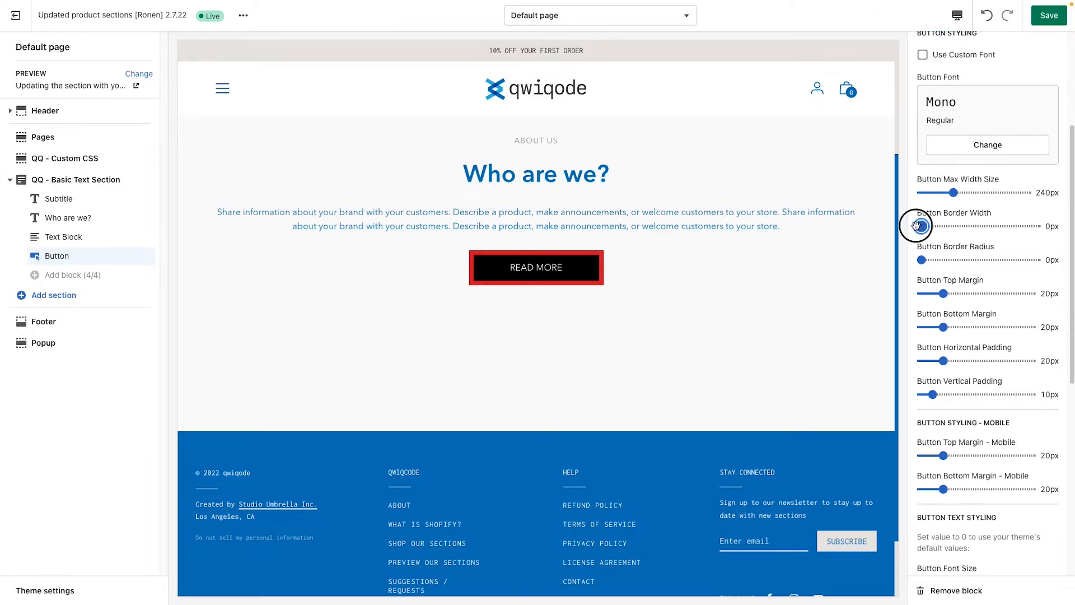
Step: Set Button Border Radius to 27px and nudge the top margin up toward 32px
left_click_drag(922, 259, 946, 259)
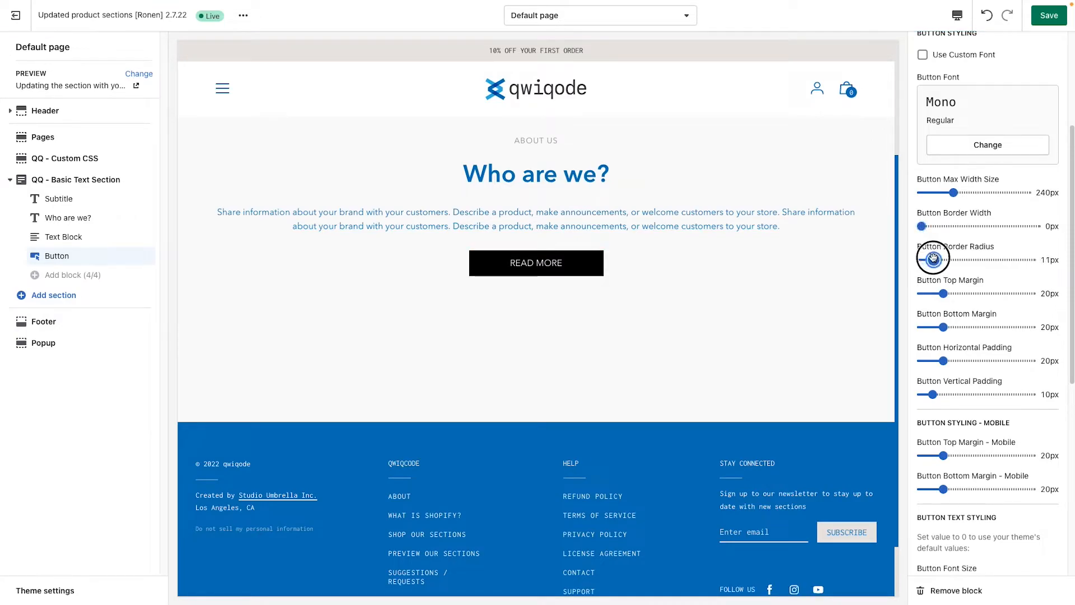
left_click_drag(930, 259, 942, 259)
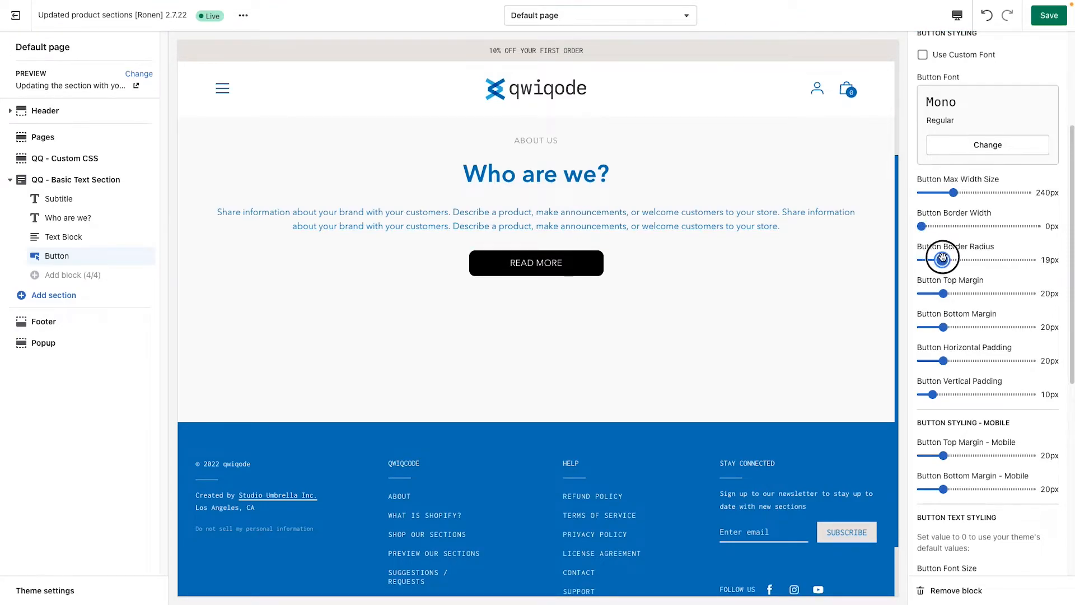
left_click_drag(939, 256, 945, 257)
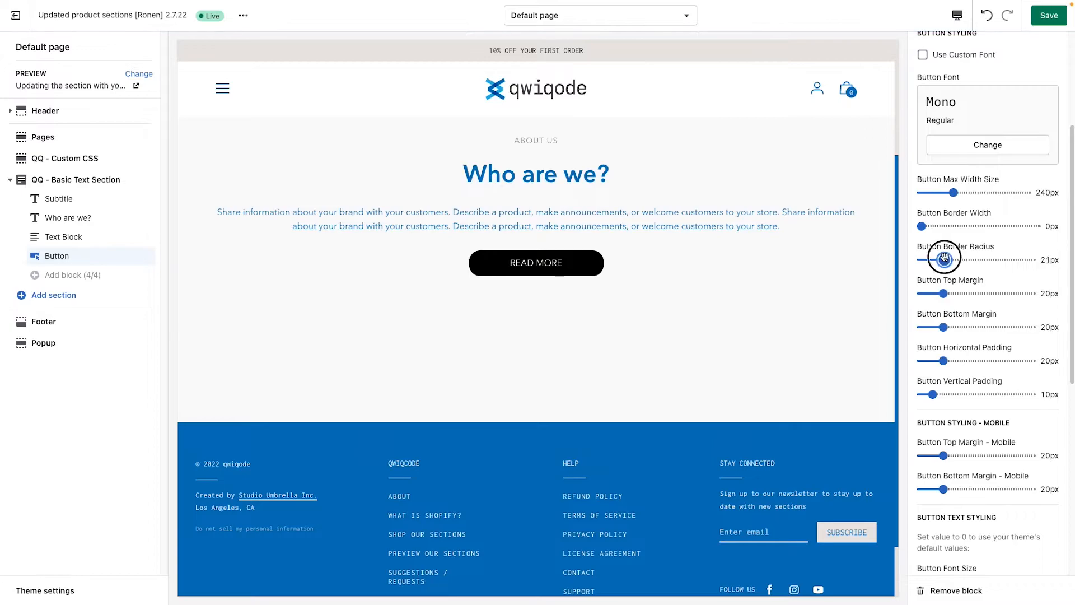
left_click_drag(942, 259, 967, 258)
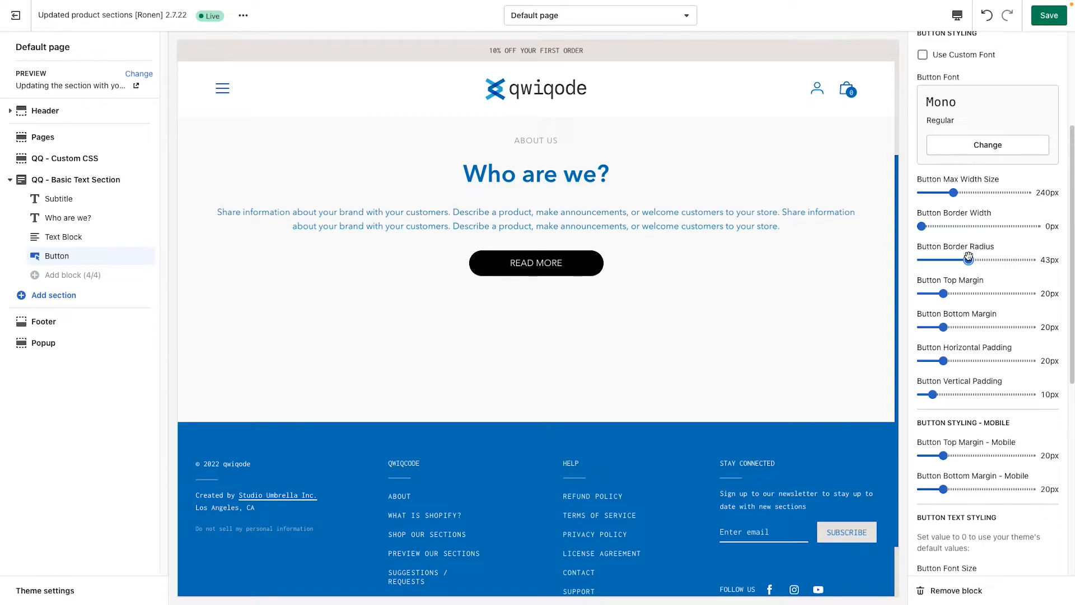
left_click_drag(966, 258, 950, 259)
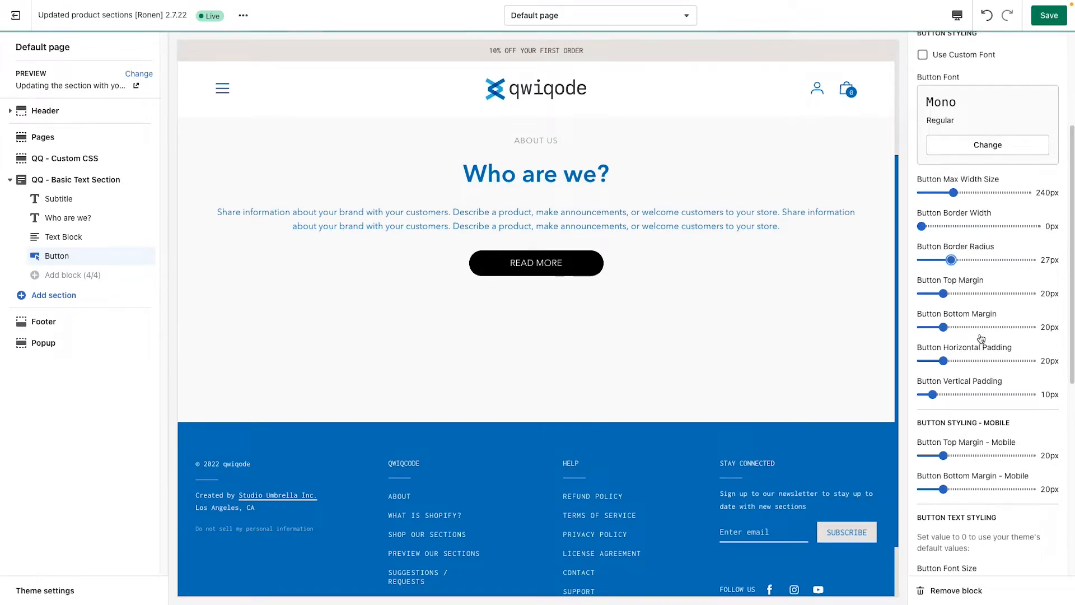
left_click_drag(950, 293, 957, 293)
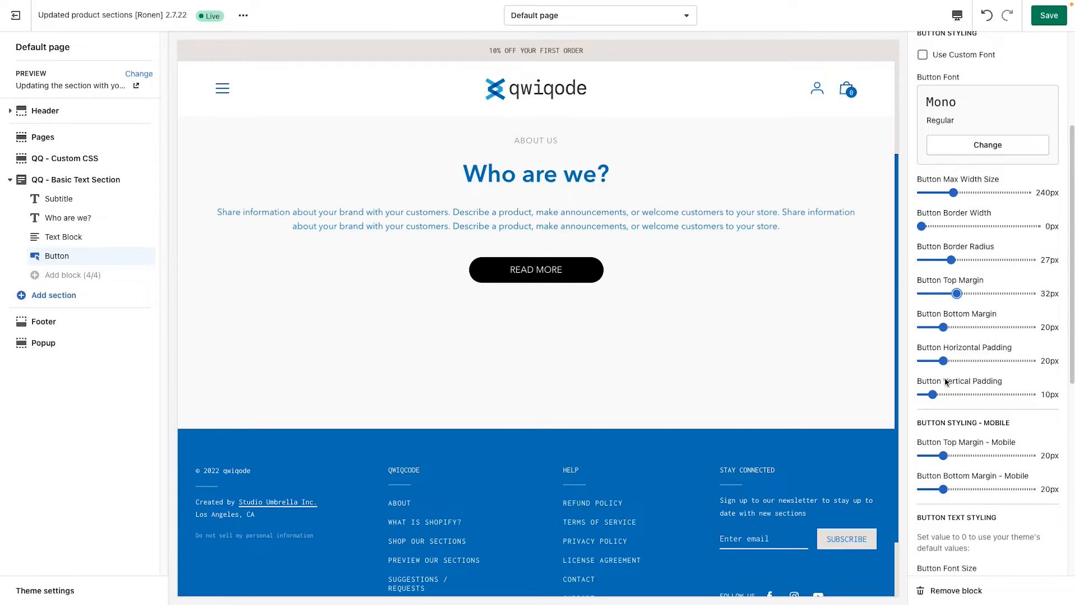
Step: Set the button's Vertical Padding to 22px and Horizontal Padding to 35px
left_click_drag(930, 394, 945, 394)
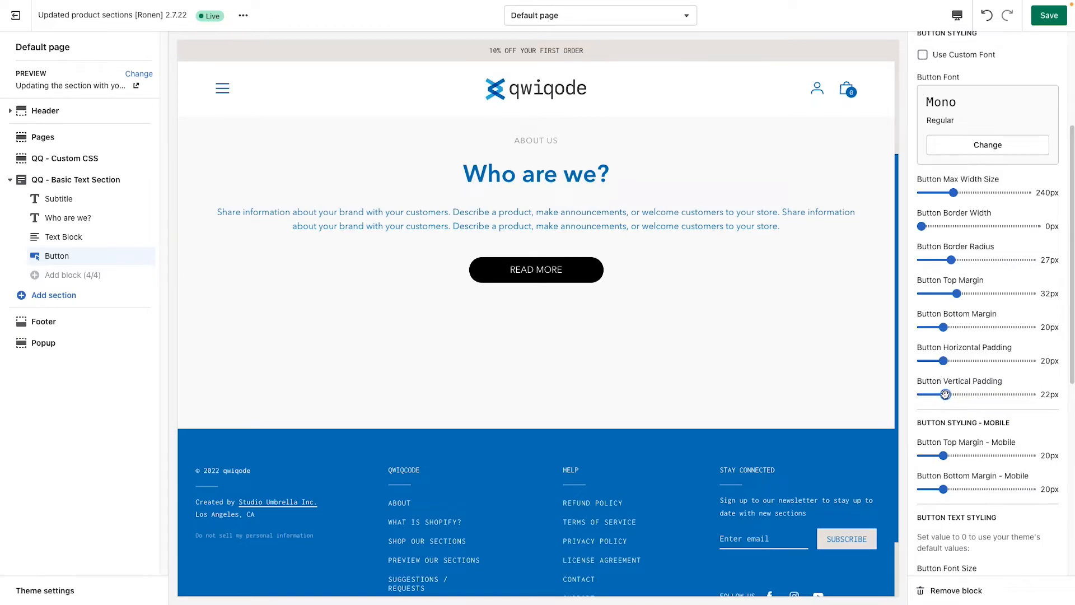
left_click_drag(933, 393, 944, 393)
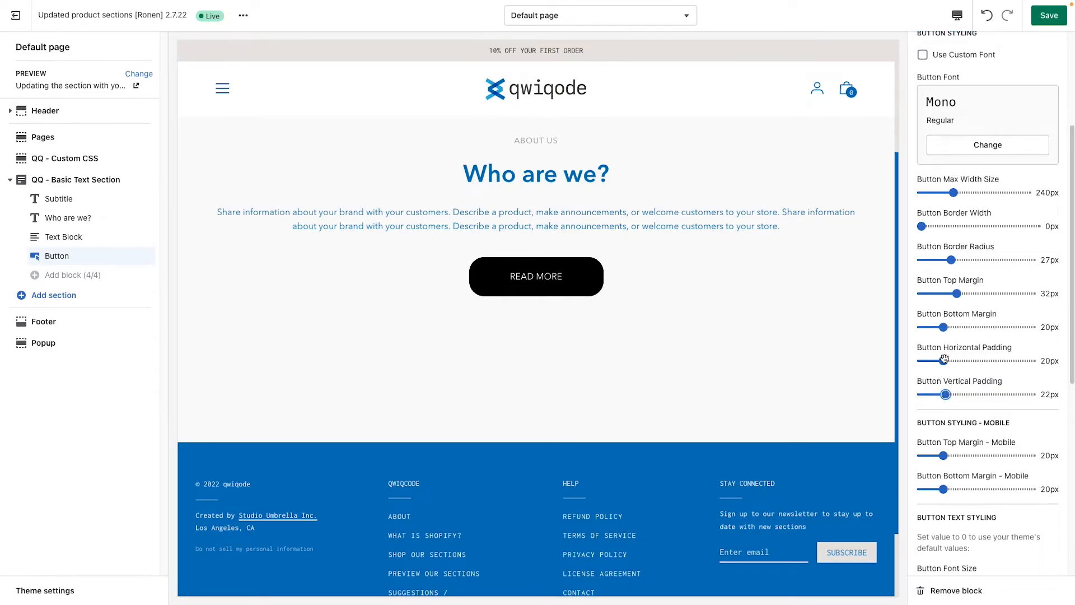
left_click_drag(944, 360, 960, 360)
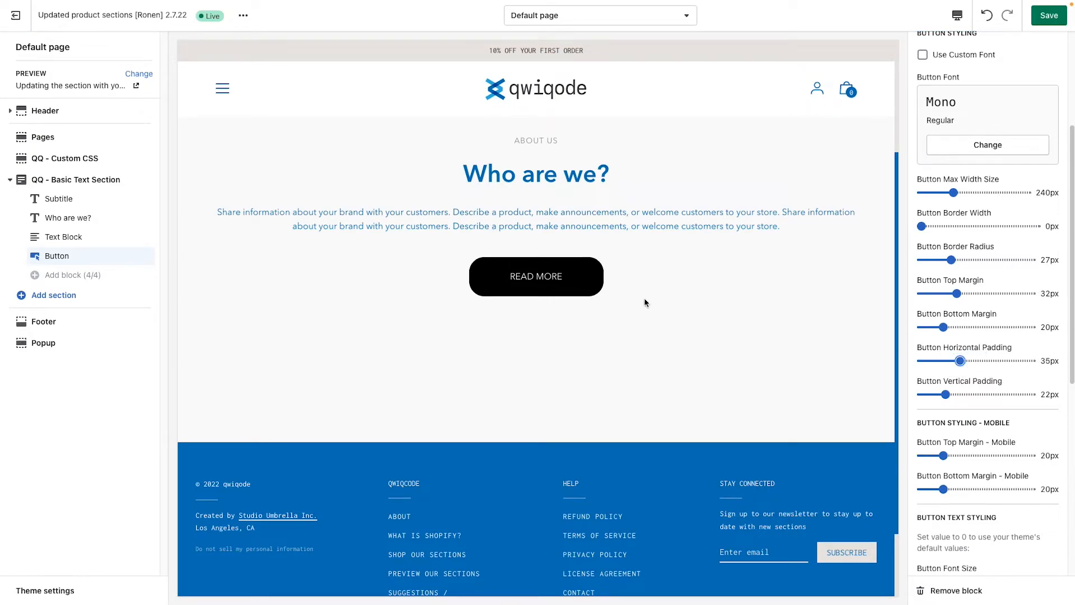
mouse_move(535, 276)
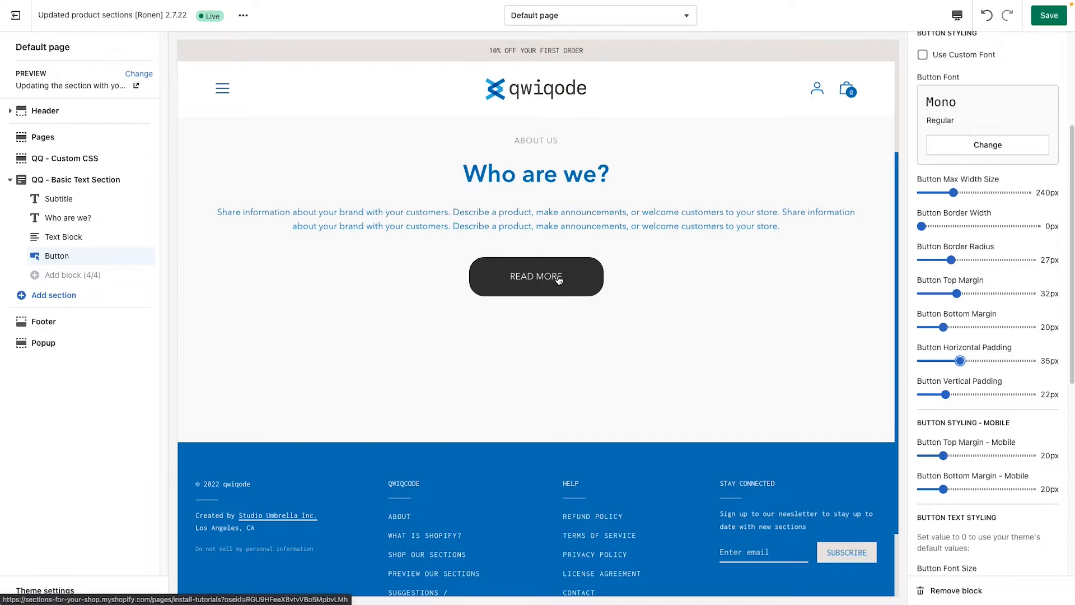
mouse_move(549, 279)
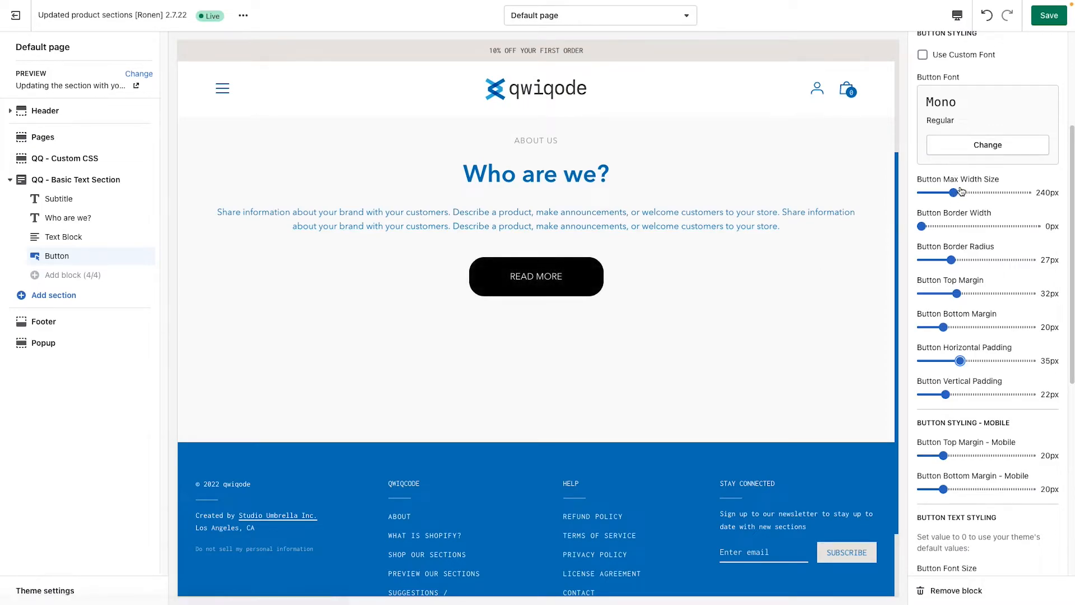
Step: Shrink Button Max Width to 100px, then restore it to roughly 260px so the label stays on one line
left_click_drag(956, 192, 945, 192)
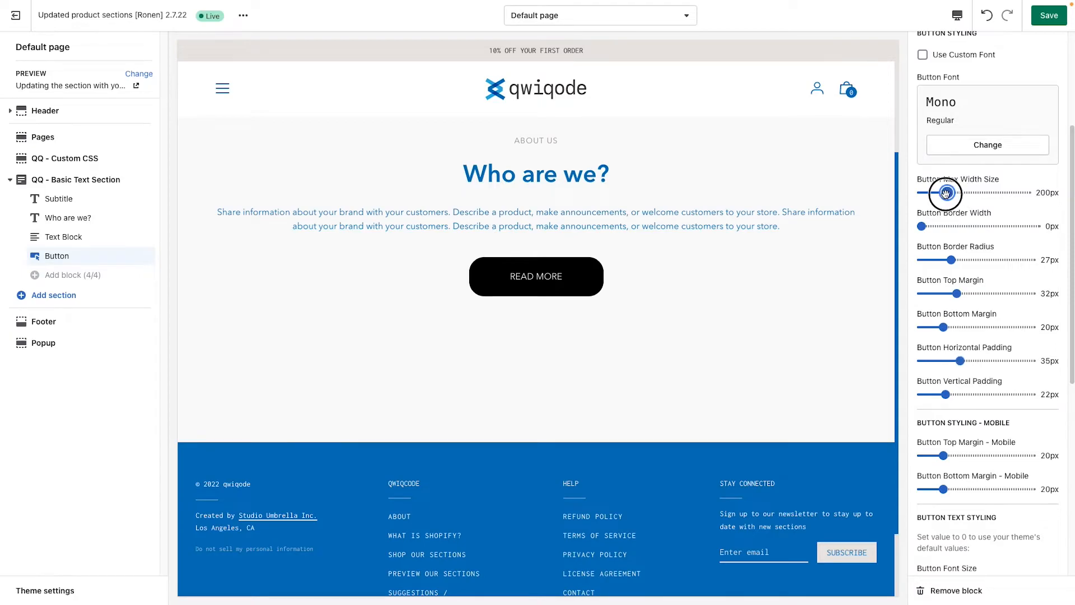
left_click_drag(945, 194, 934, 194)
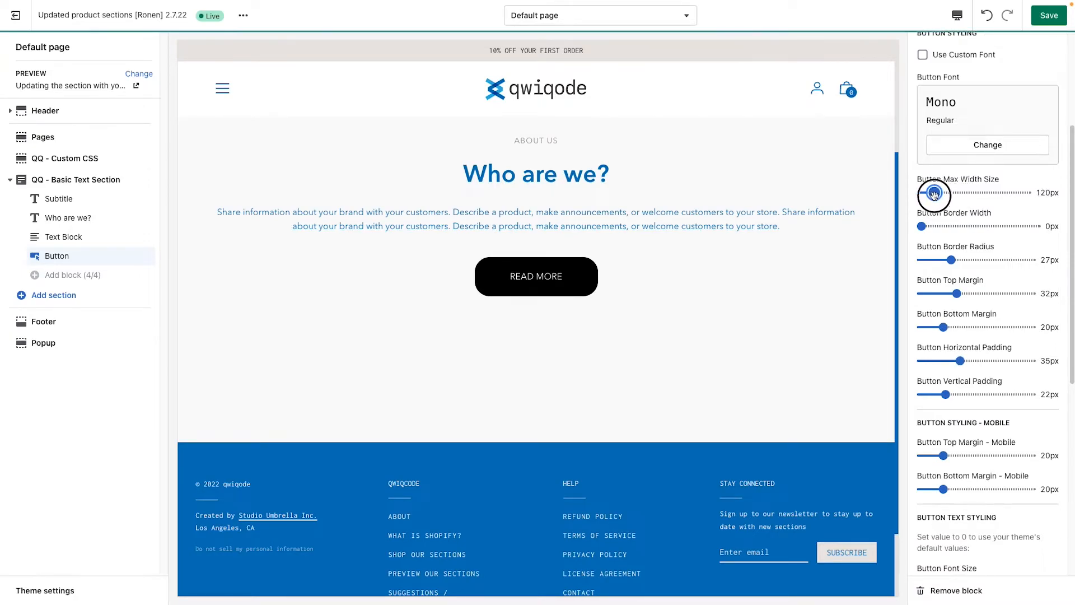
left_click_drag(934, 193, 930, 193)
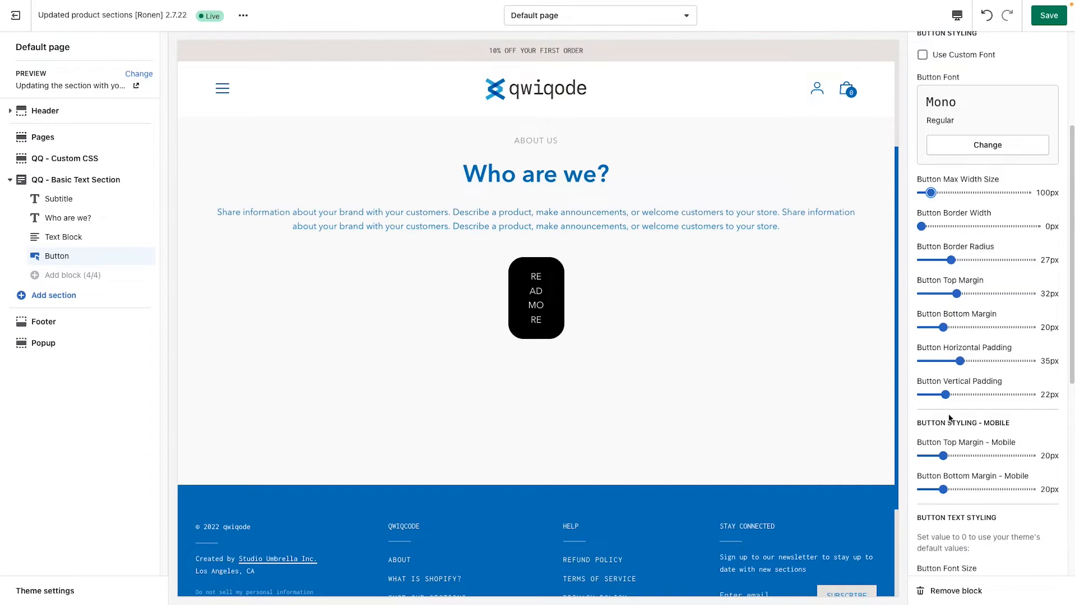
left_click_drag(961, 359, 975, 359)
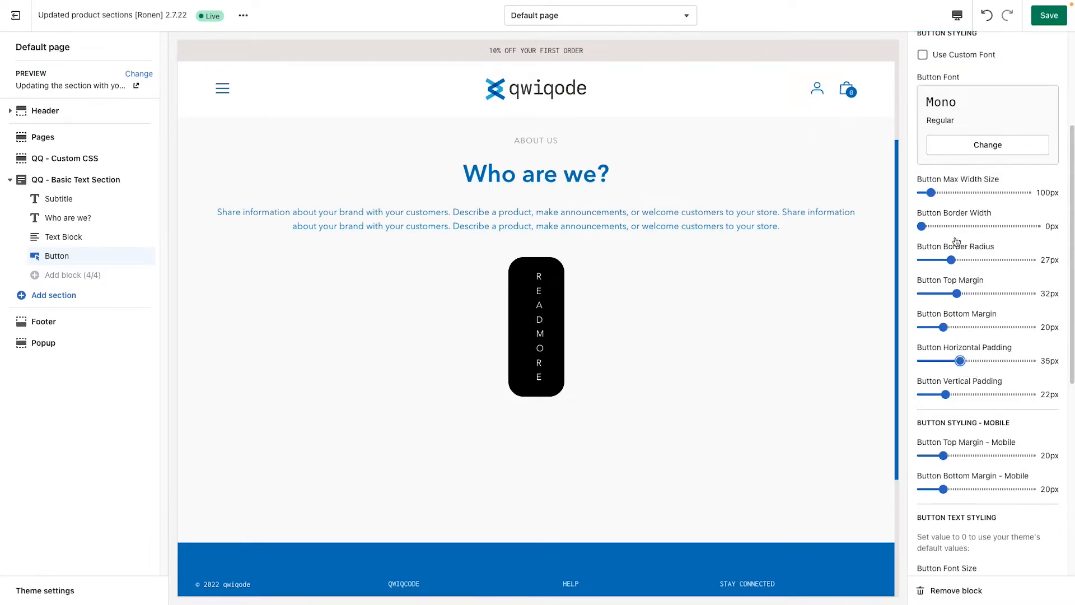
left_click_drag(931, 192, 953, 191)
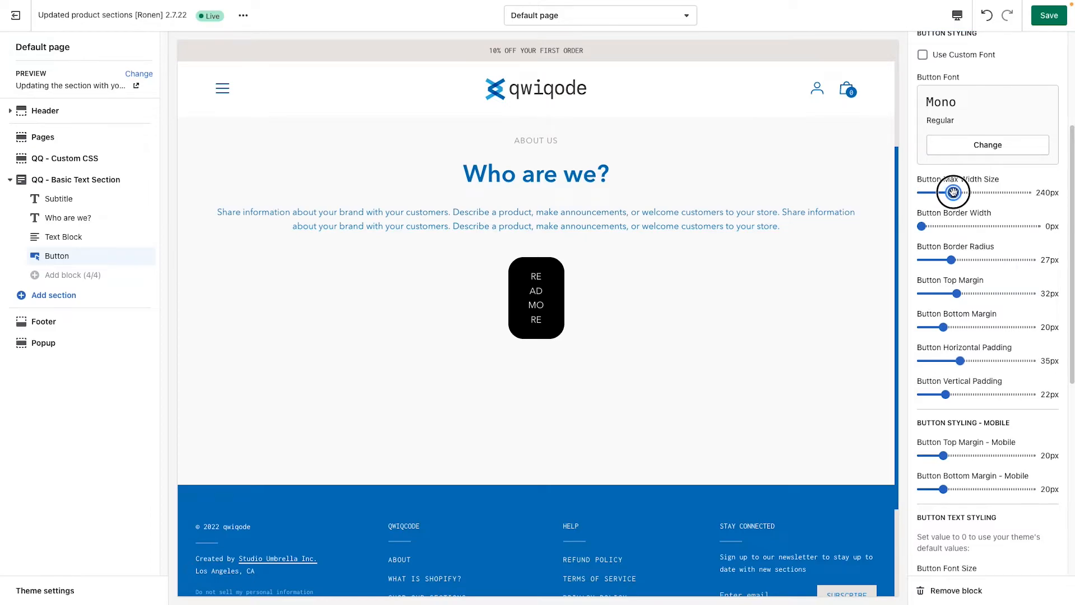
left_click_drag(952, 192, 956, 192)
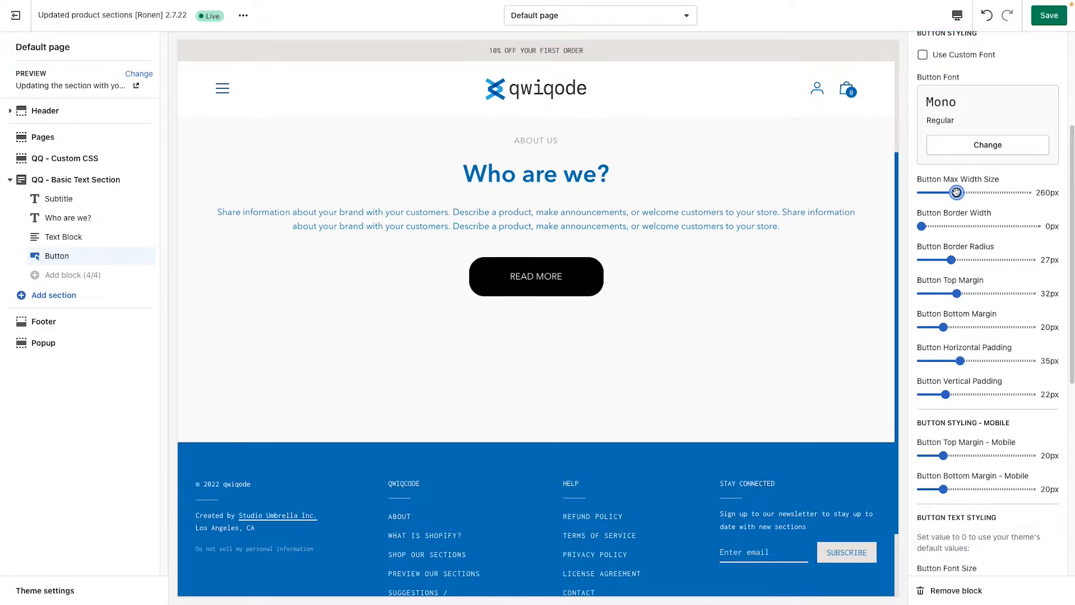
left_click_drag(956, 192, 957, 191)
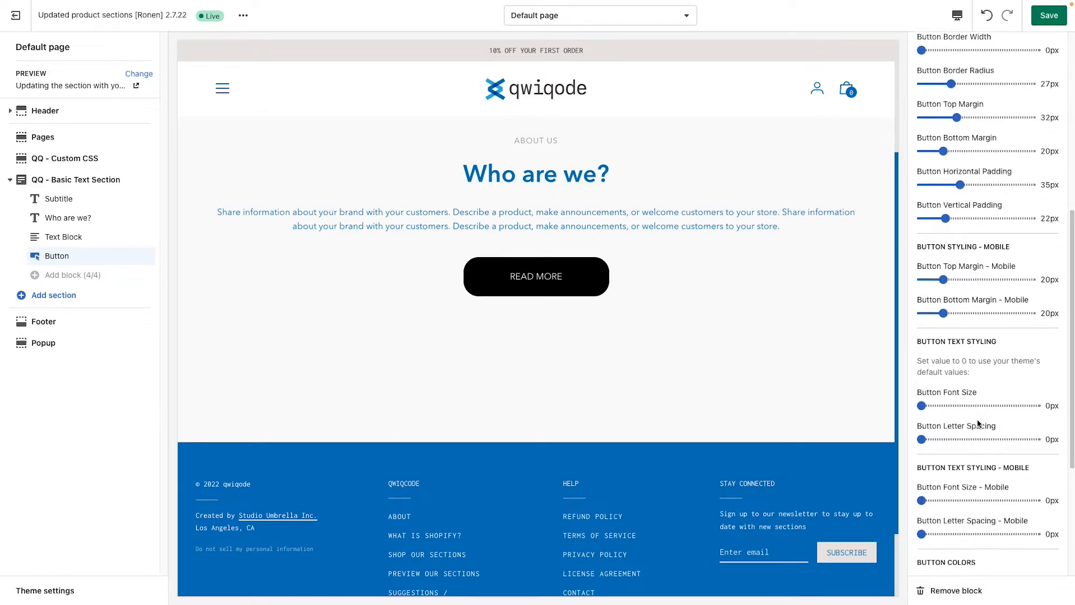
Step: Set Button Text and Border Color to #000000 and Hover Background Color to #0071BC
scroll("down", 3)
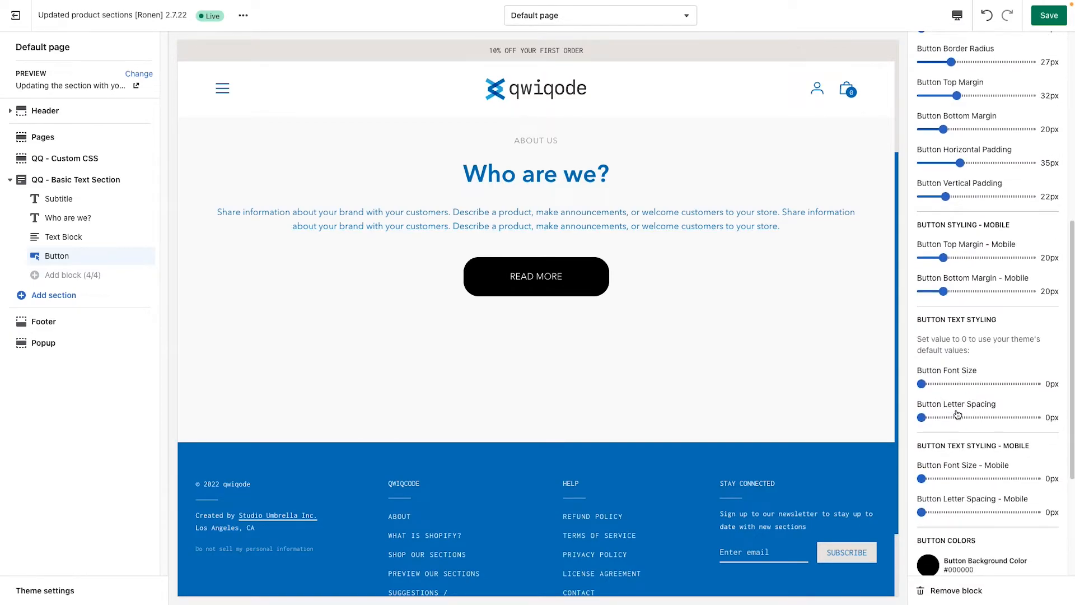
scroll("down", 3)
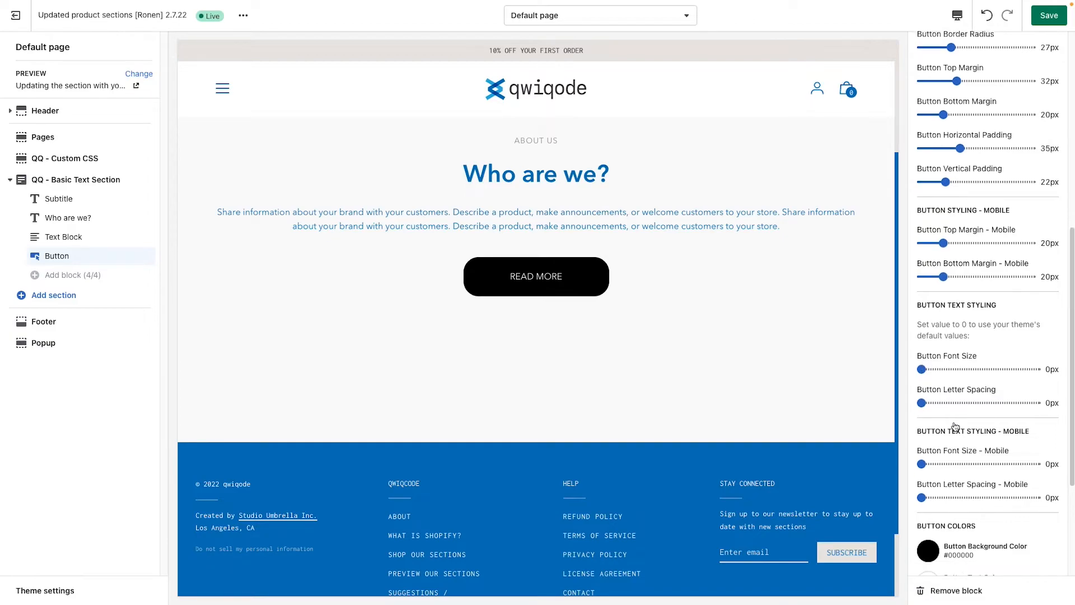
scroll("down", 3)
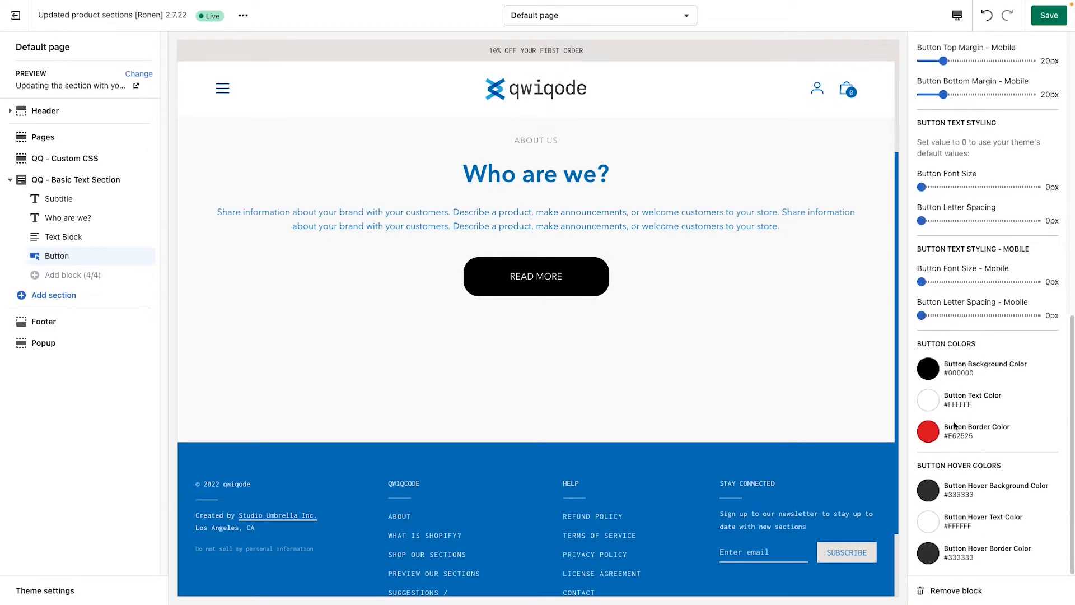
mouse_move(931, 389)
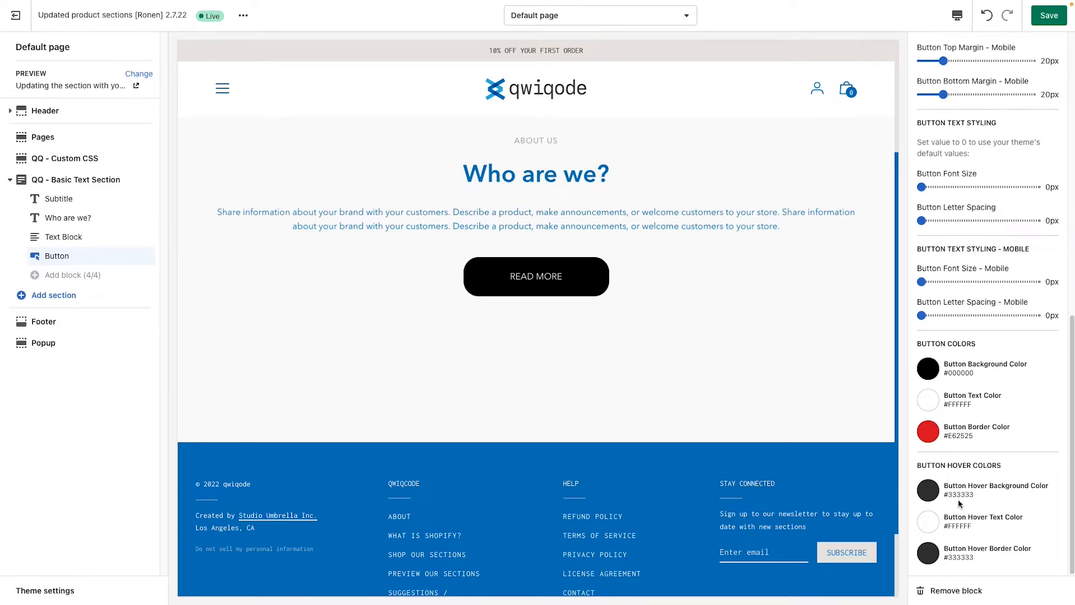
mouse_move(535, 275)
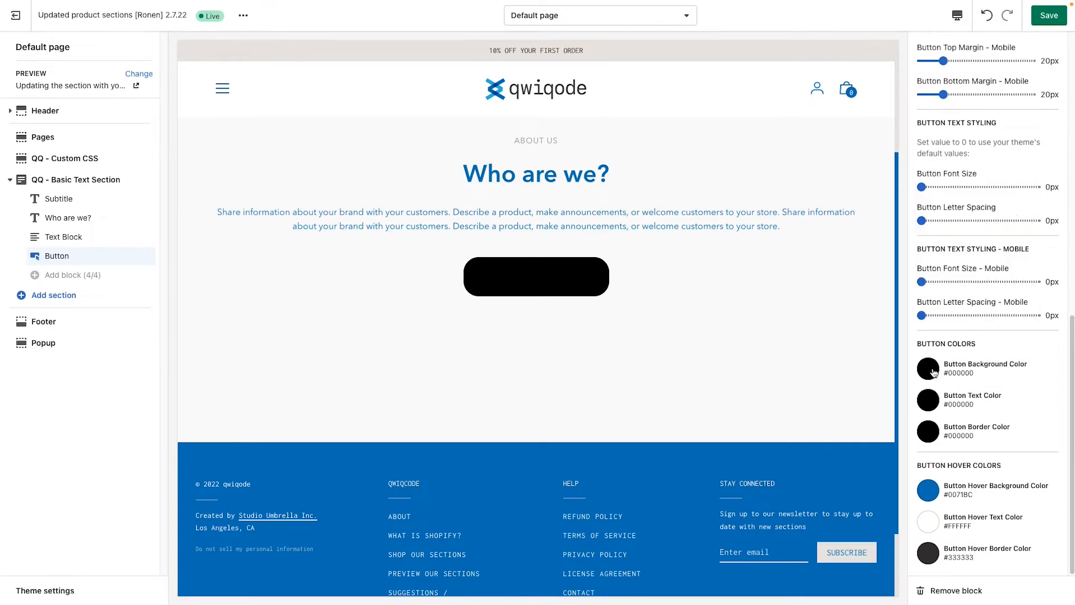
left_click(927, 368)
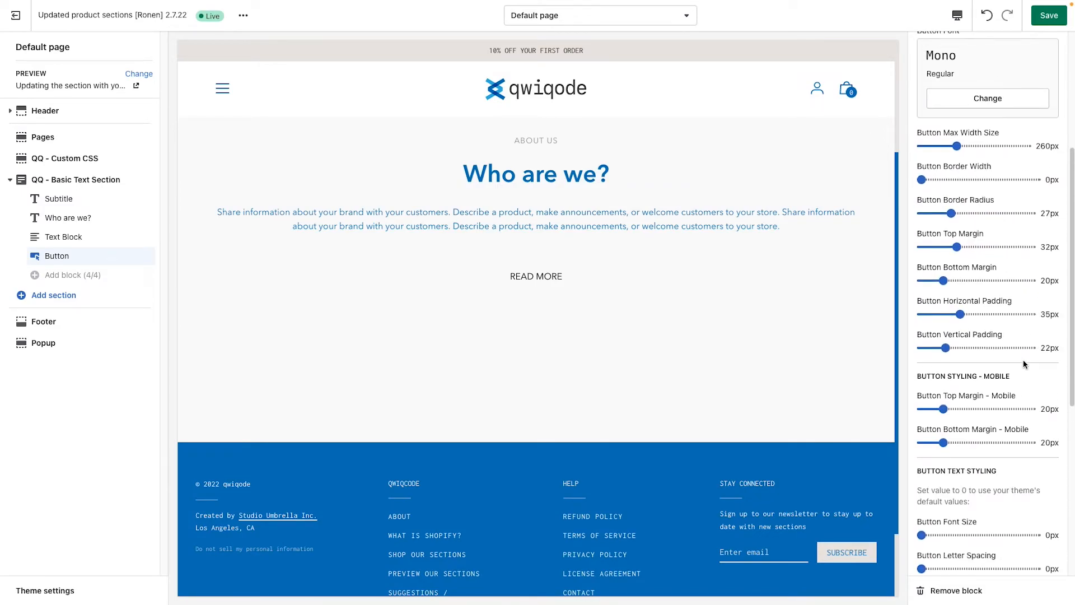
Step: Set Button Border Width to 2px and the hover background colour to #000000
left_click_drag(922, 179, 927, 179)
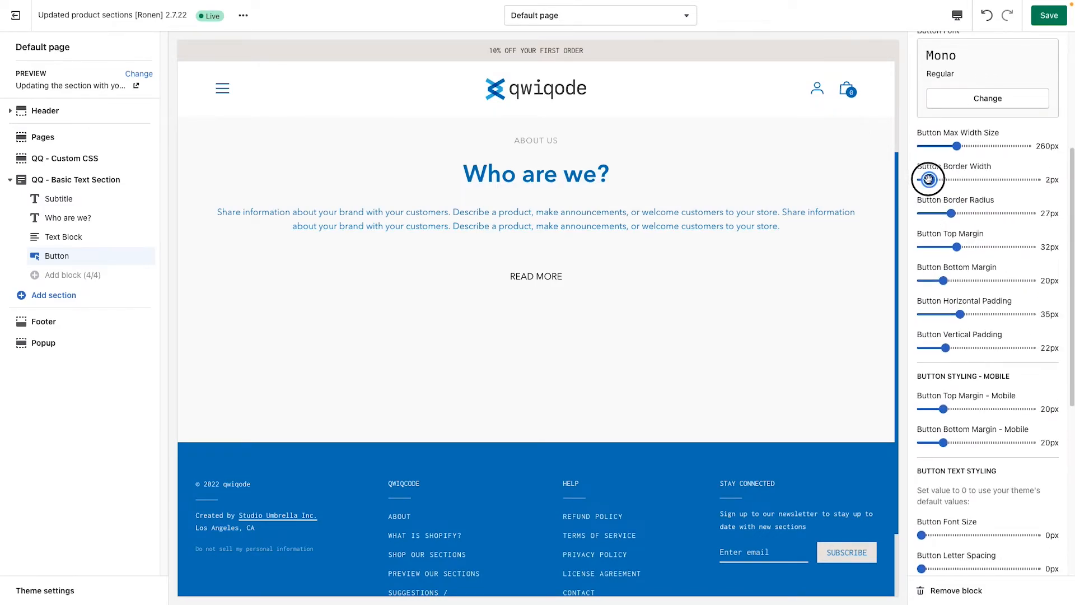
scroll("down", 3)
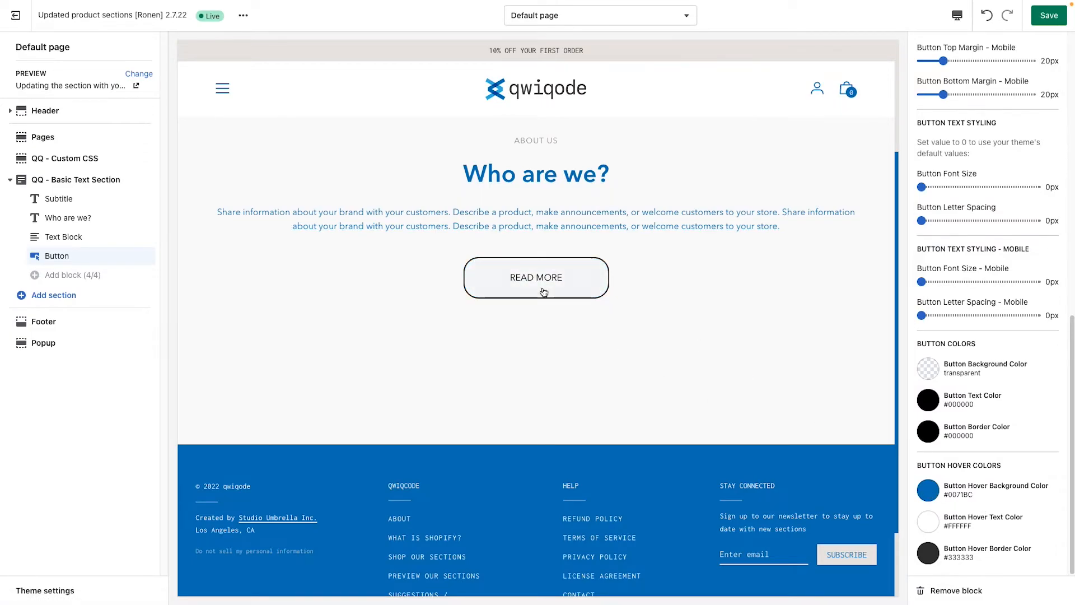
mouse_move(593, 294)
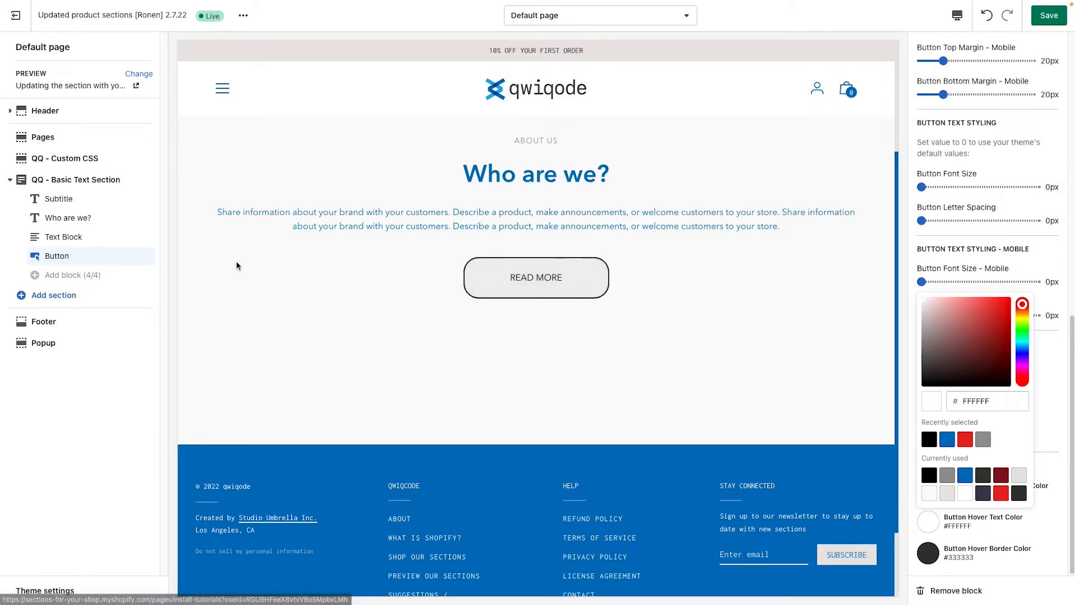
mouse_move(279, 272)
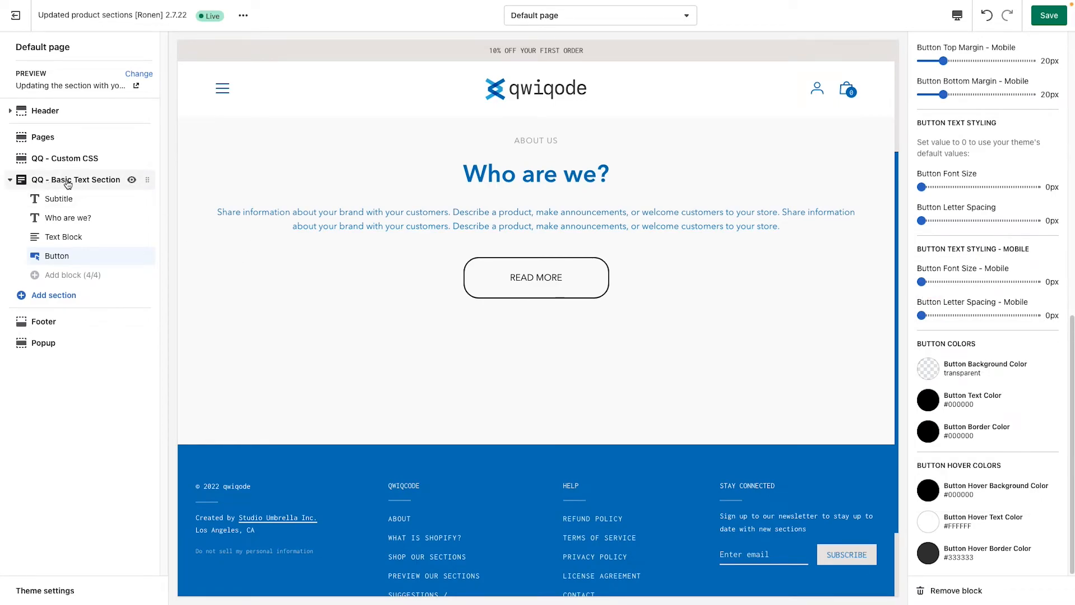
Step: Keep Text Alignment at Center and set Section Background Color to #EAE6E3
left_click(75, 179)
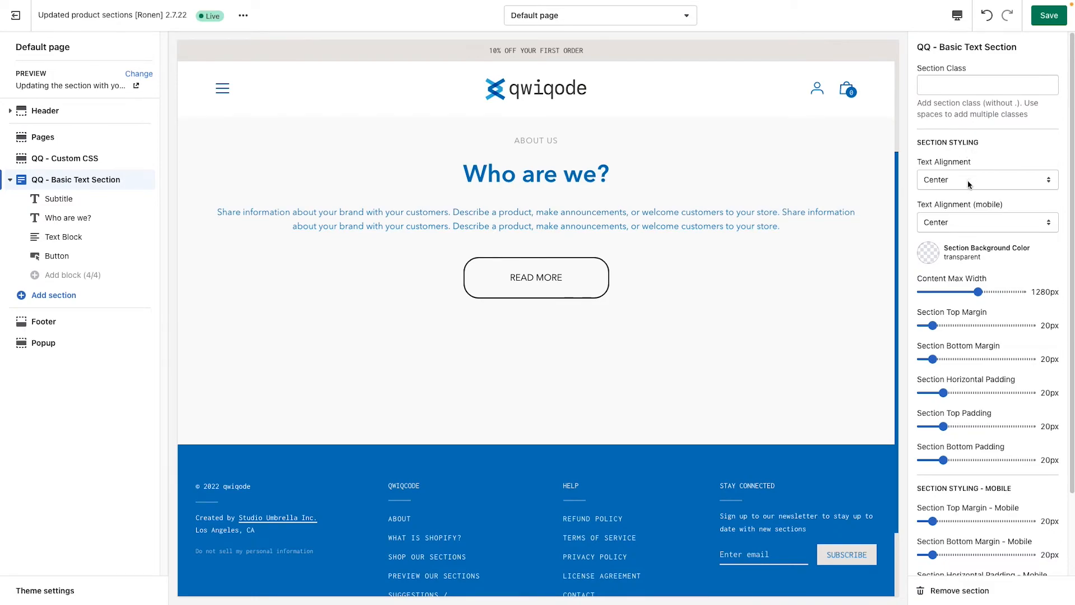
left_click(985, 179)
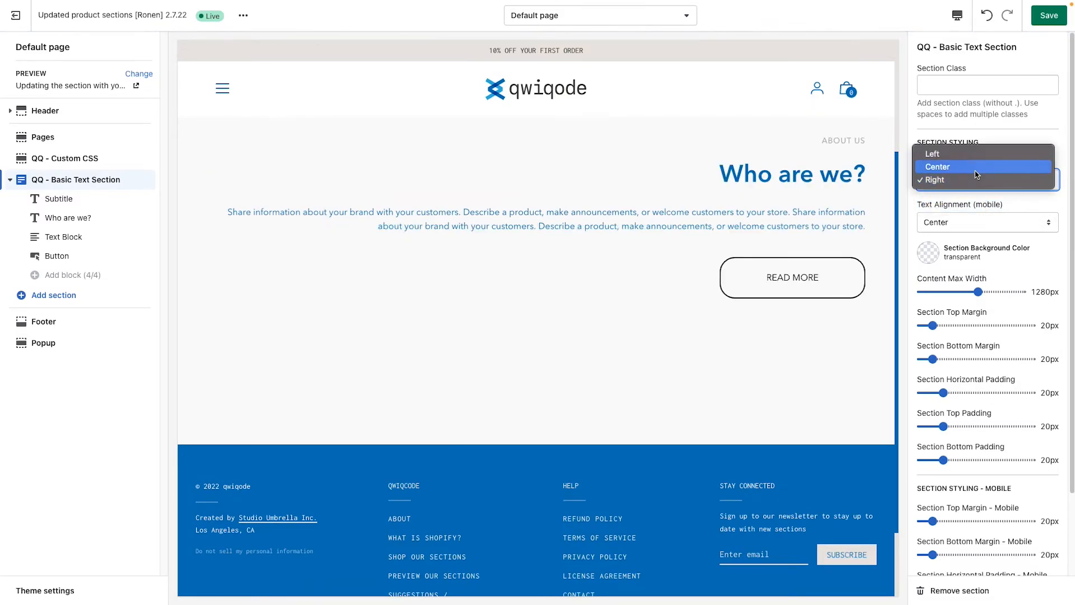
left_click(939, 167)
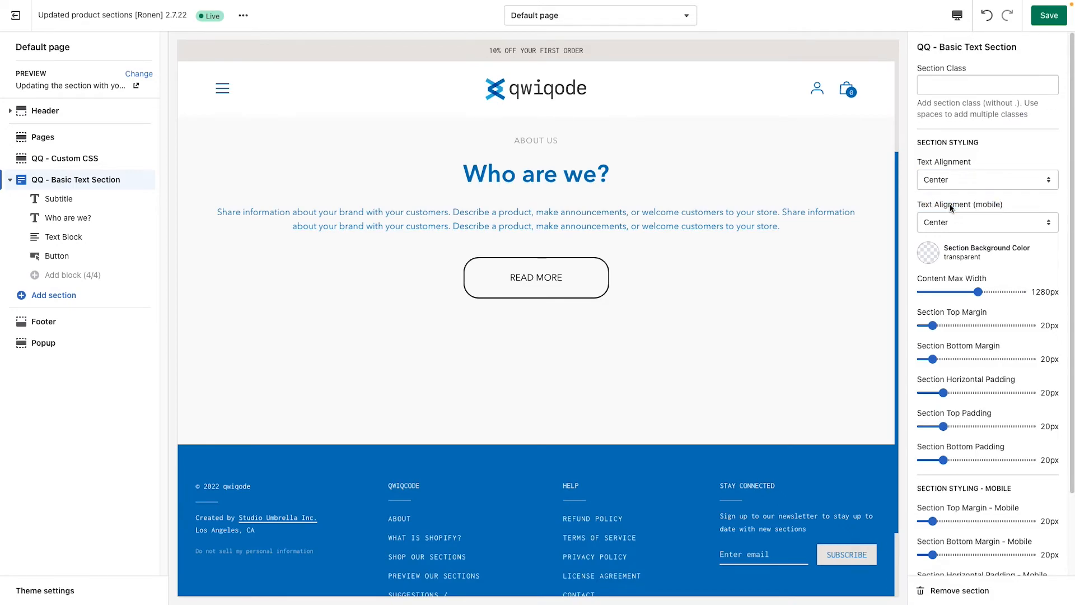
left_click(986, 221)
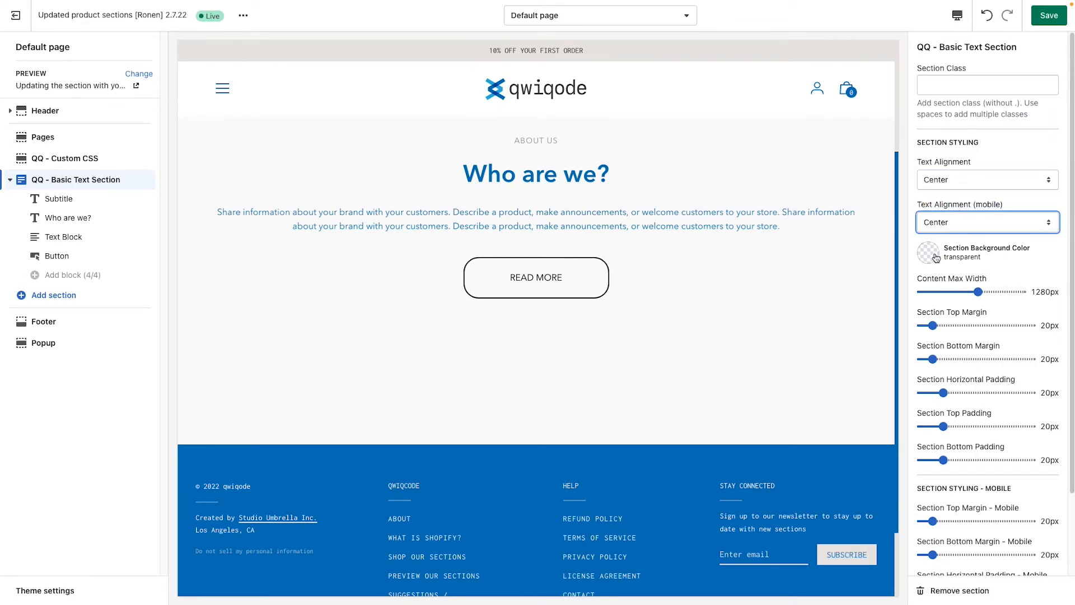
left_click(929, 253)
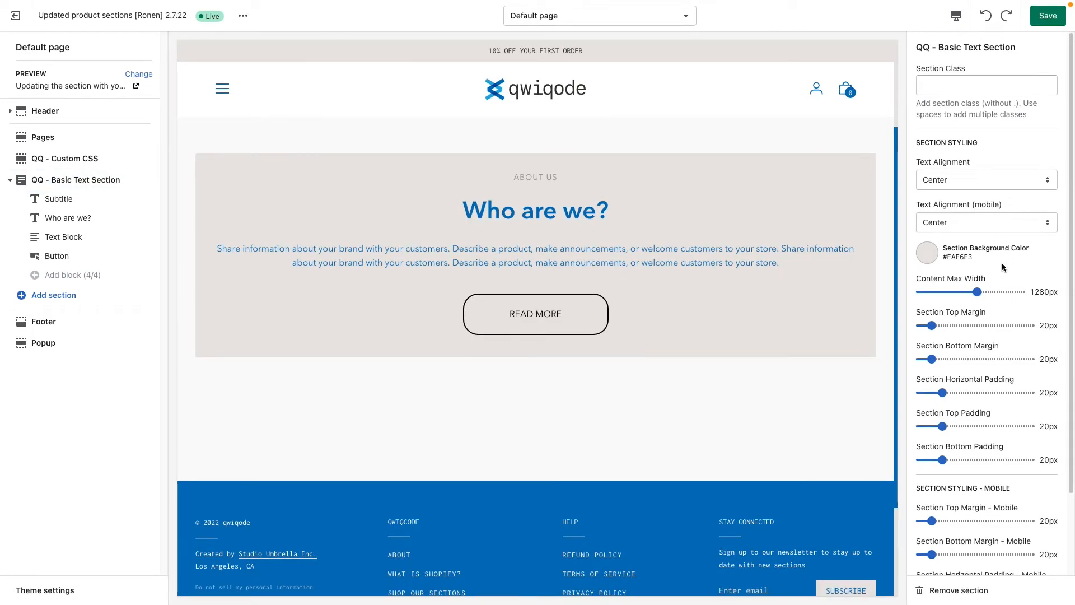
mouse_move(838, 293)
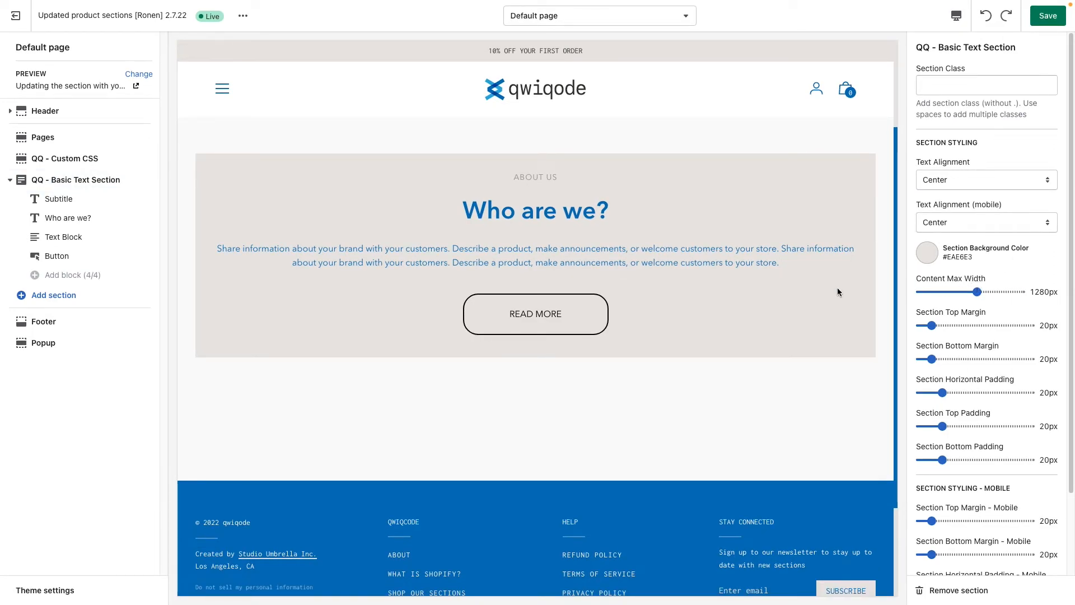
mouse_move(973, 322)
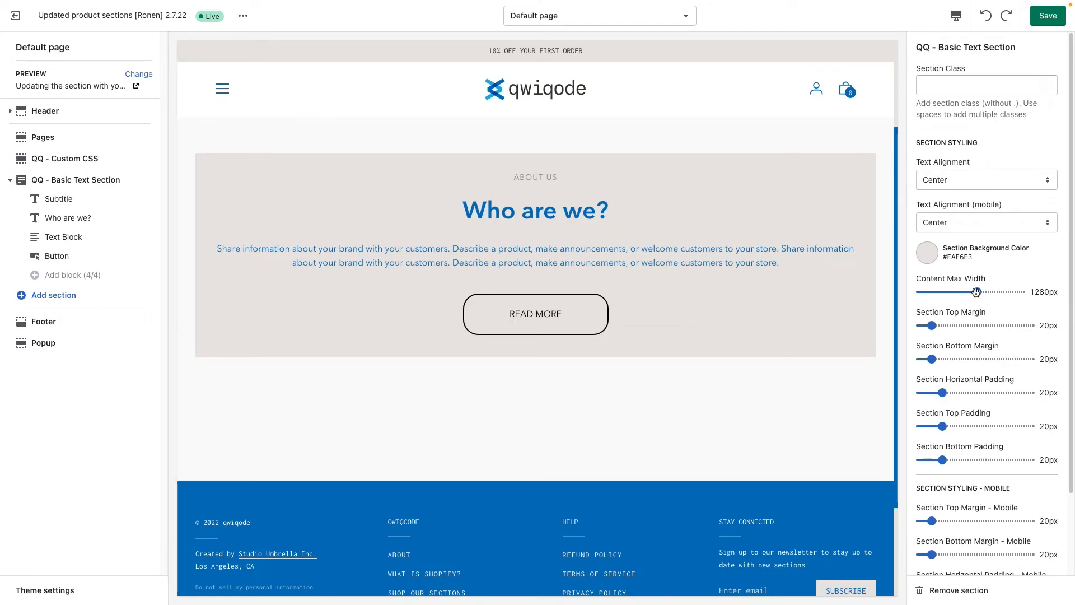
Step: Lower Content Max Width from 1280px to 840px
left_click_drag(978, 291, 946, 291)
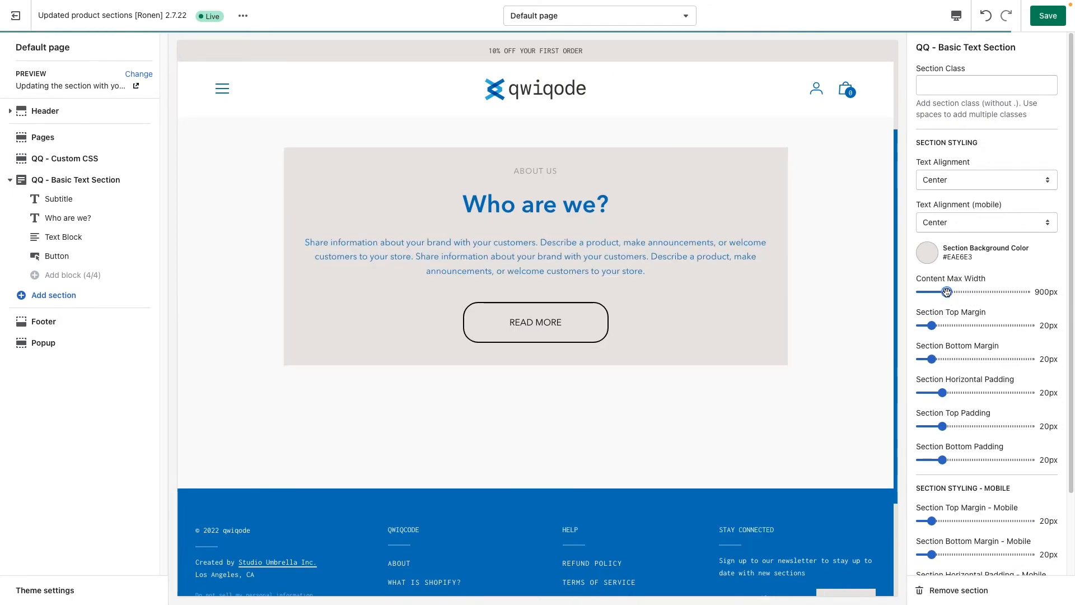
left_click_drag(948, 291, 942, 291)
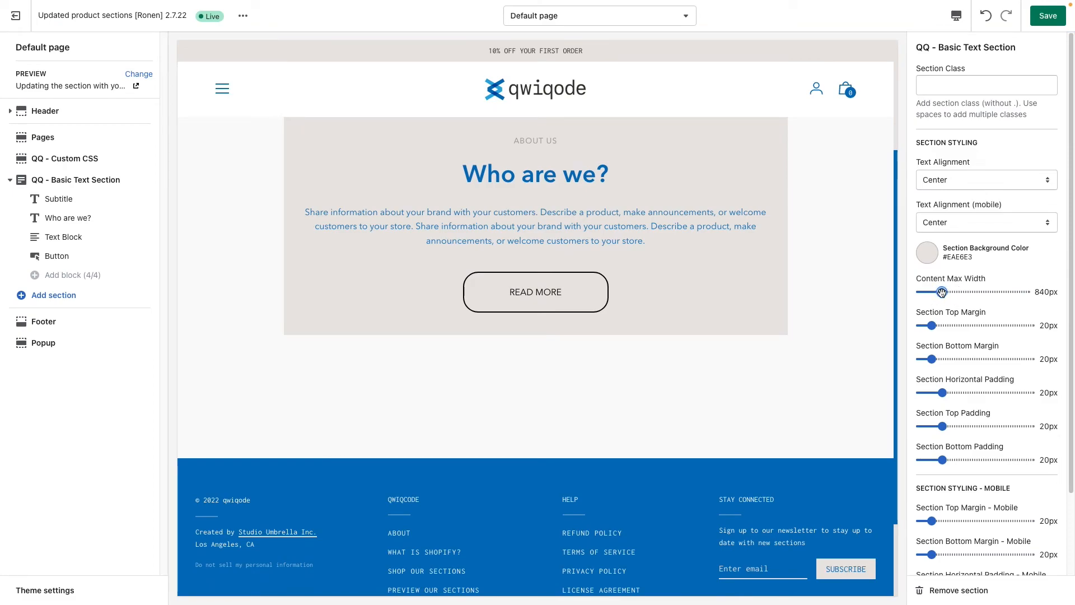
left_click_drag(942, 291, 933, 291)
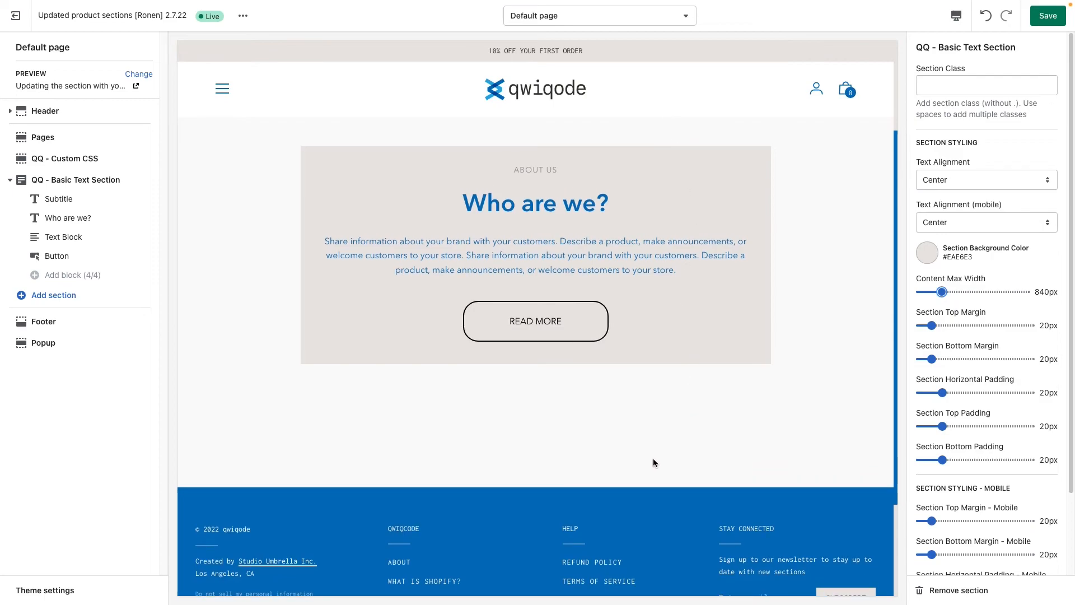
mouse_move(713, 451)
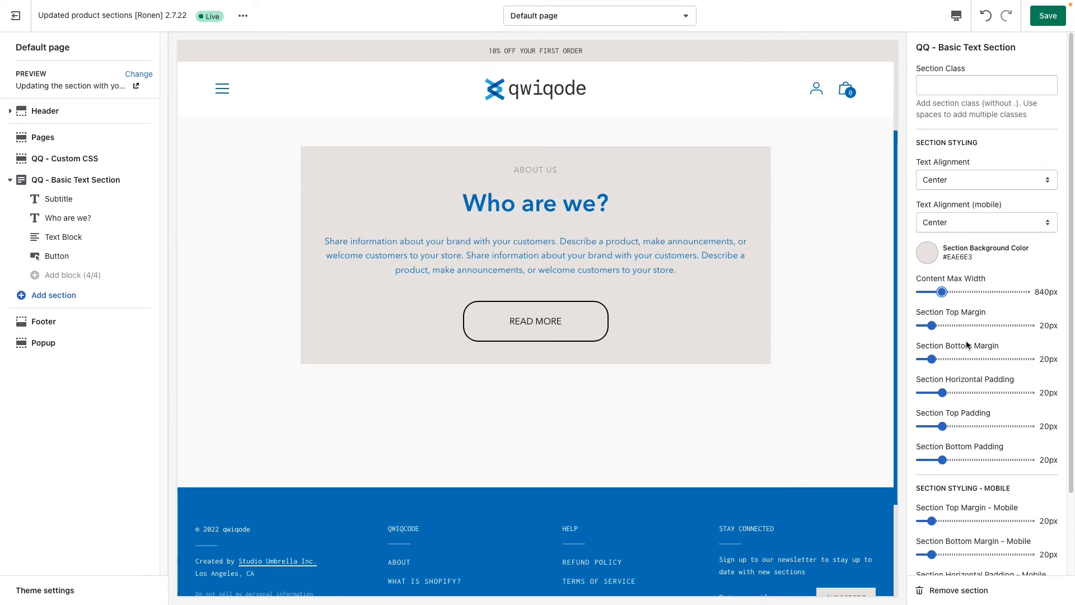
mouse_move(973, 443)
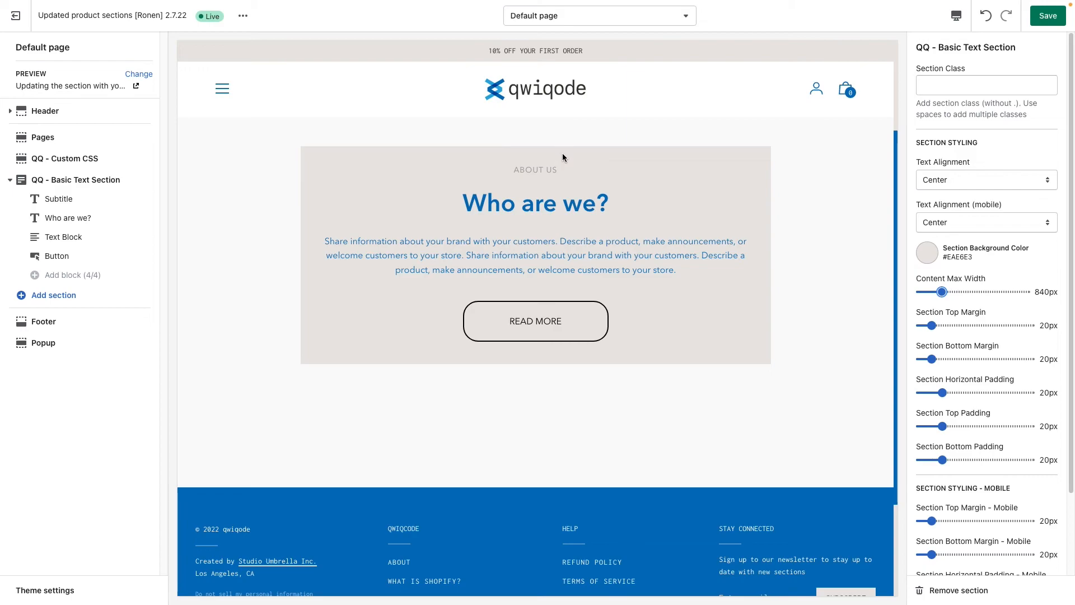
Step: Set Section Top Padding and Bottom Padding to 50px
left_click_drag(943, 426, 955, 427)
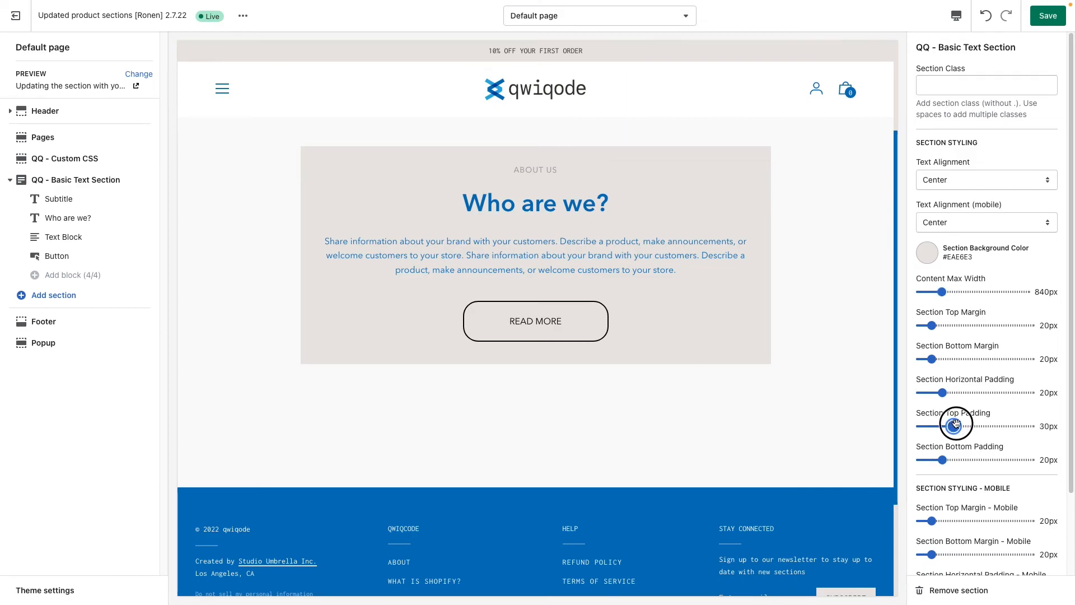
left_click_drag(954, 425, 976, 425)
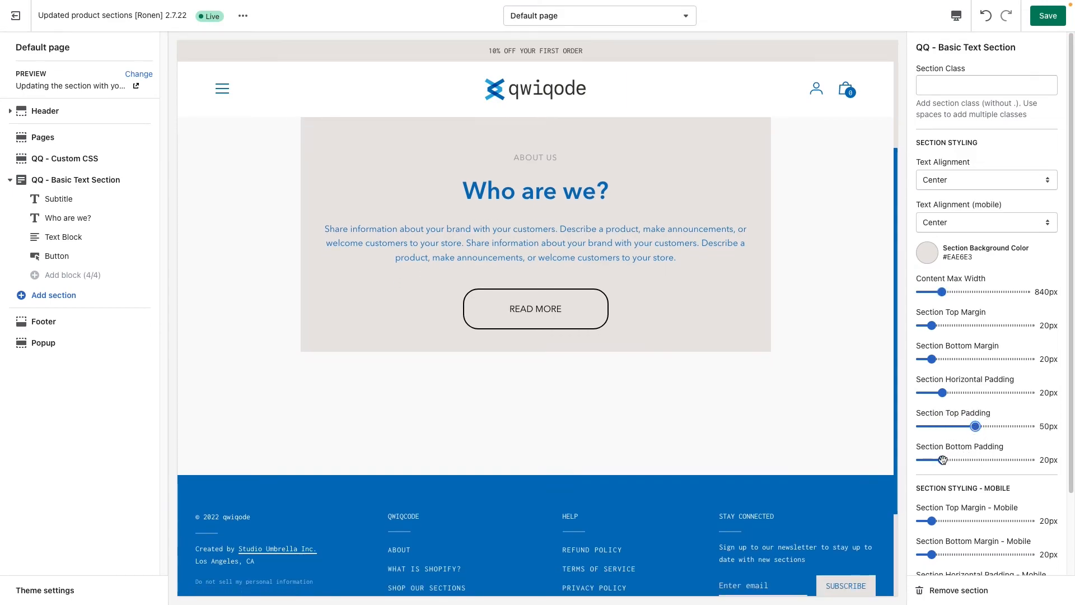
left_click_drag(943, 460, 972, 460)
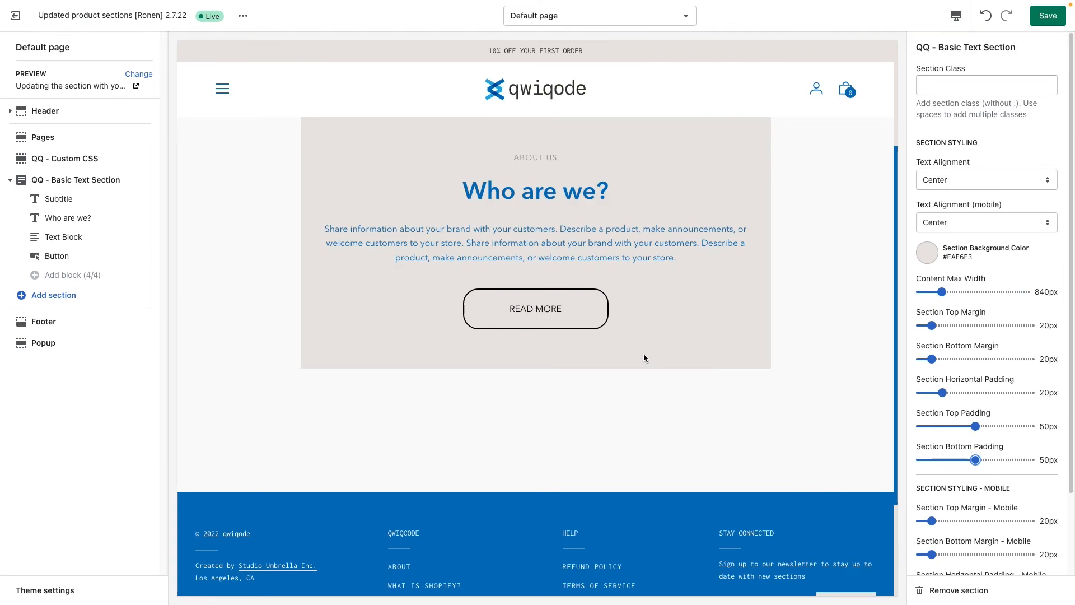
Step: Set Horizontal Padding to 50px and widen Content Max Width to 1140px
left_click_drag(931, 392, 947, 392)
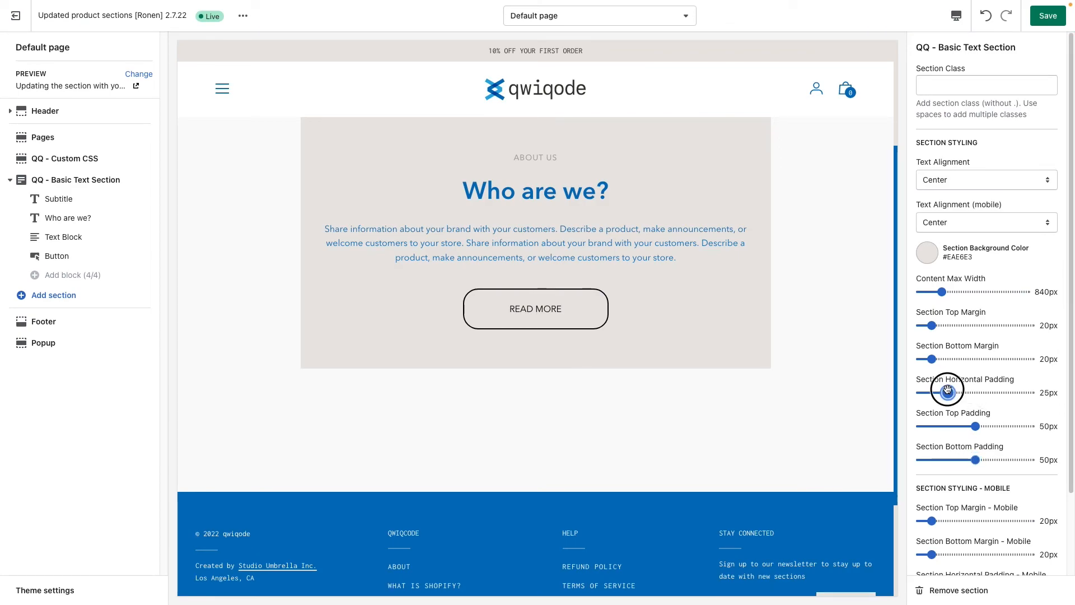
left_click_drag(946, 392, 958, 392)
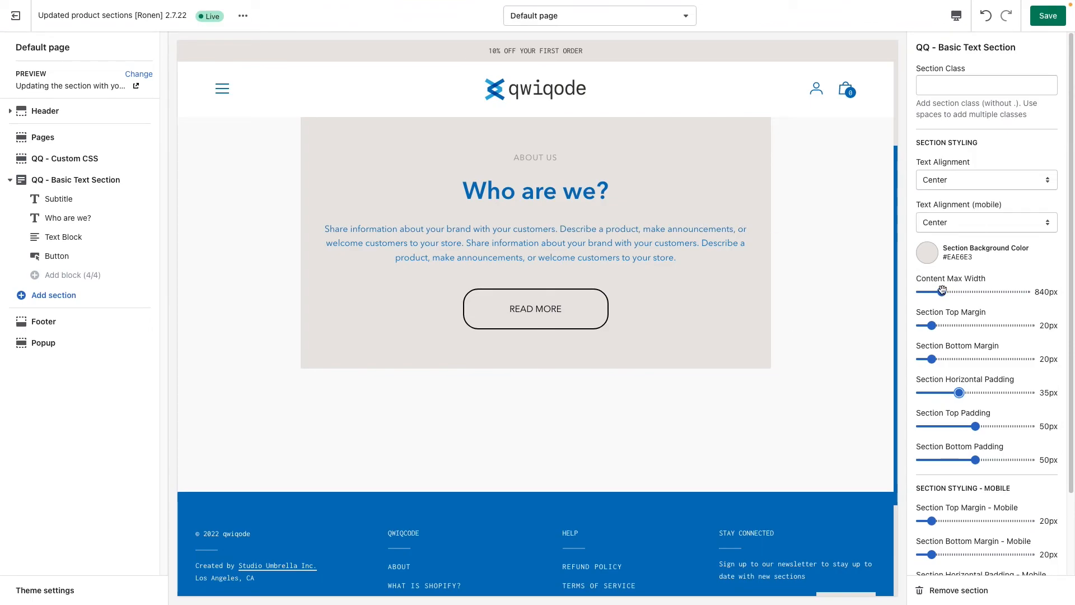
left_click_drag(942, 292, 966, 291)
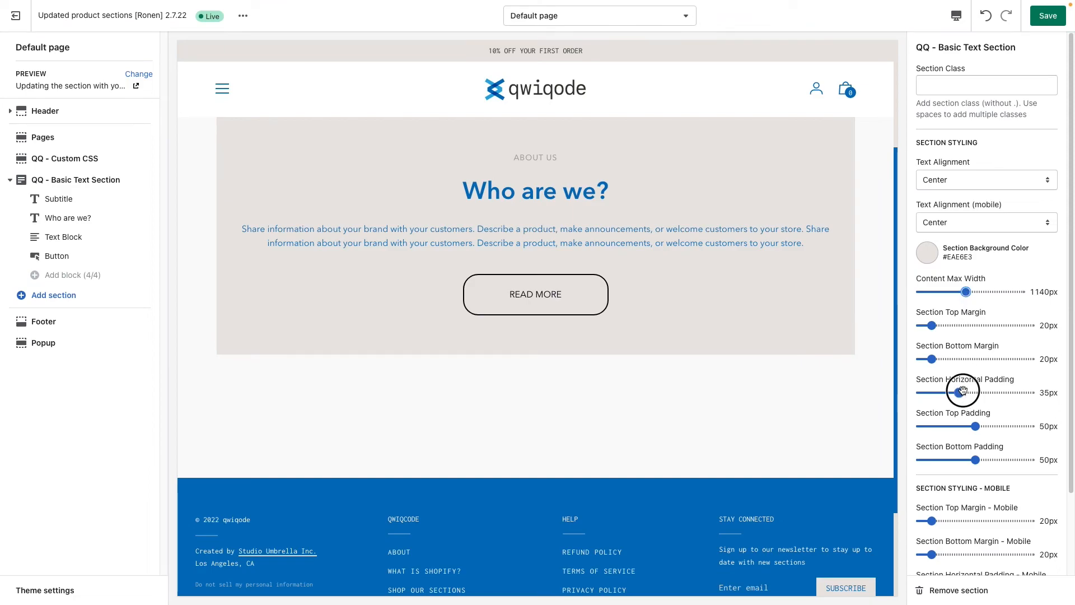
left_click_drag(963, 392, 977, 391)
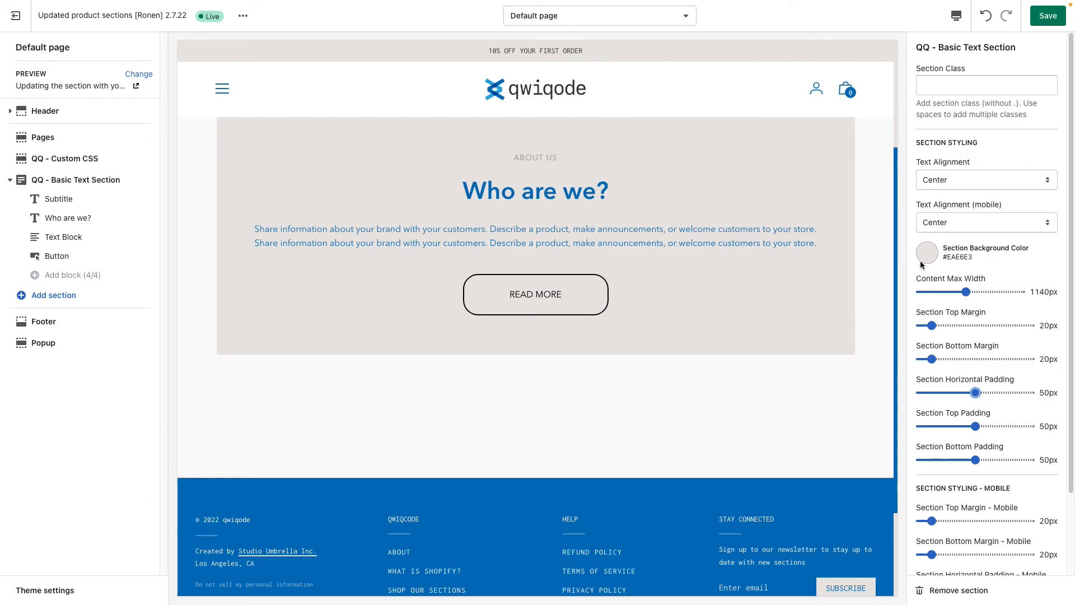
mouse_move(769, 326)
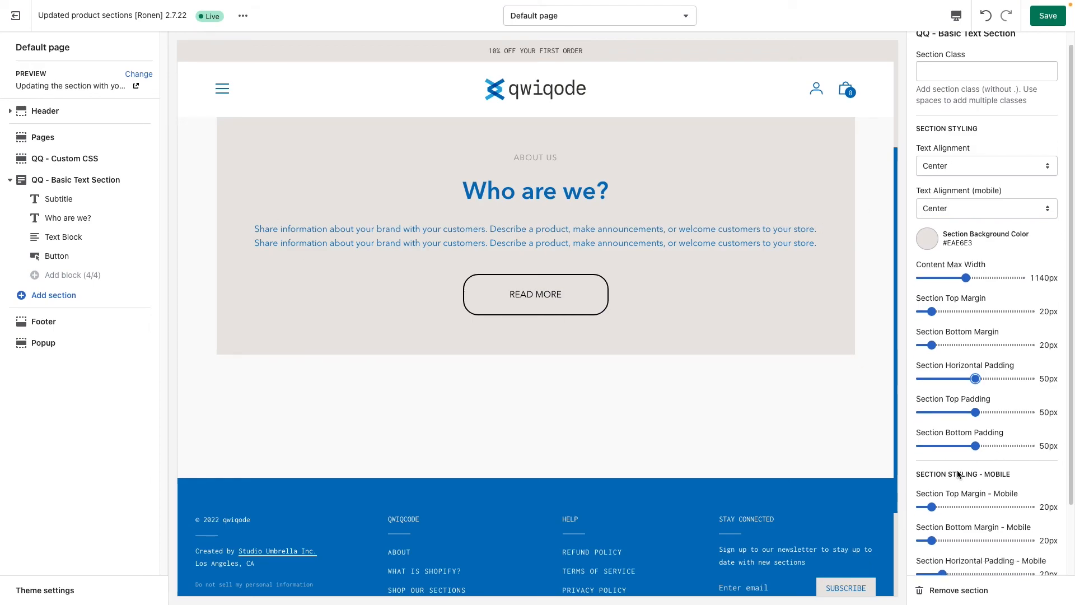
scroll("down", 3)
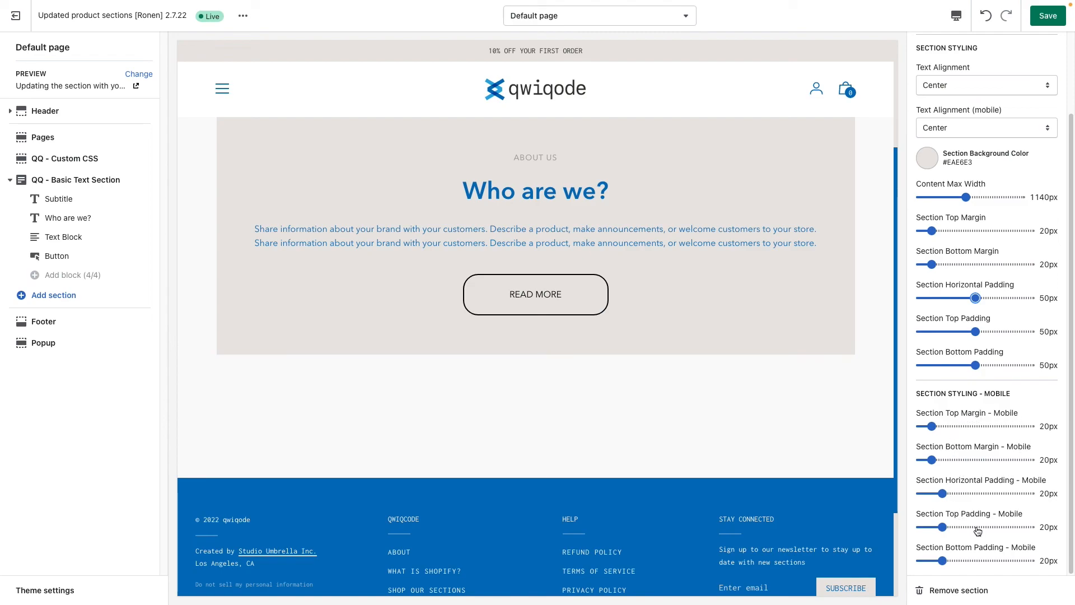
mouse_move(952, 428)
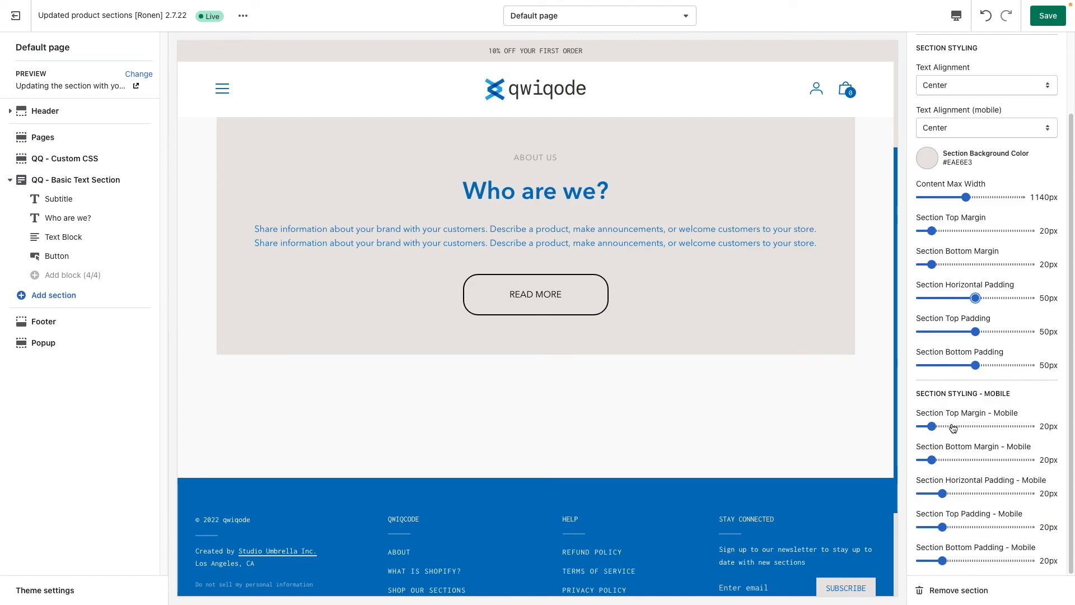